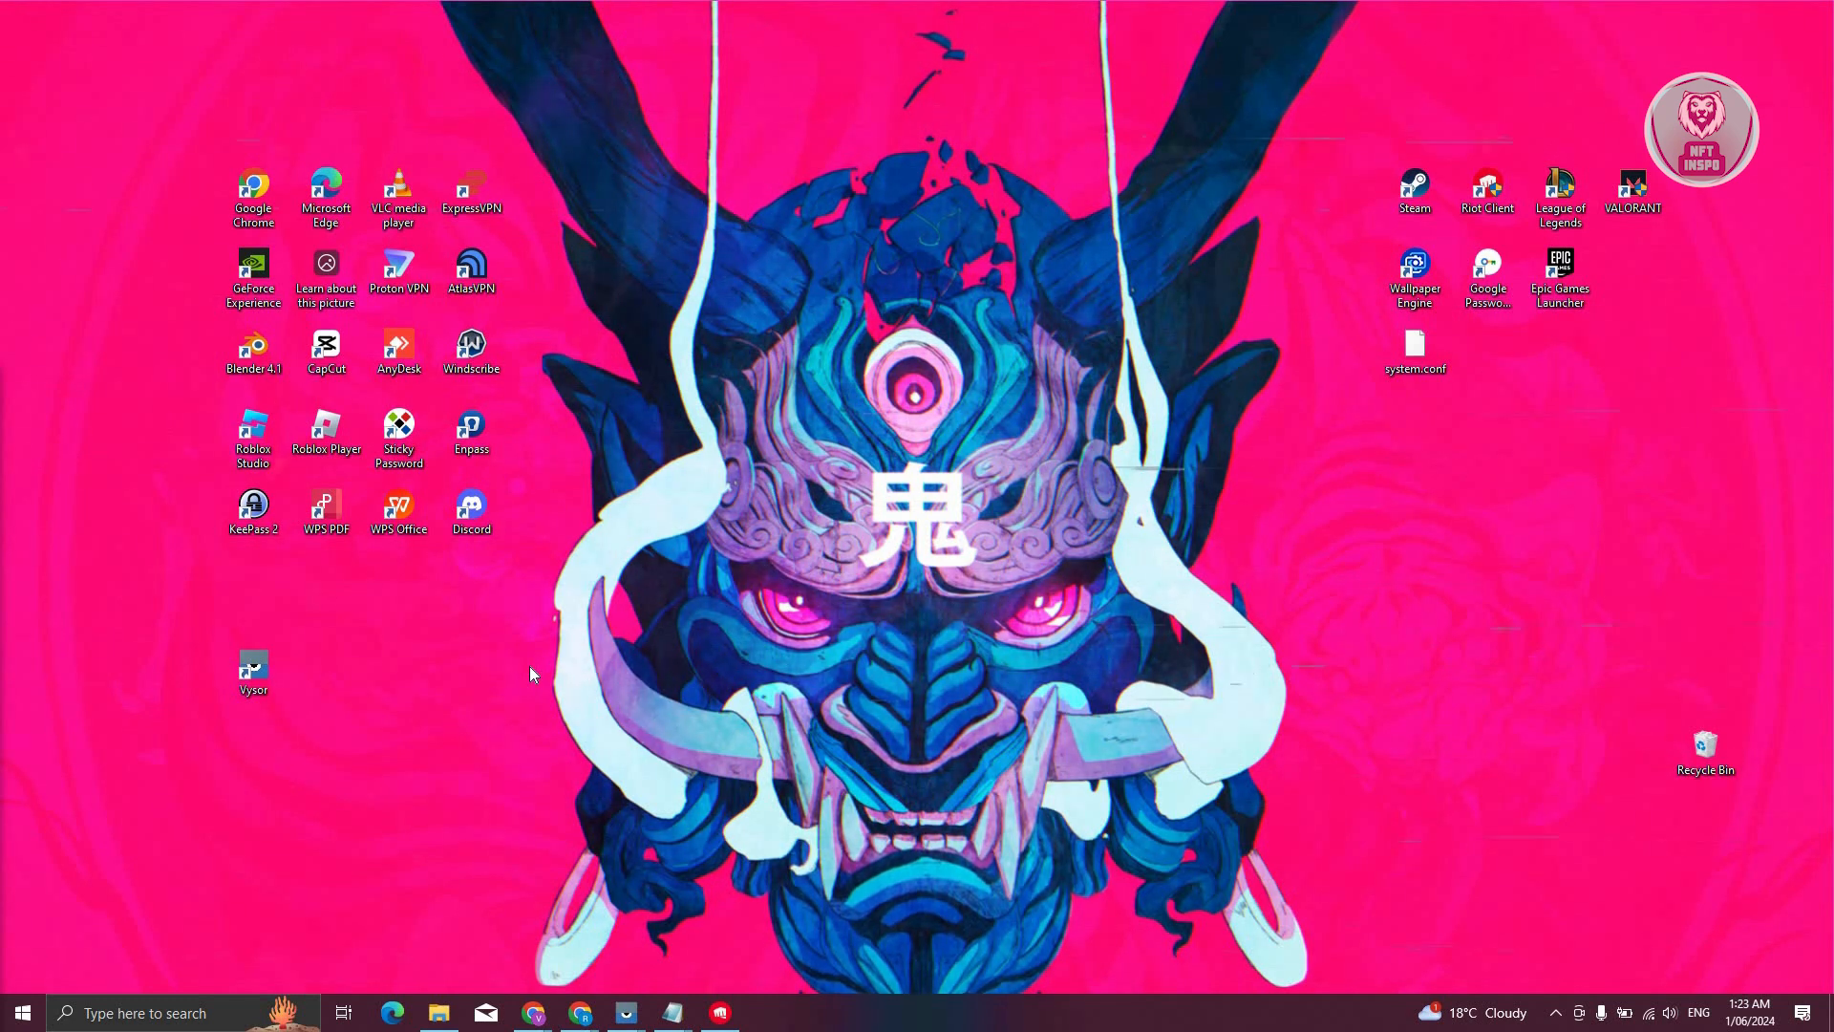
mouse_move(527, 661)
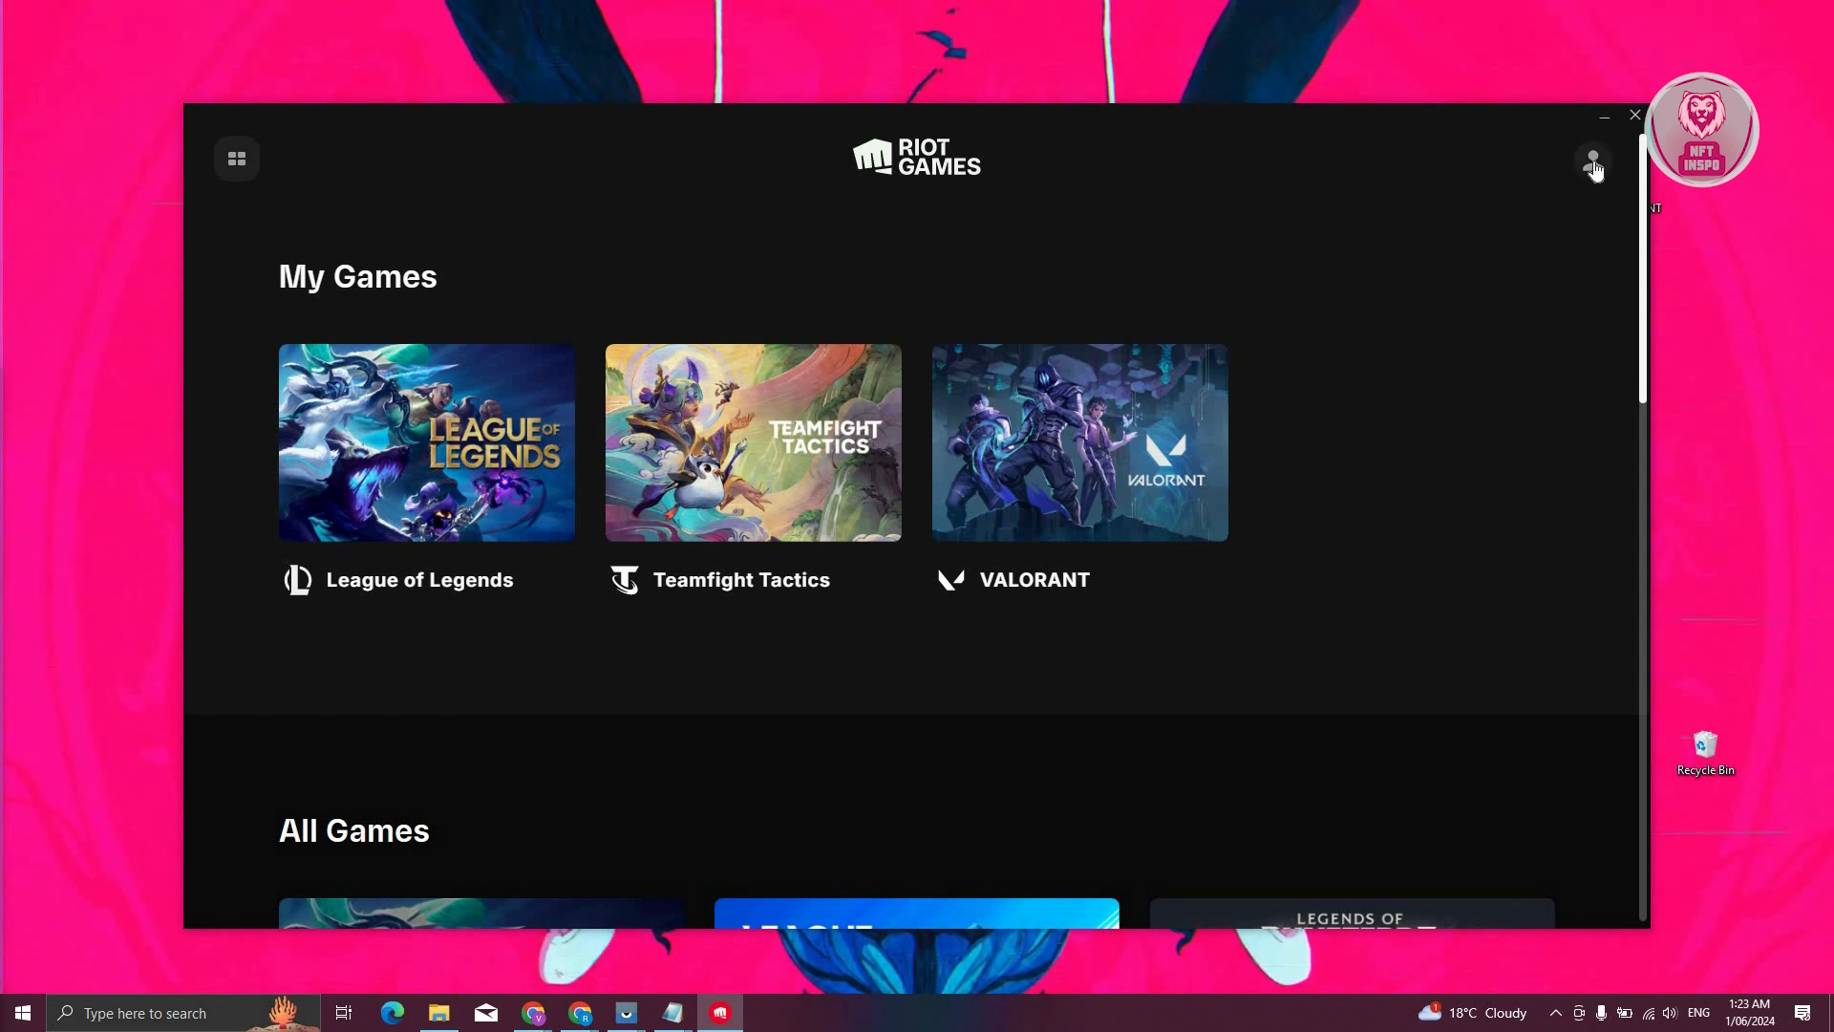
- Show Riot Client's League of Legends settings page with its install path C:\Riot Games\League of Legends
click(1594, 160)
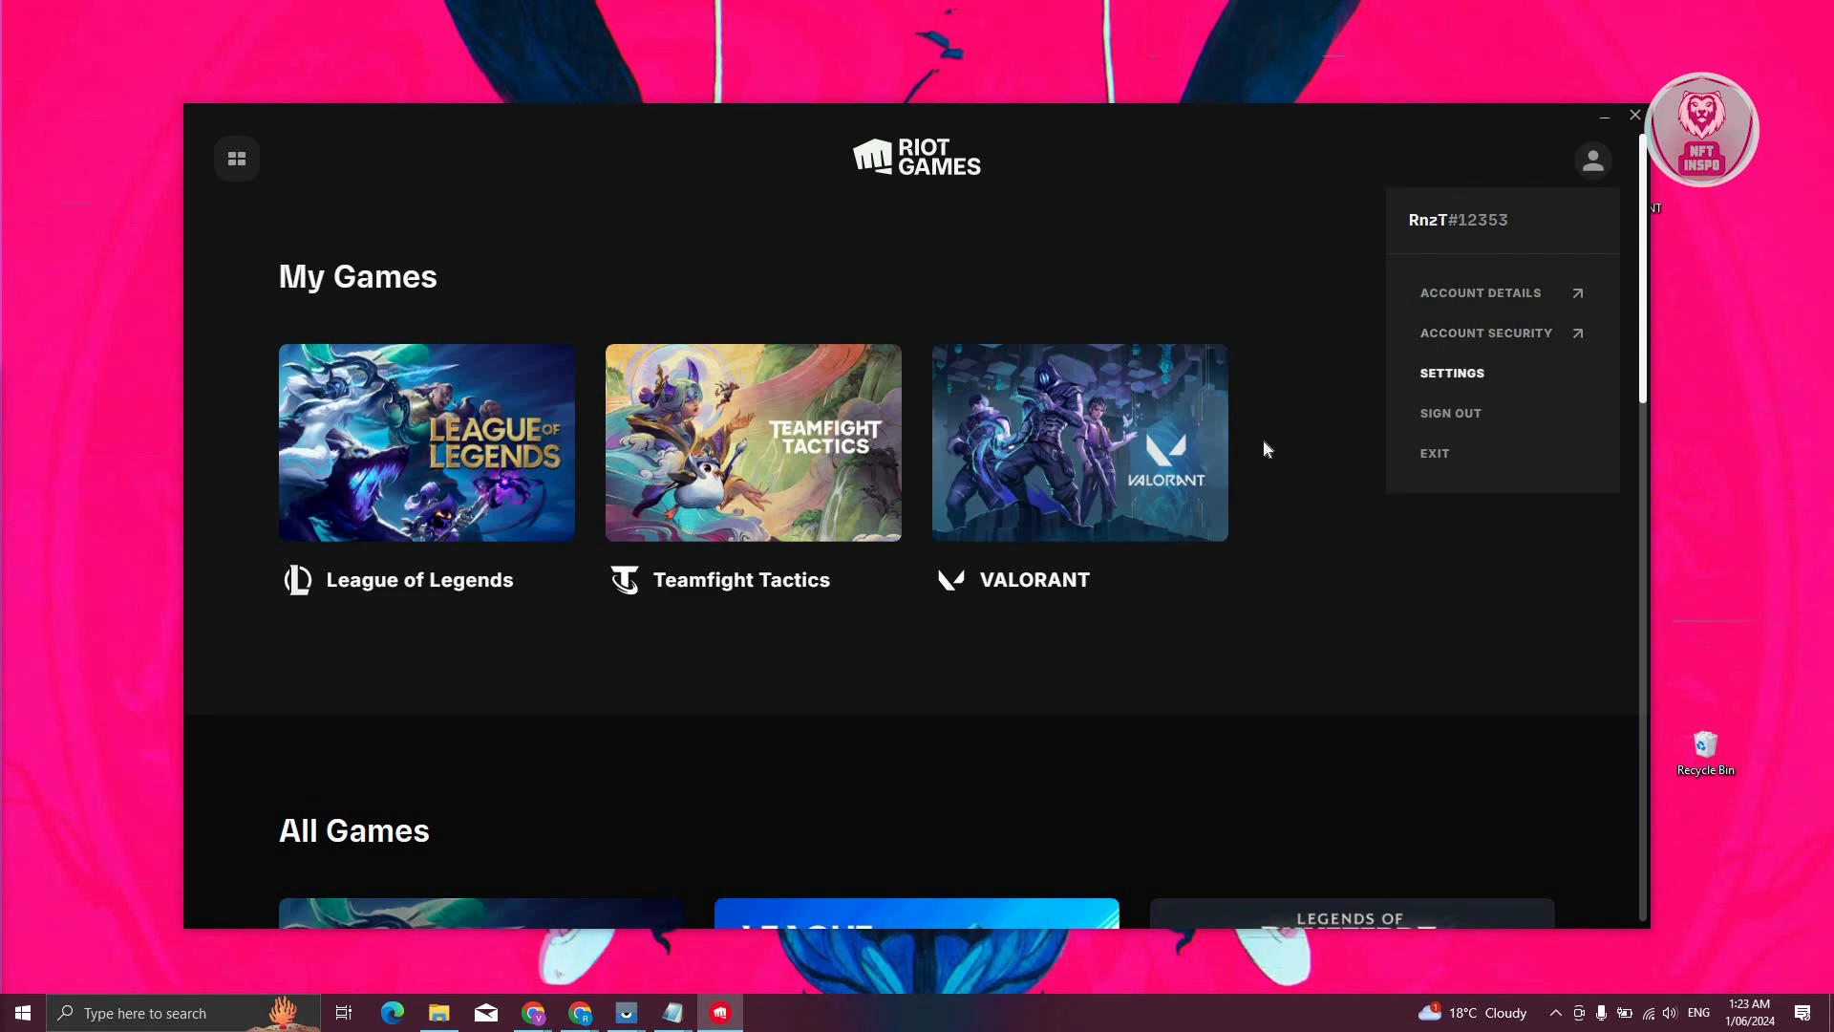
click(1453, 373)
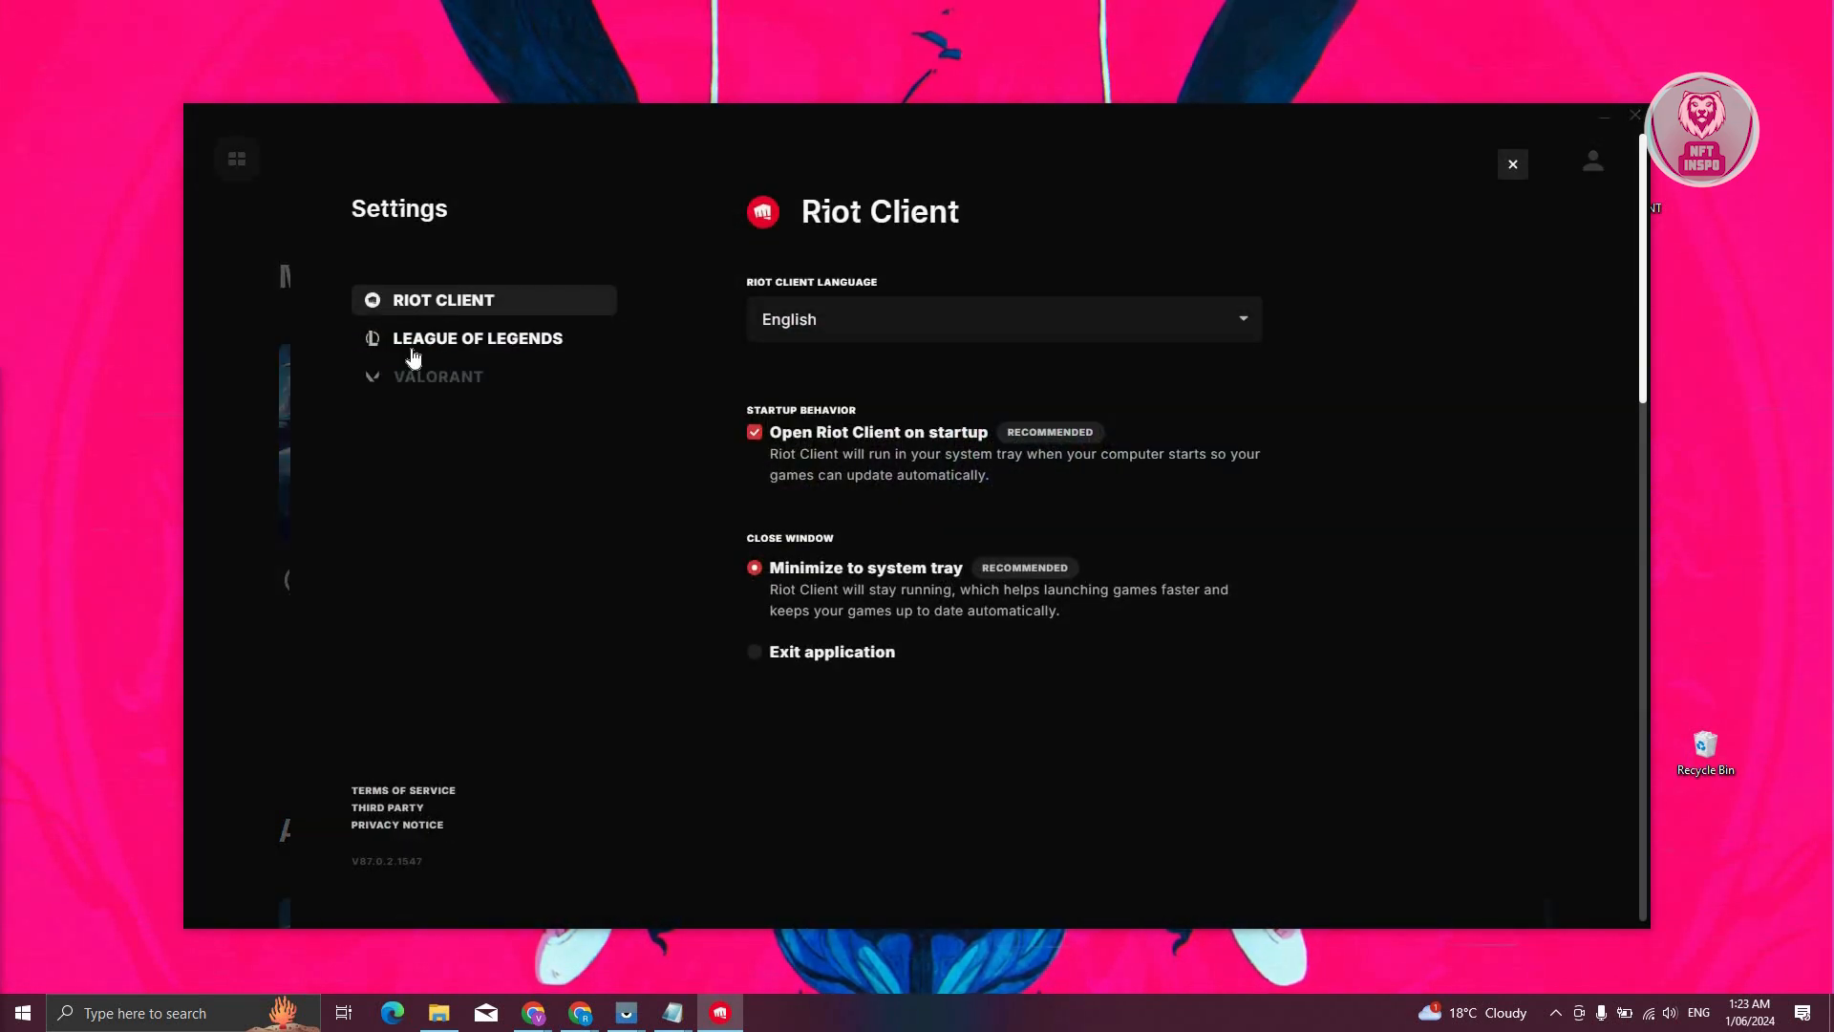
click(477, 338)
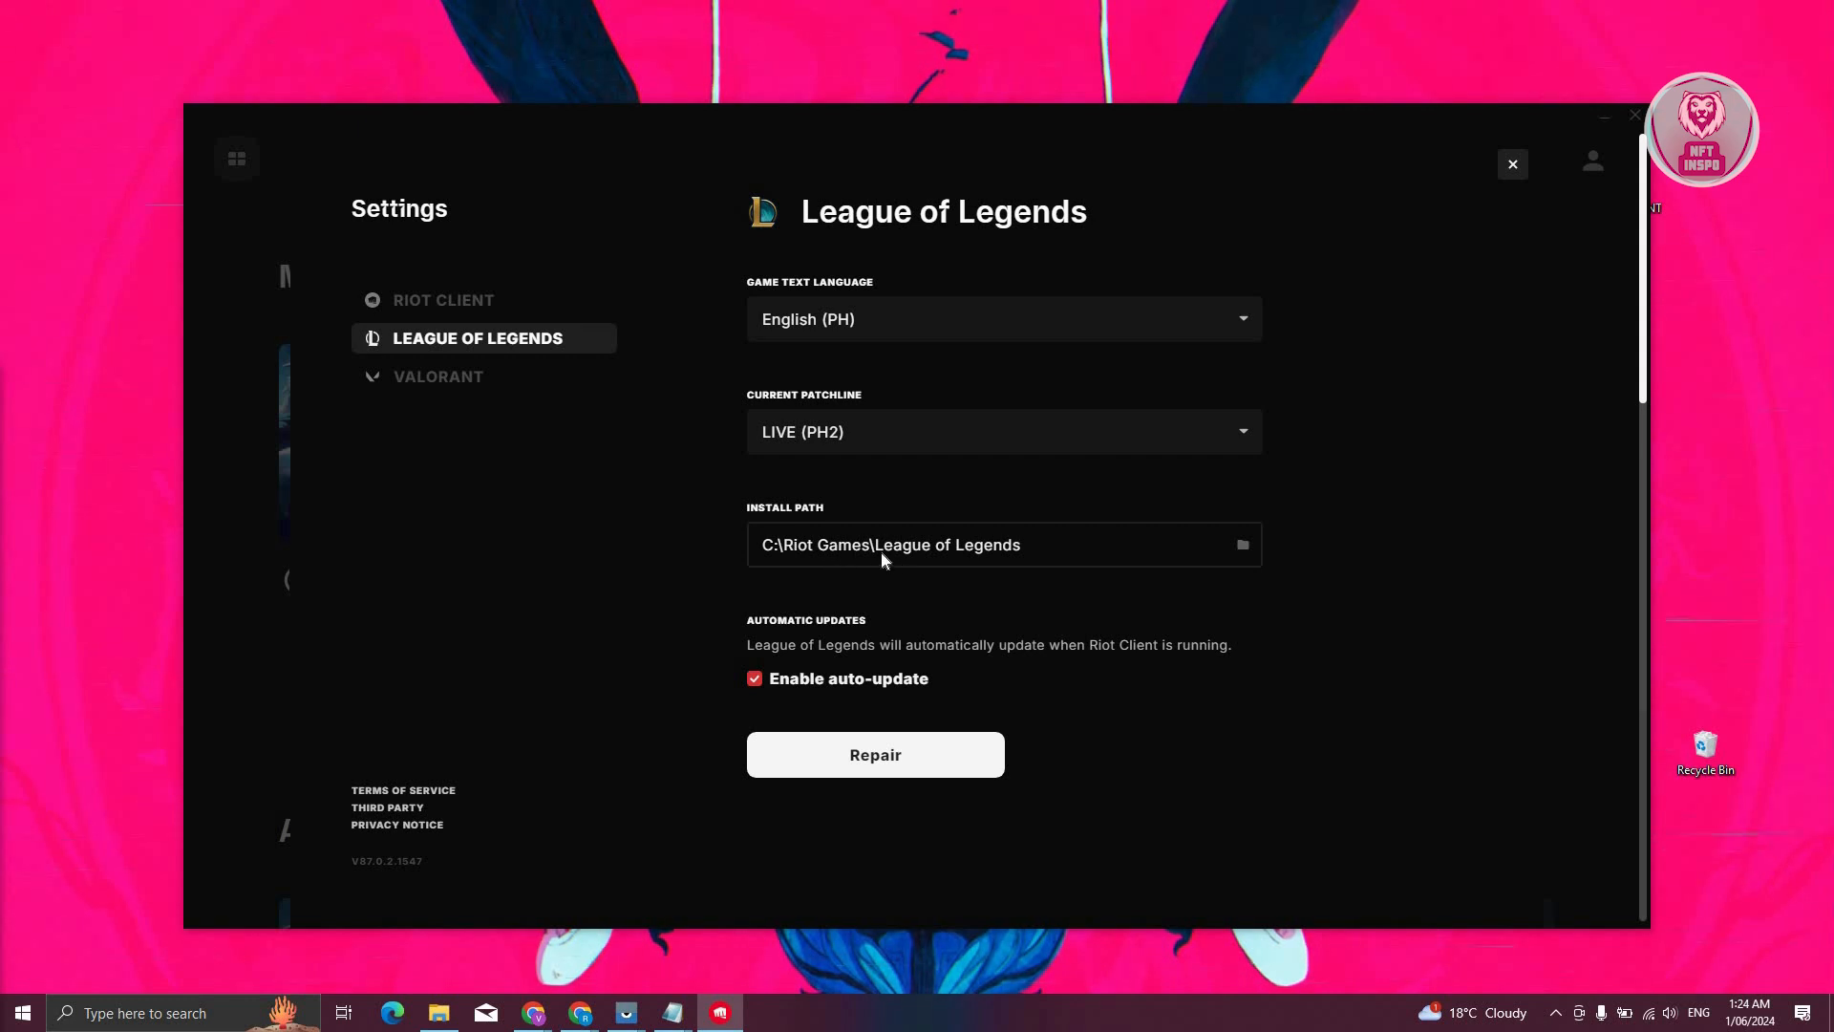
mouse_move(1506, 166)
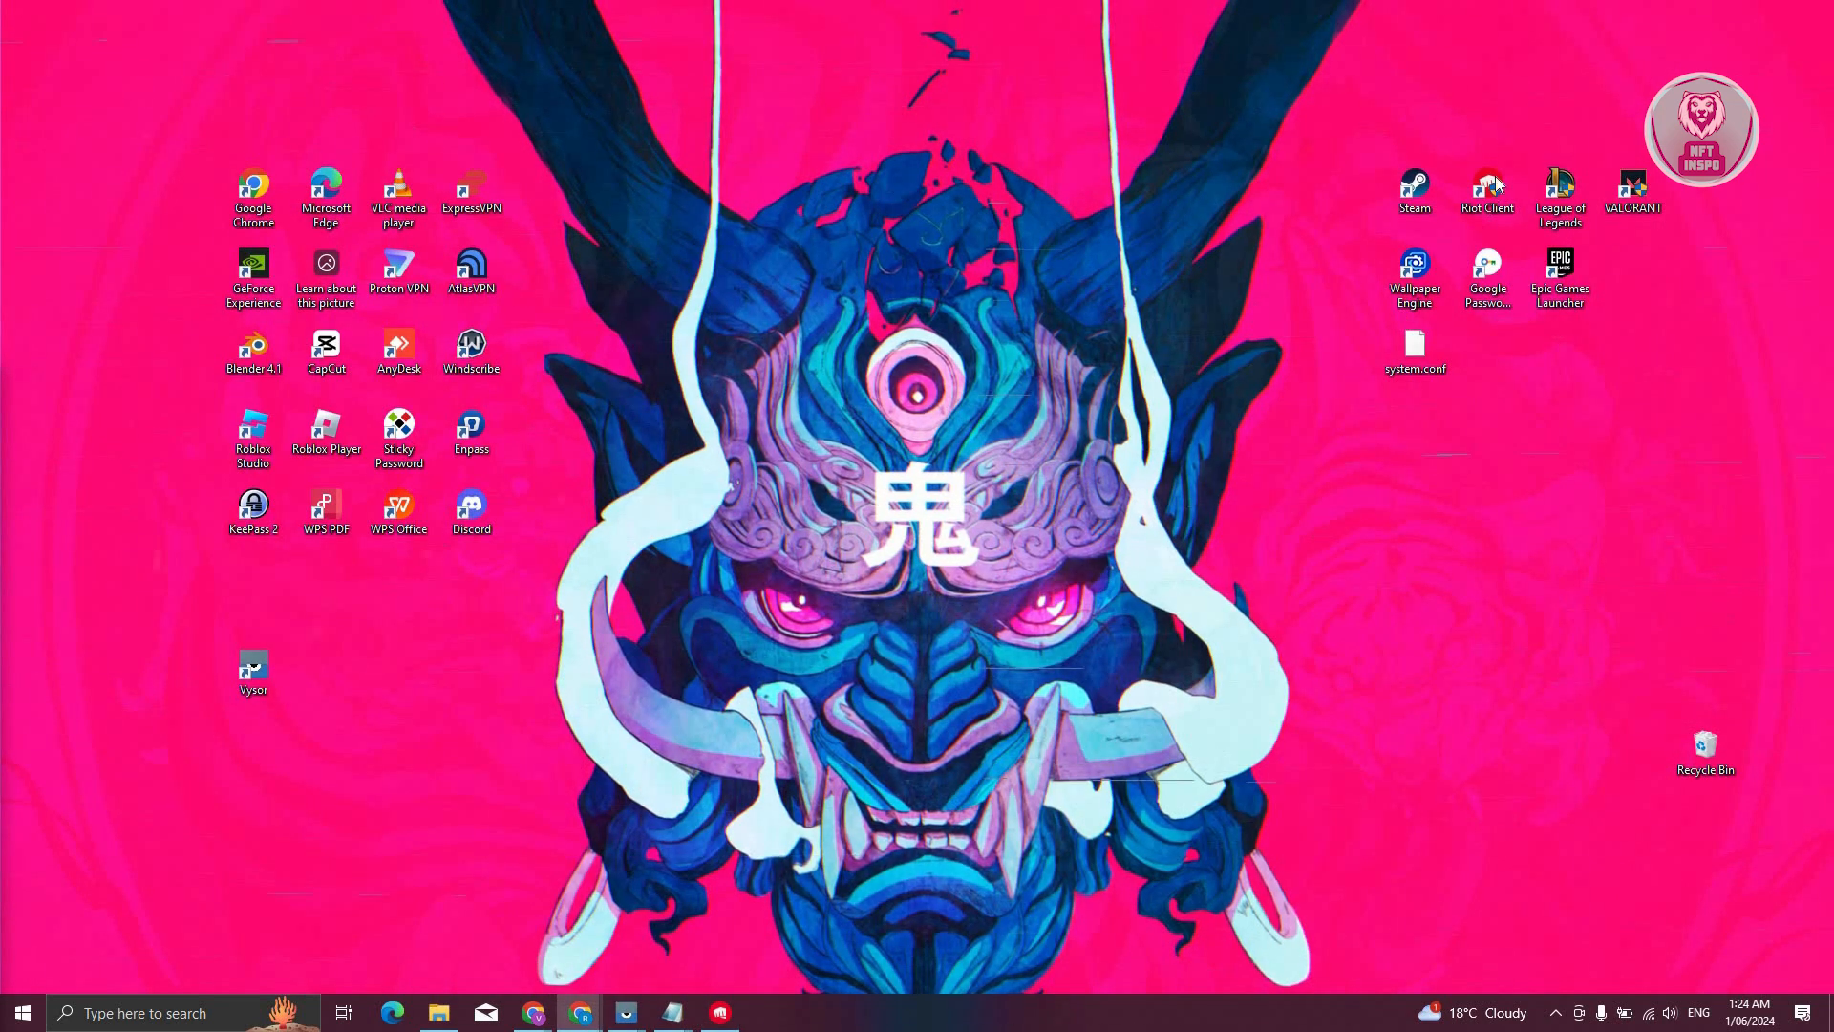
click(1487, 187)
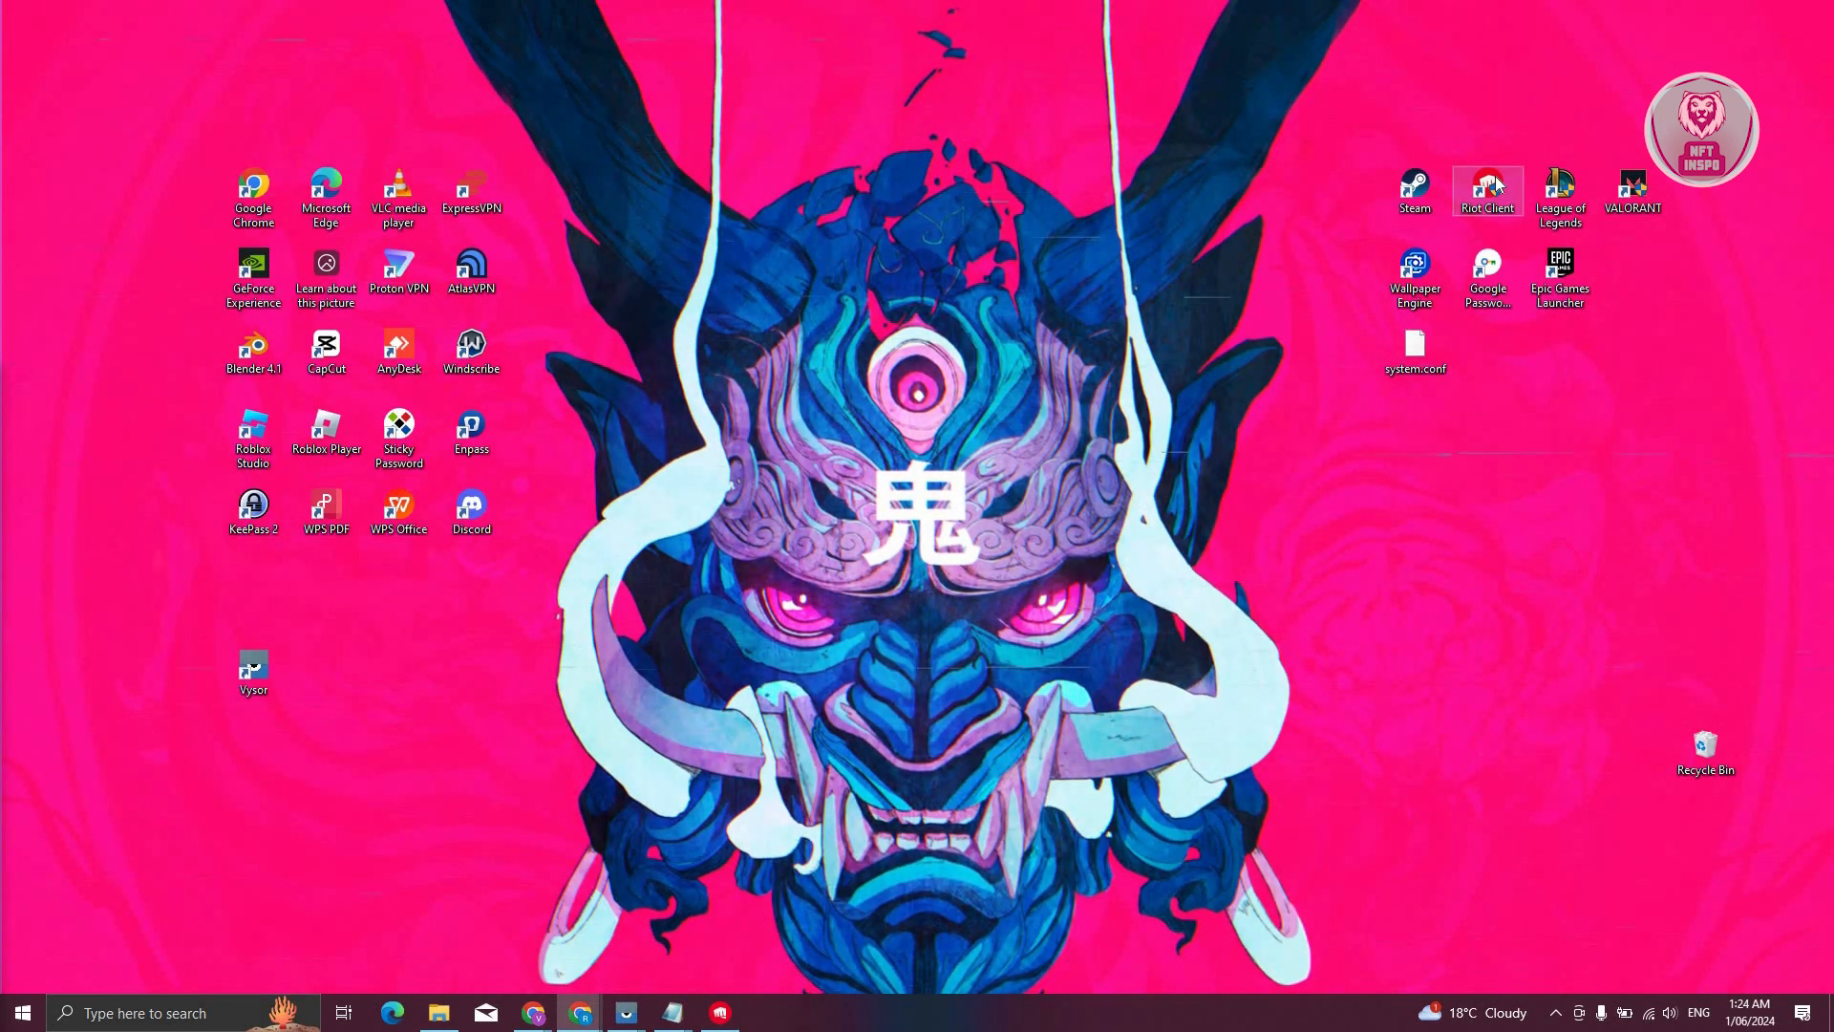
right_click(1487, 187)
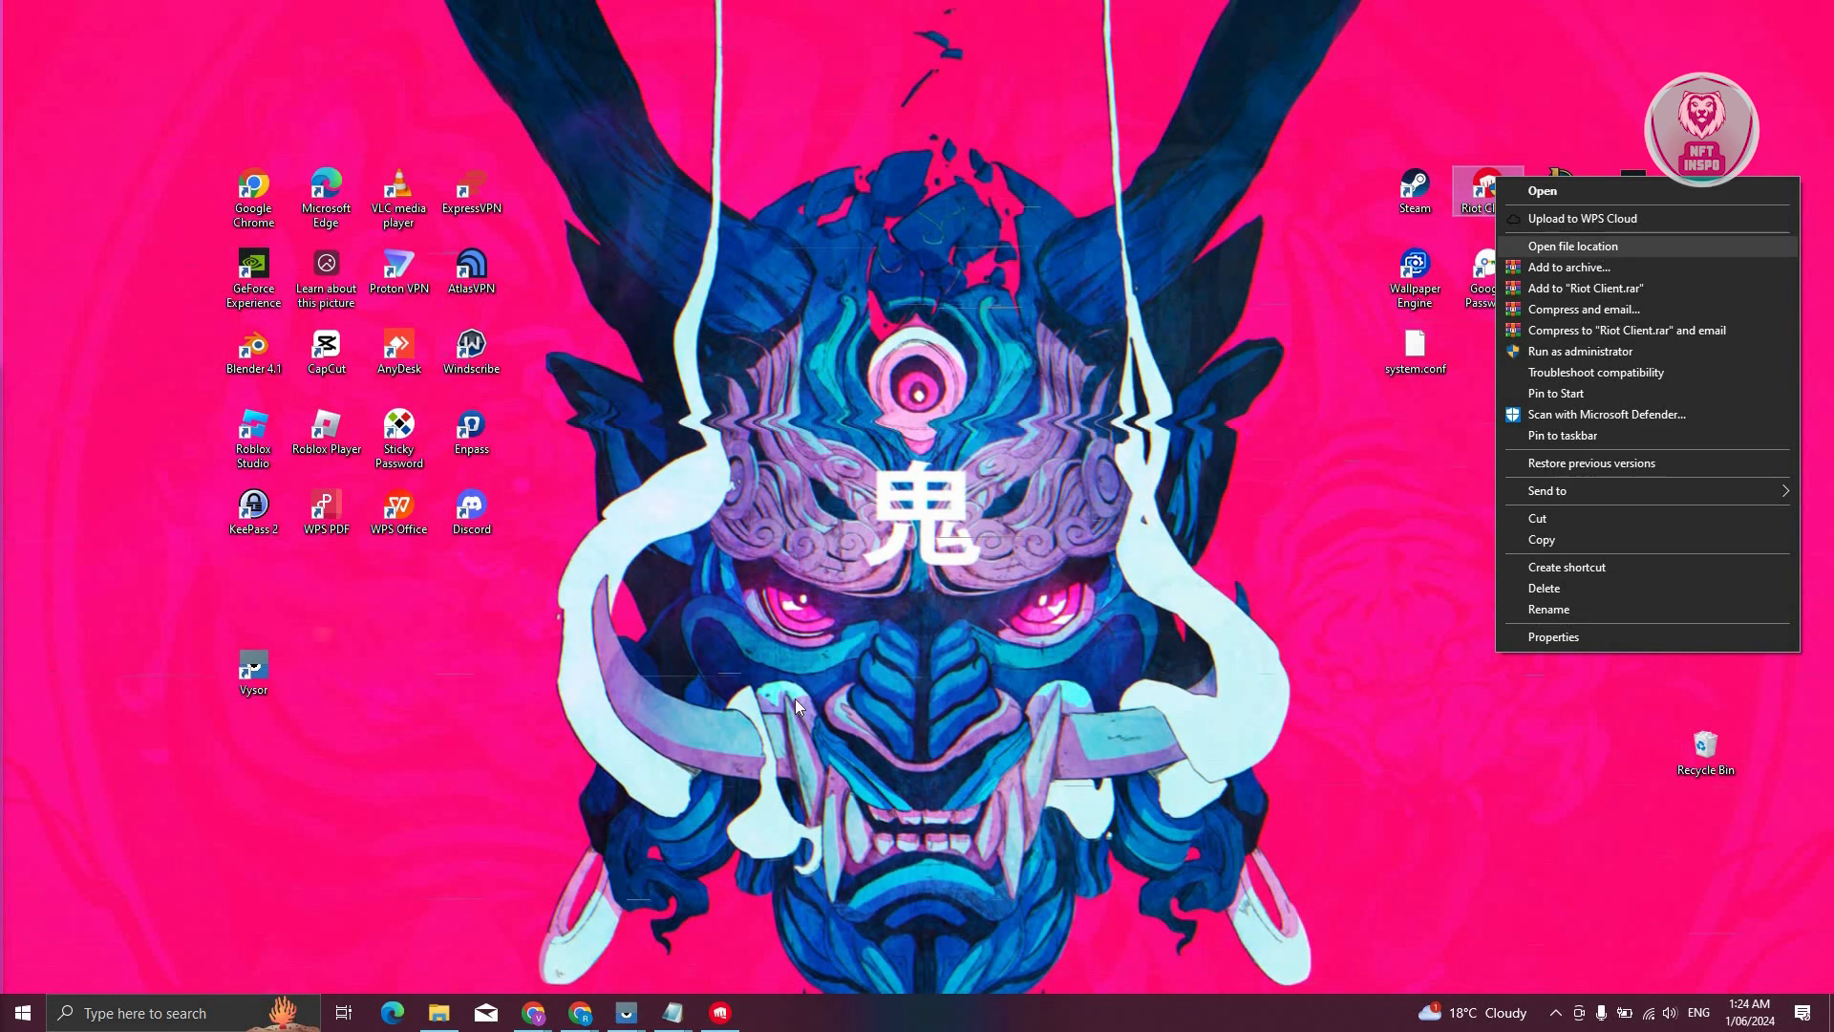
click(1573, 245)
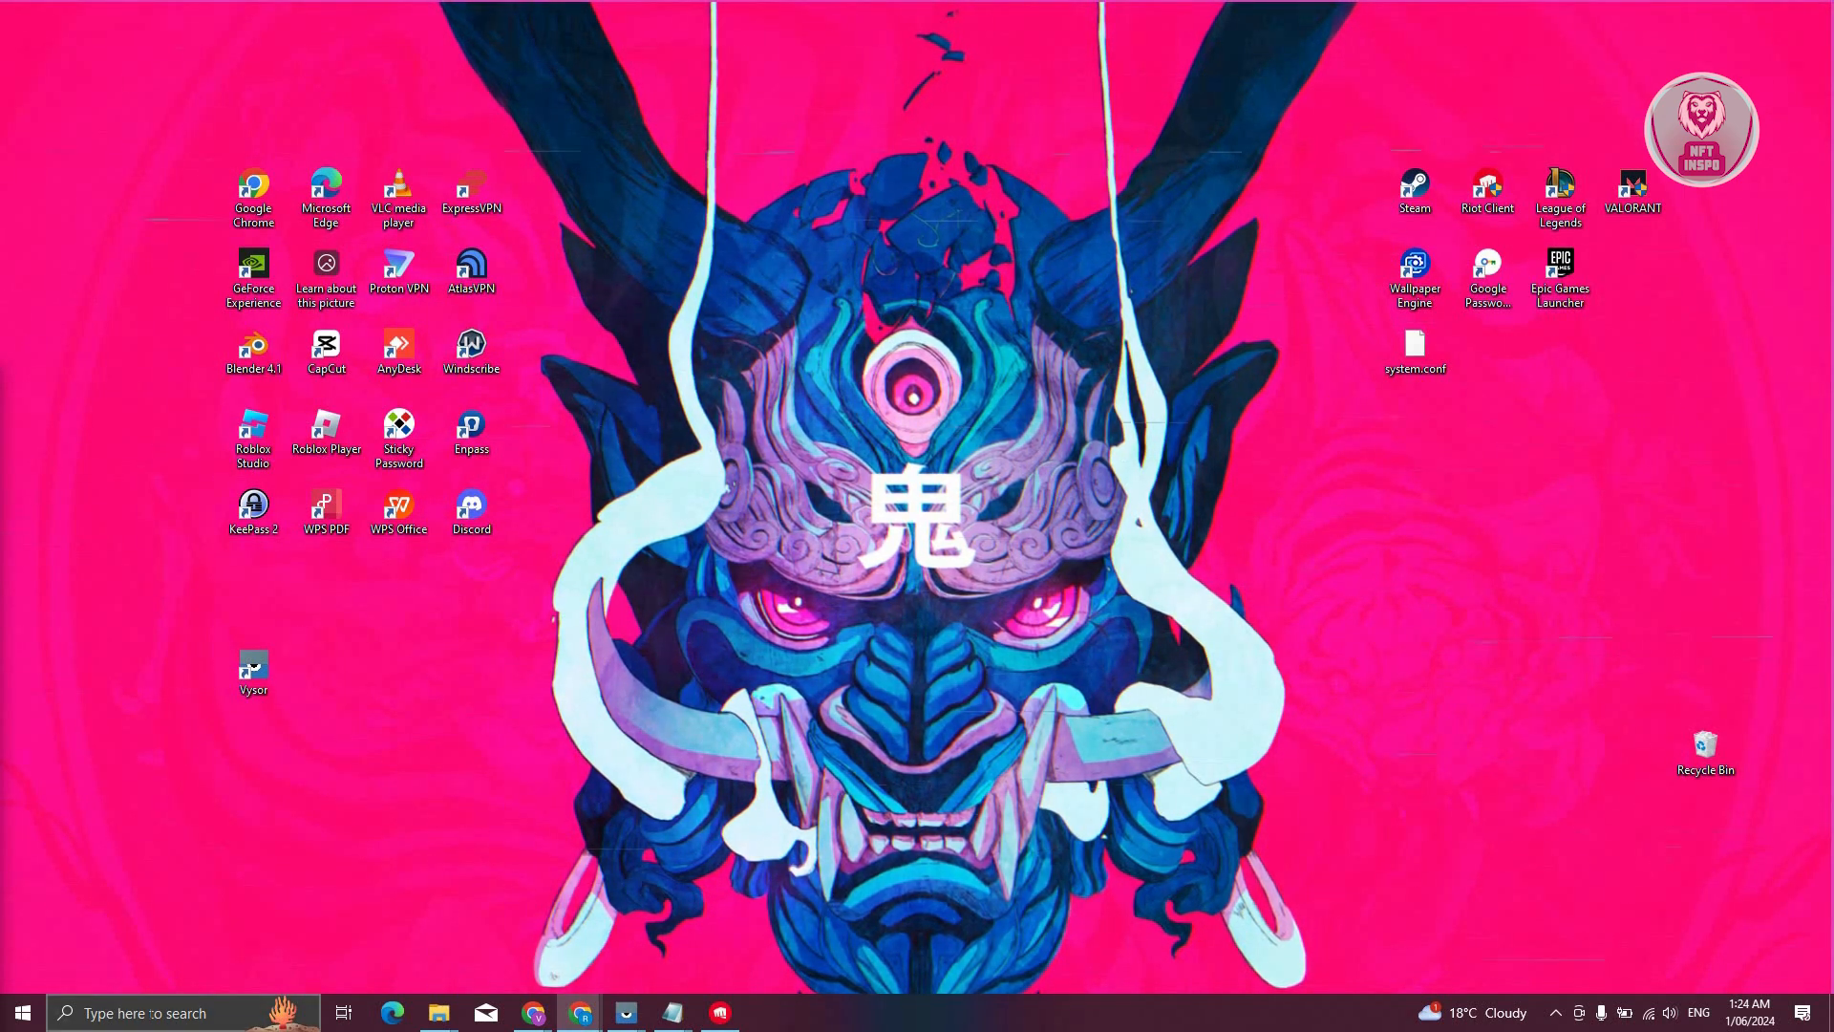
- Reach Windows Defender Firewall's Allowed apps list via a taskbar search for Control Panel
text(calculator)
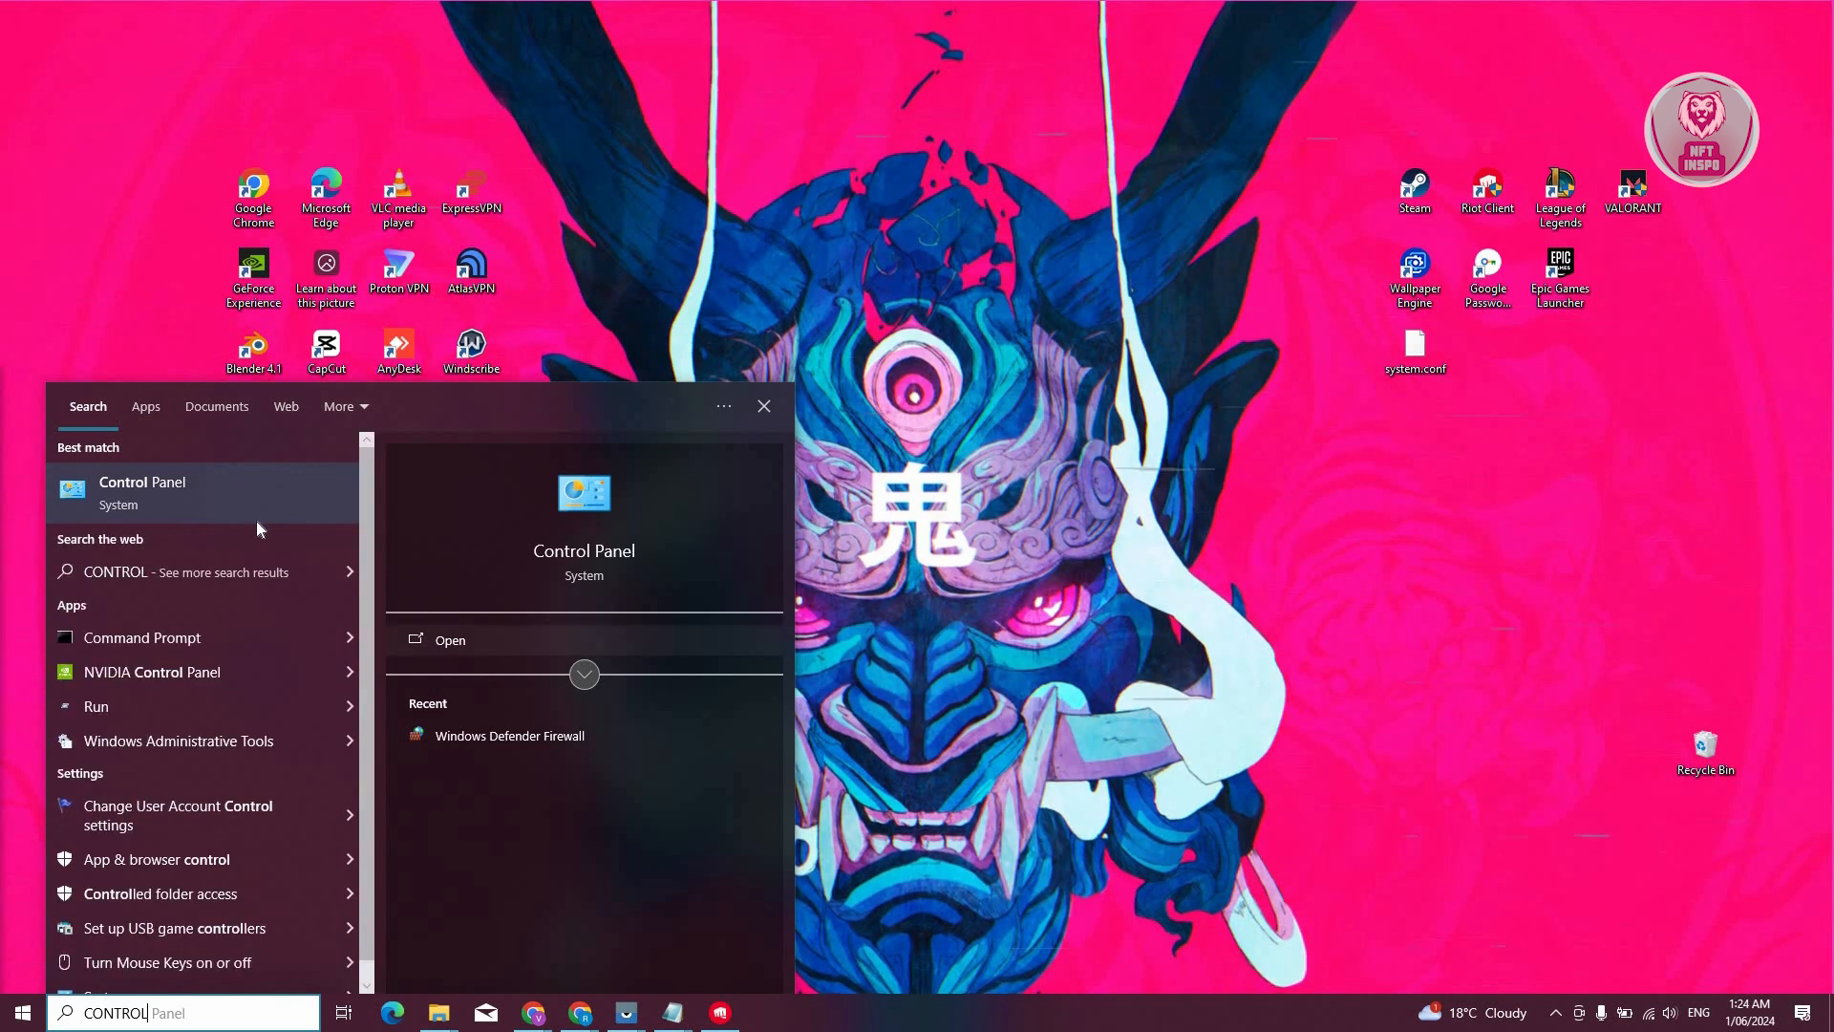
click(142, 493)
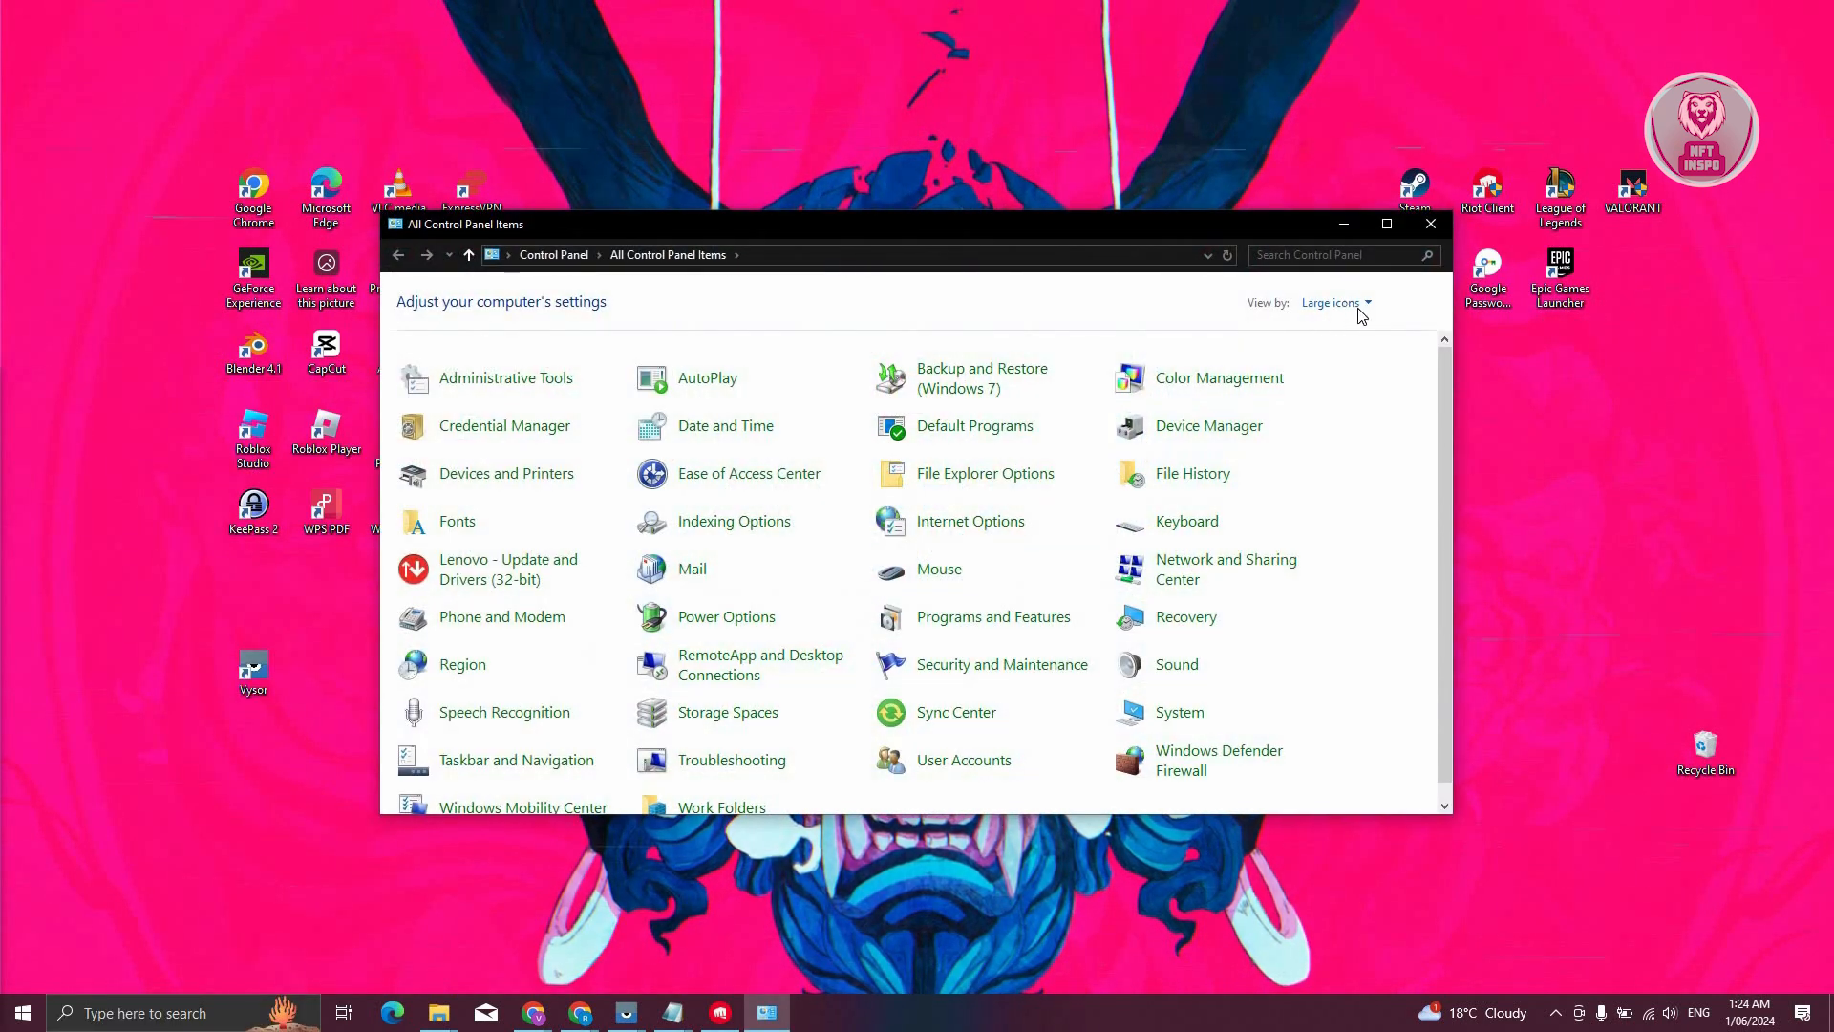
mouse_move(1265, 698)
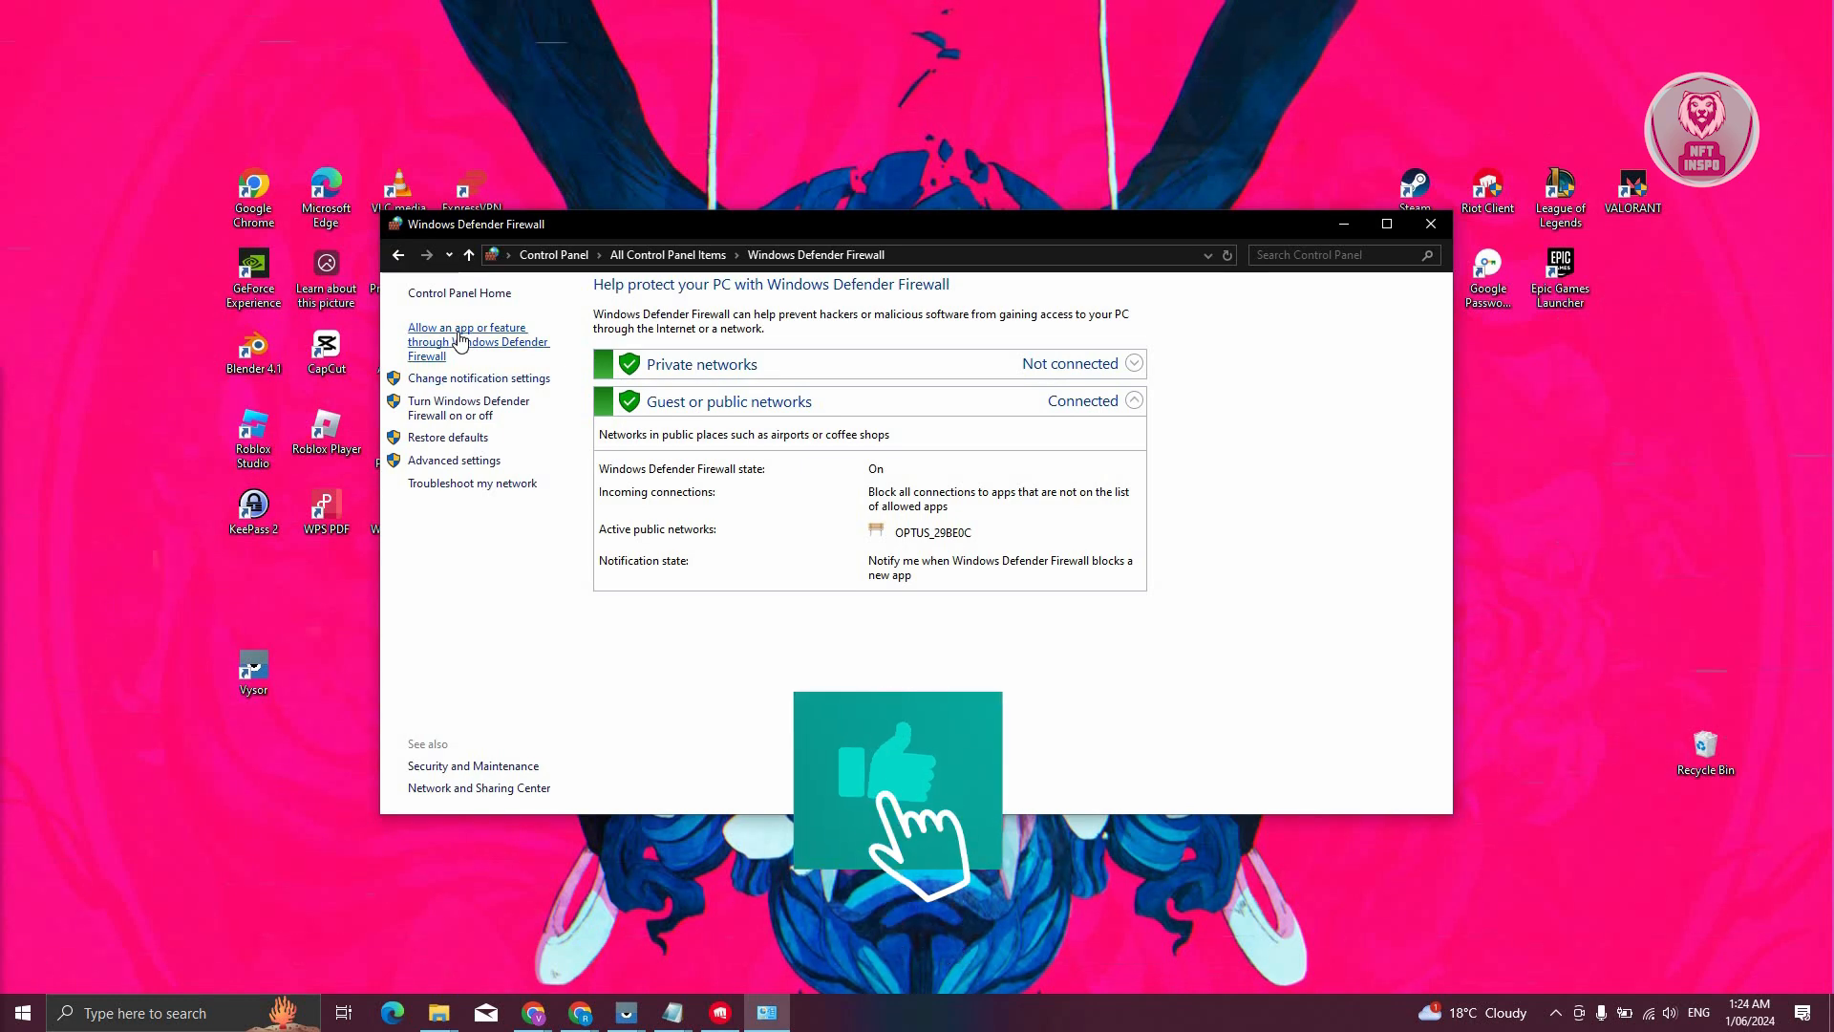
click(467, 327)
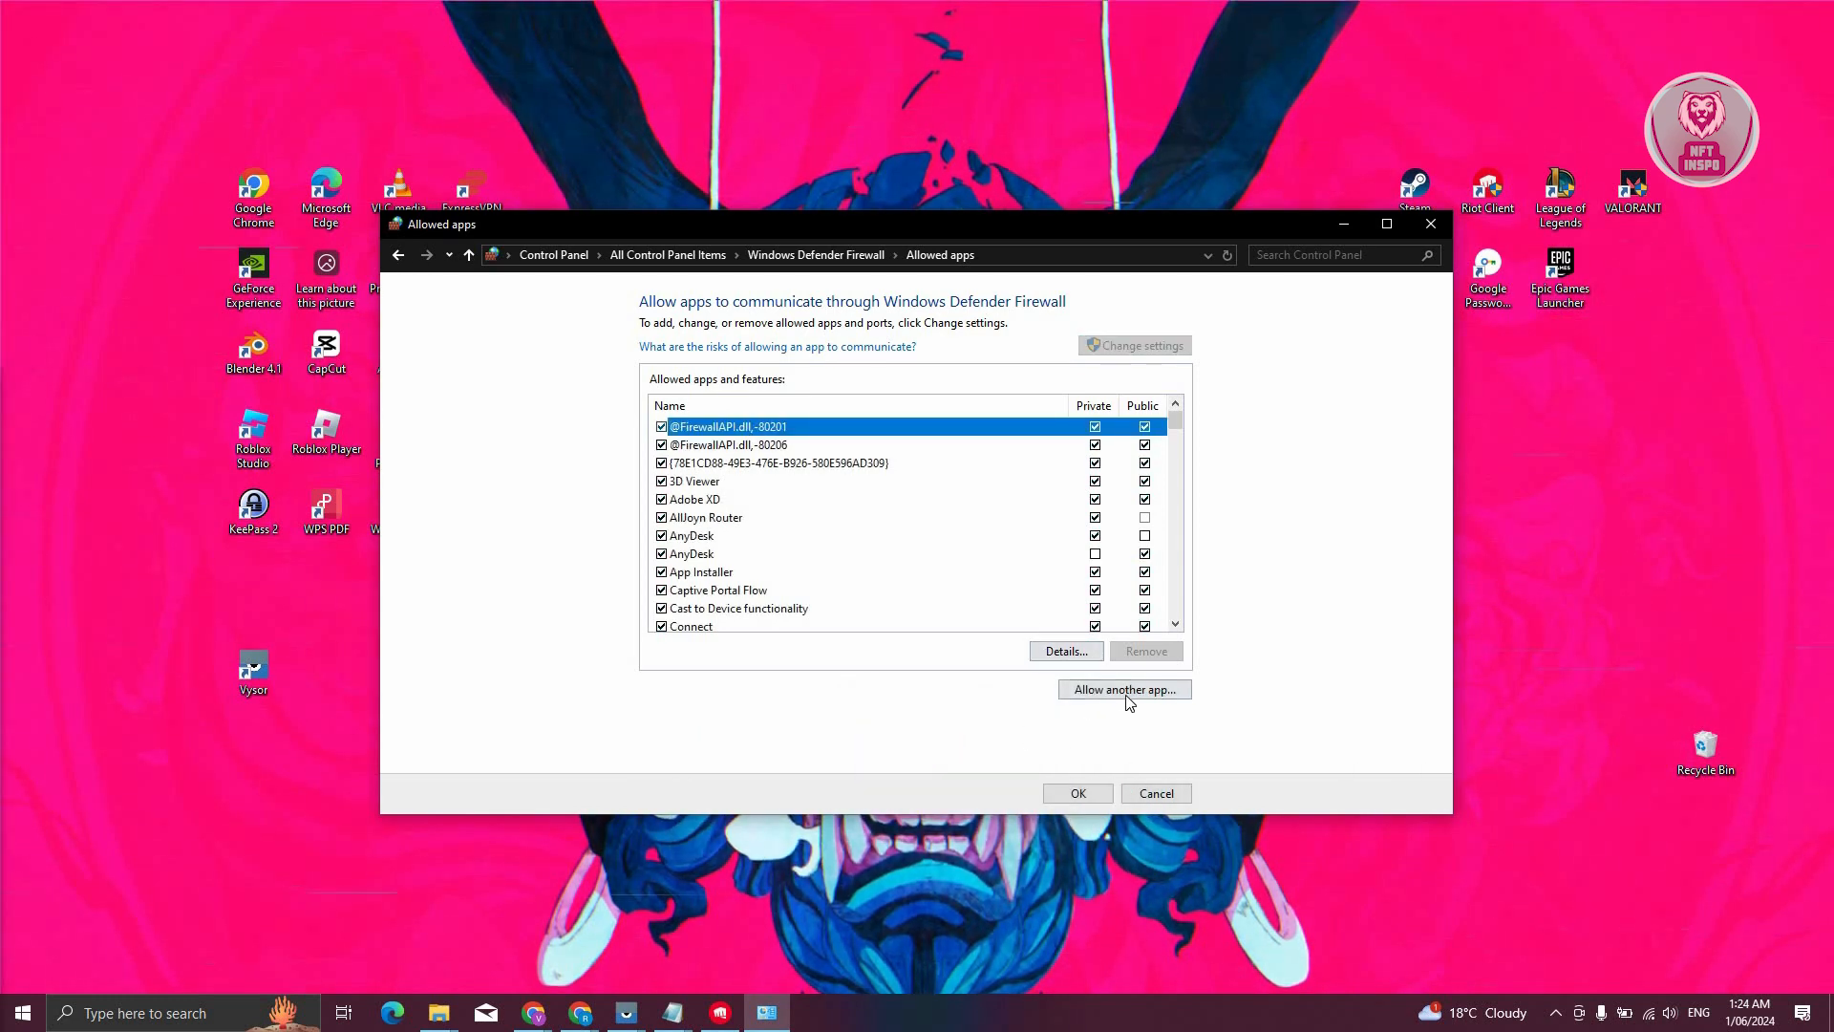
- Add LeagueClient.exe to the firewall's allowed apps as League of Legends
click(1123, 688)
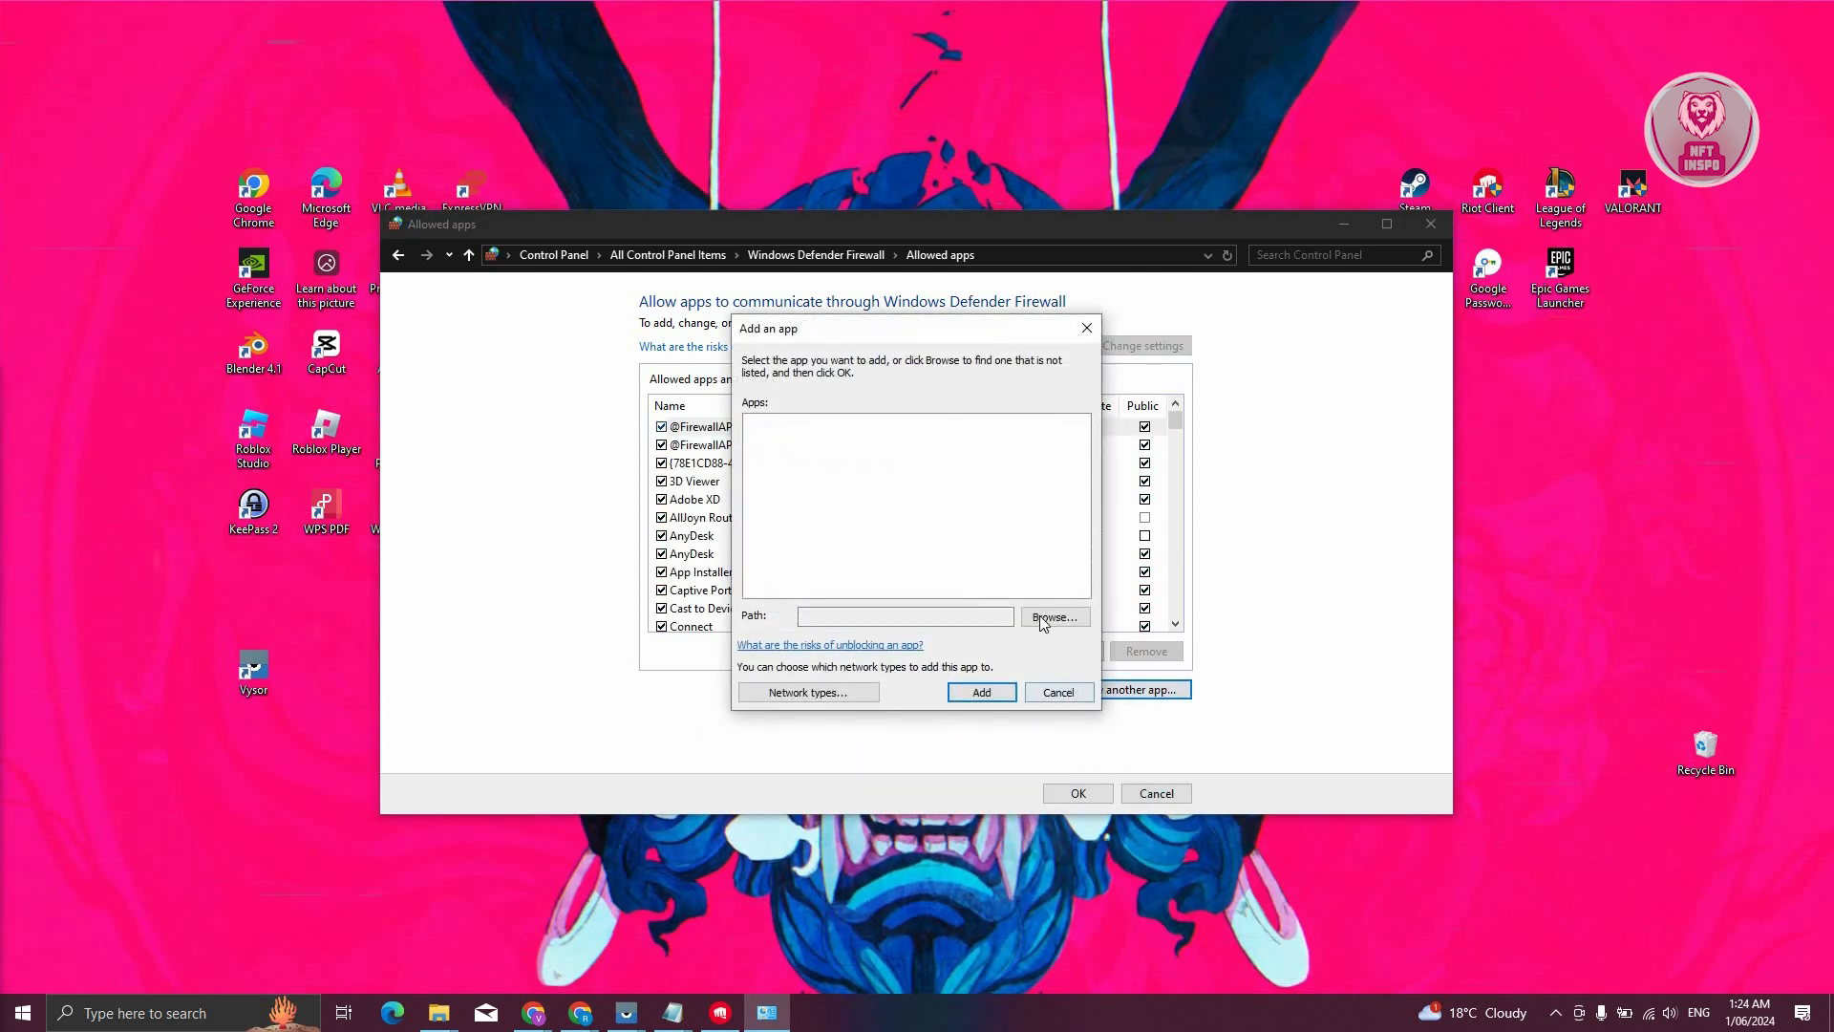
click(1055, 615)
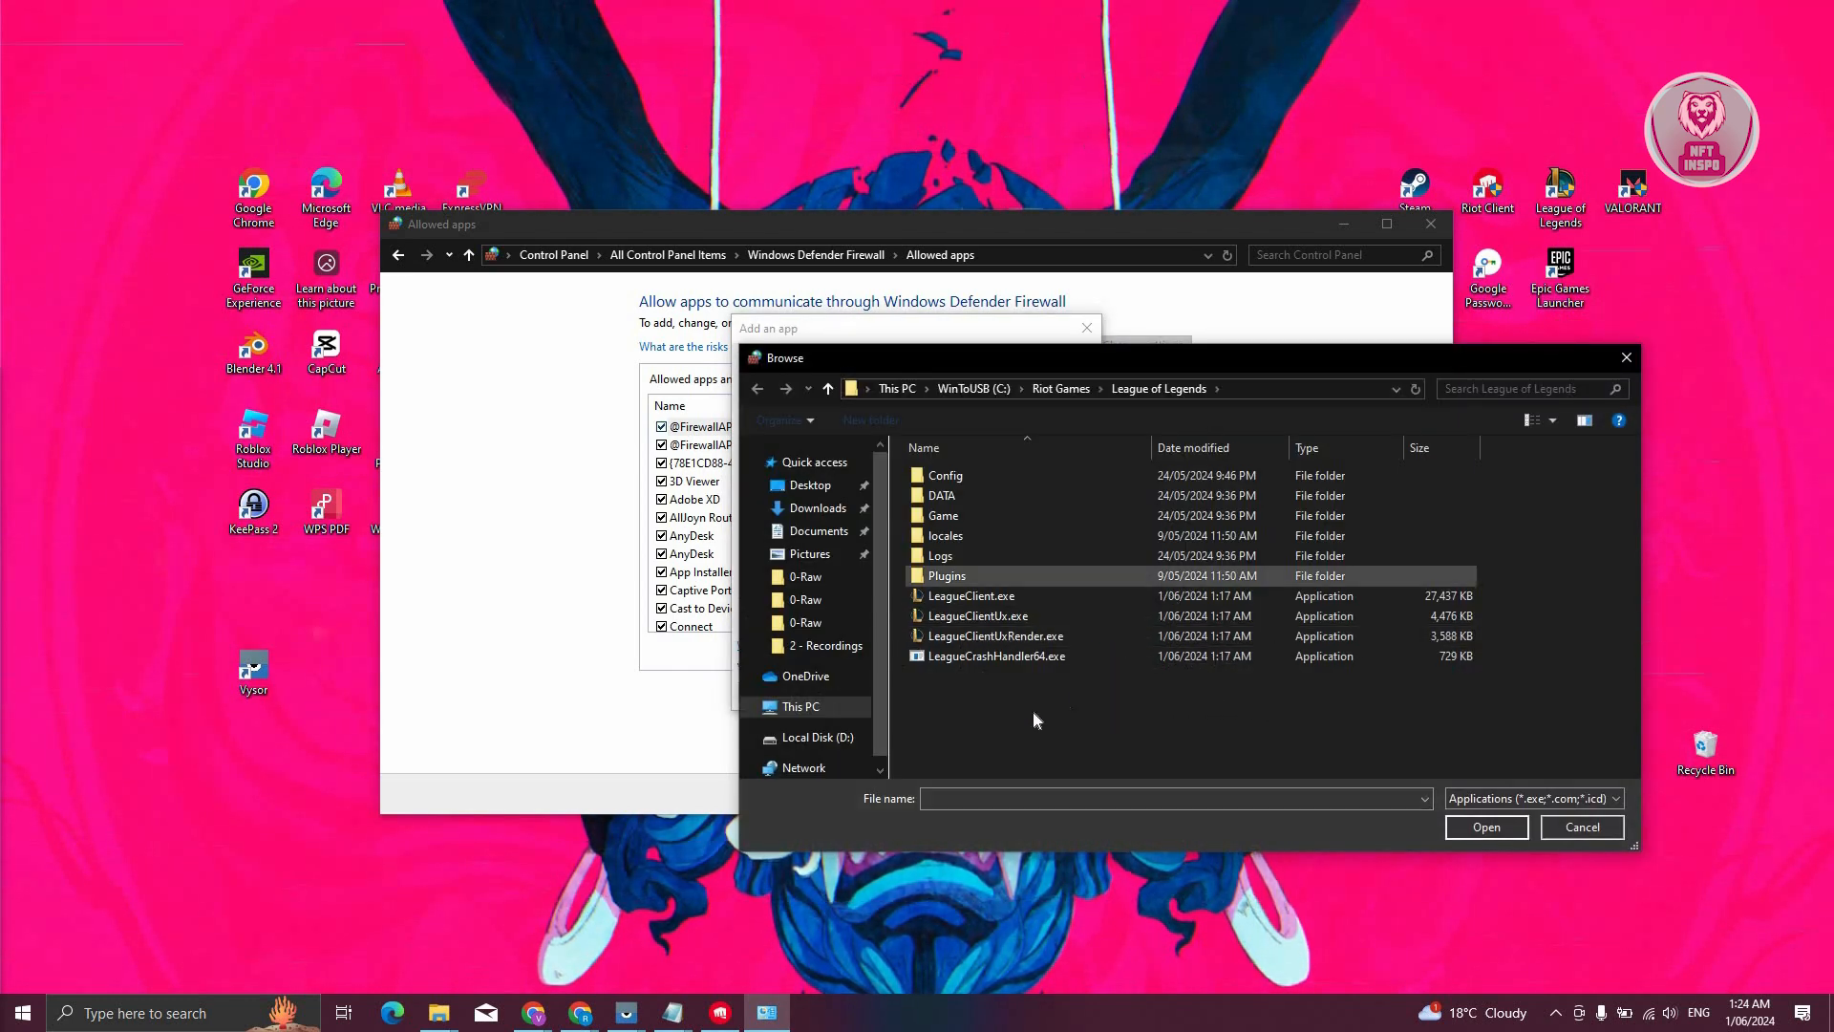
click(970, 596)
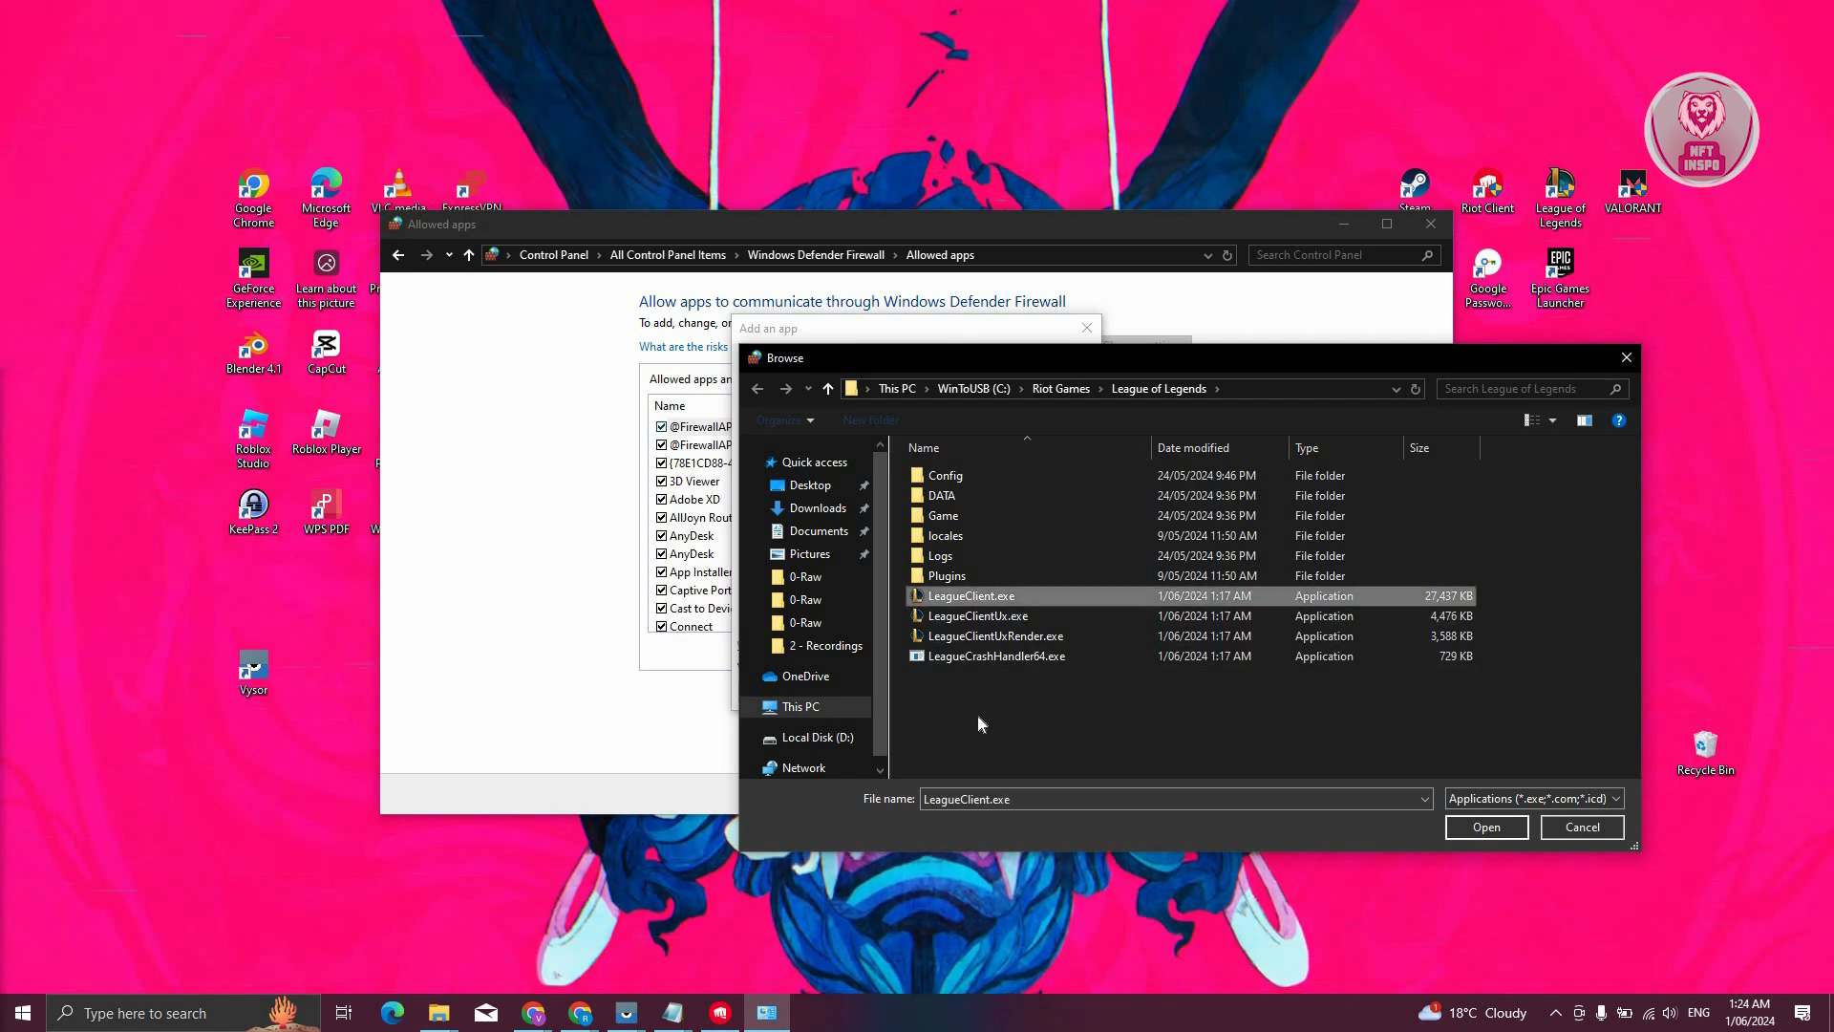
mouse_move(844, 653)
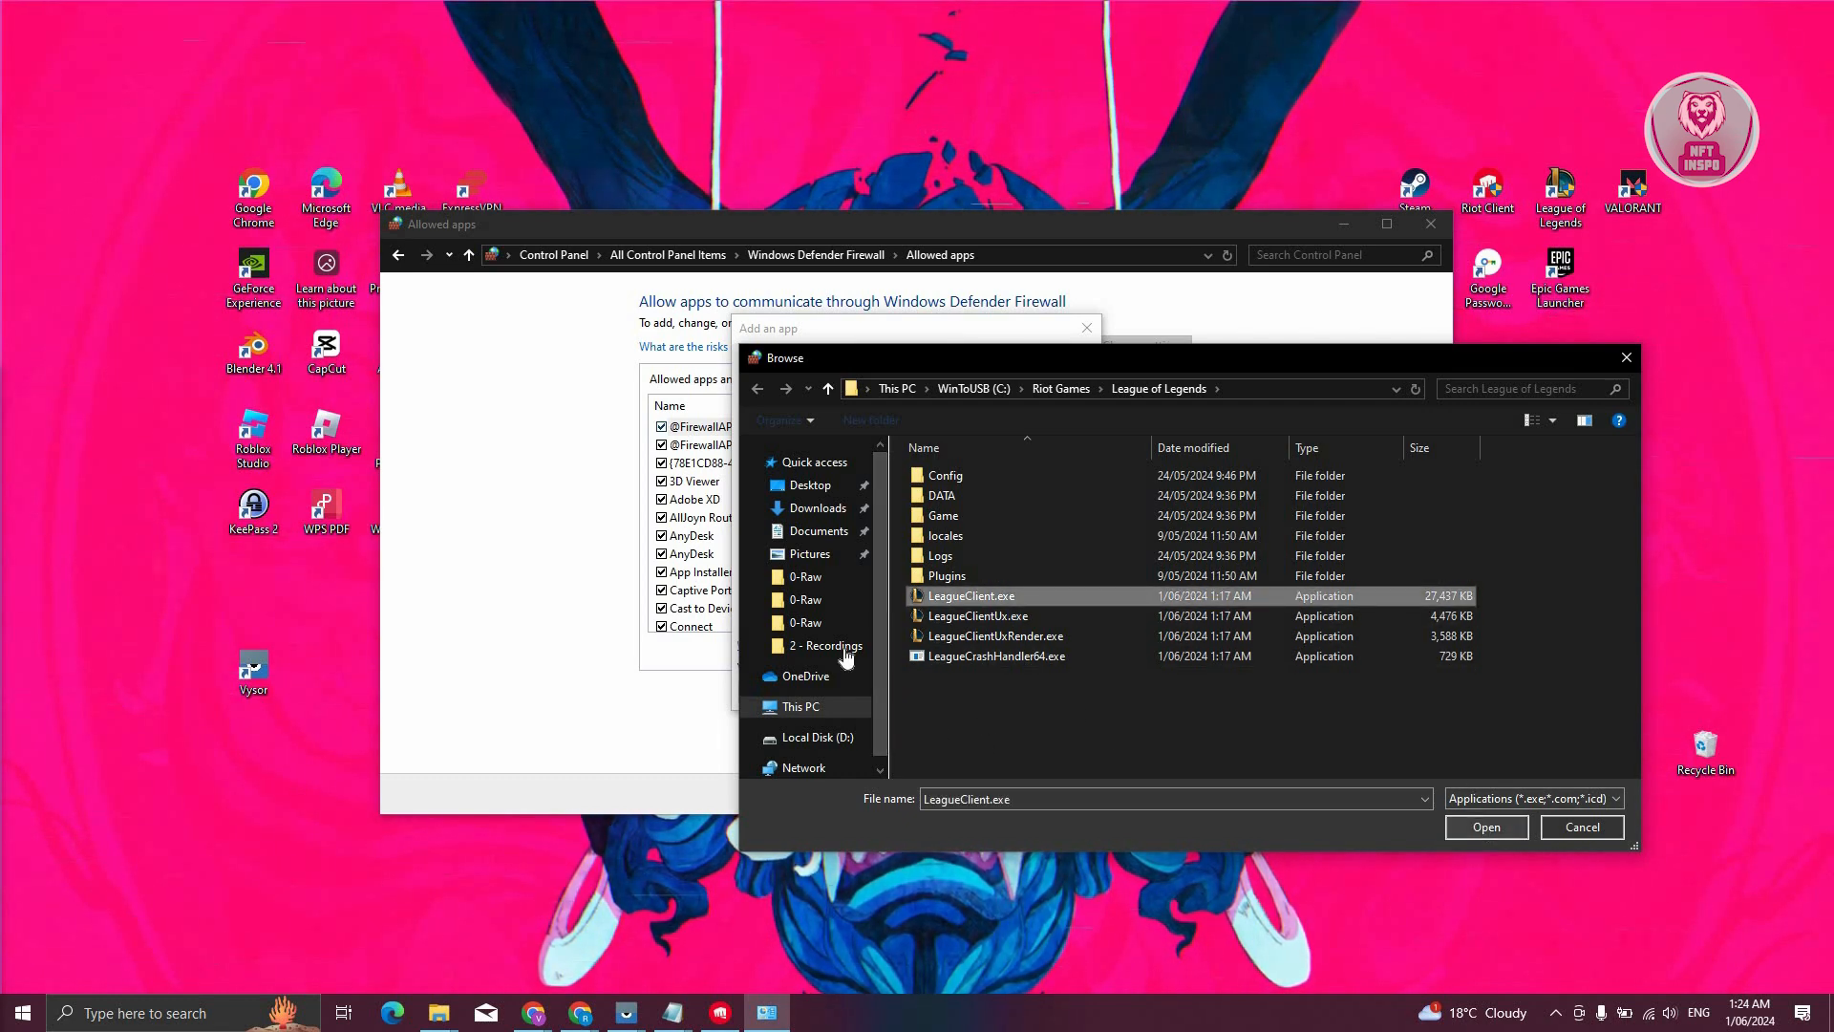
click(1487, 826)
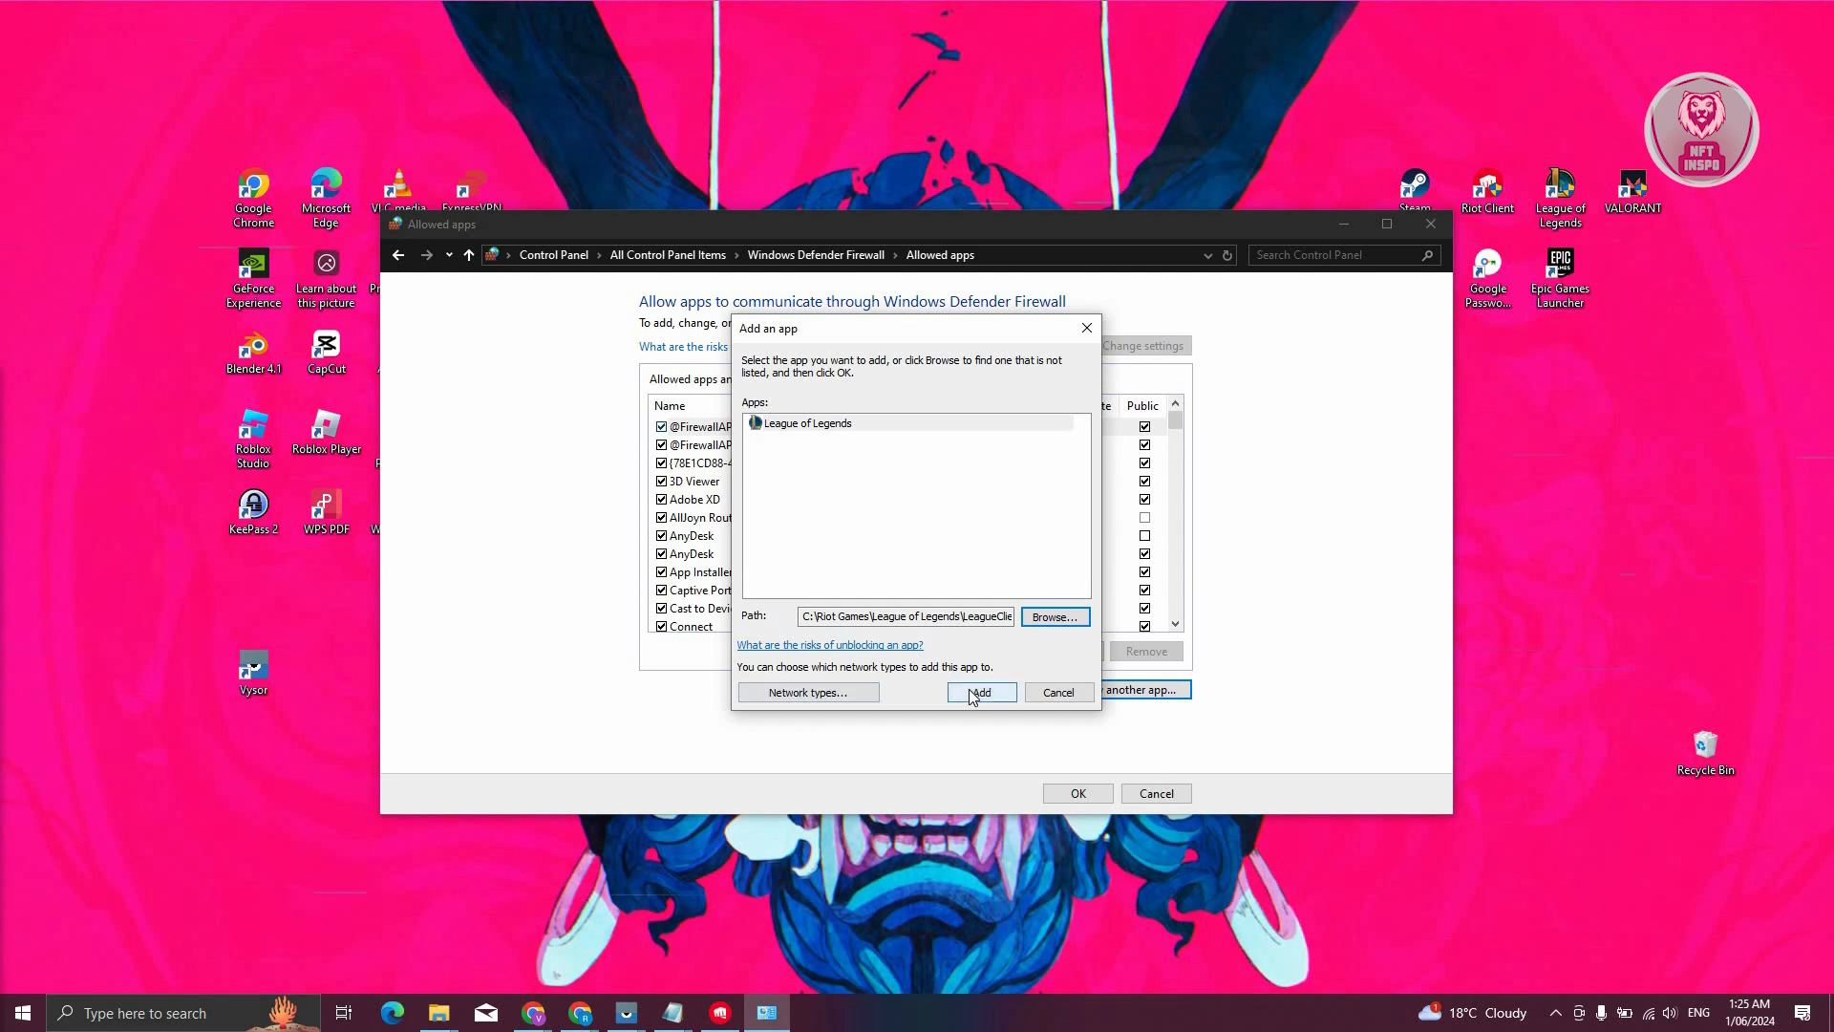
click(980, 692)
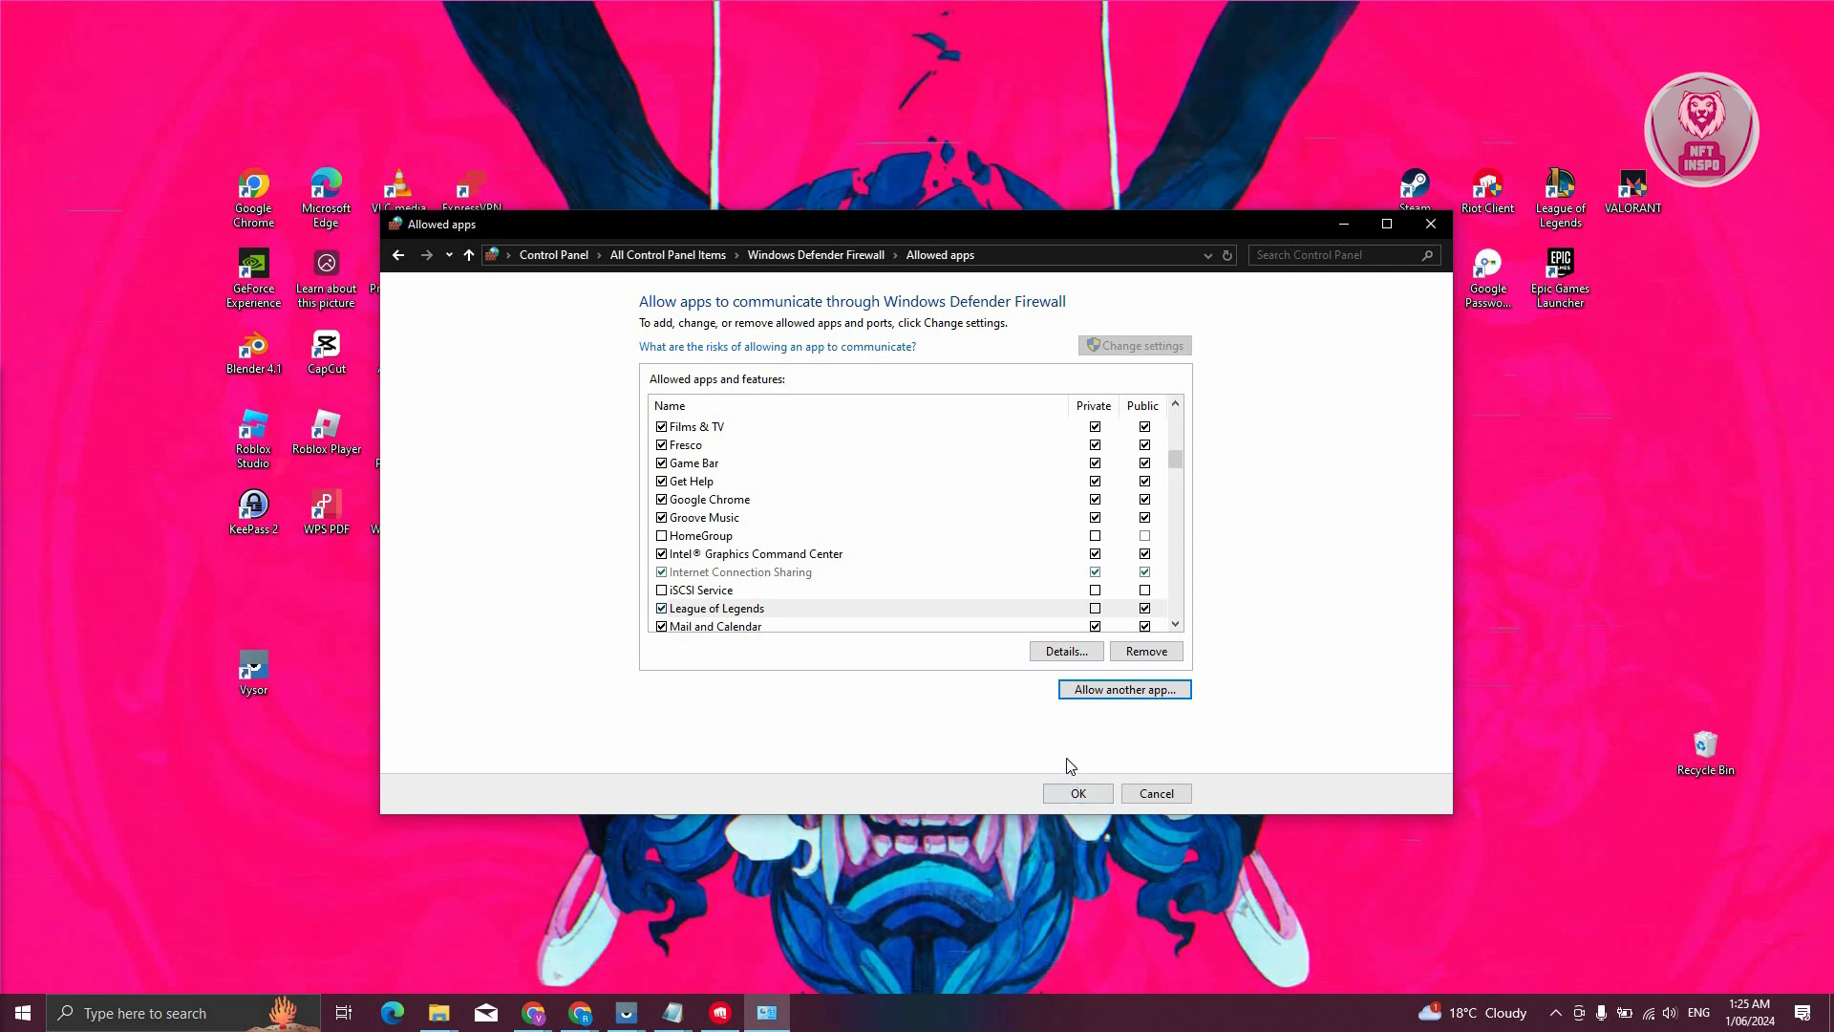
mouse_move(1265, 321)
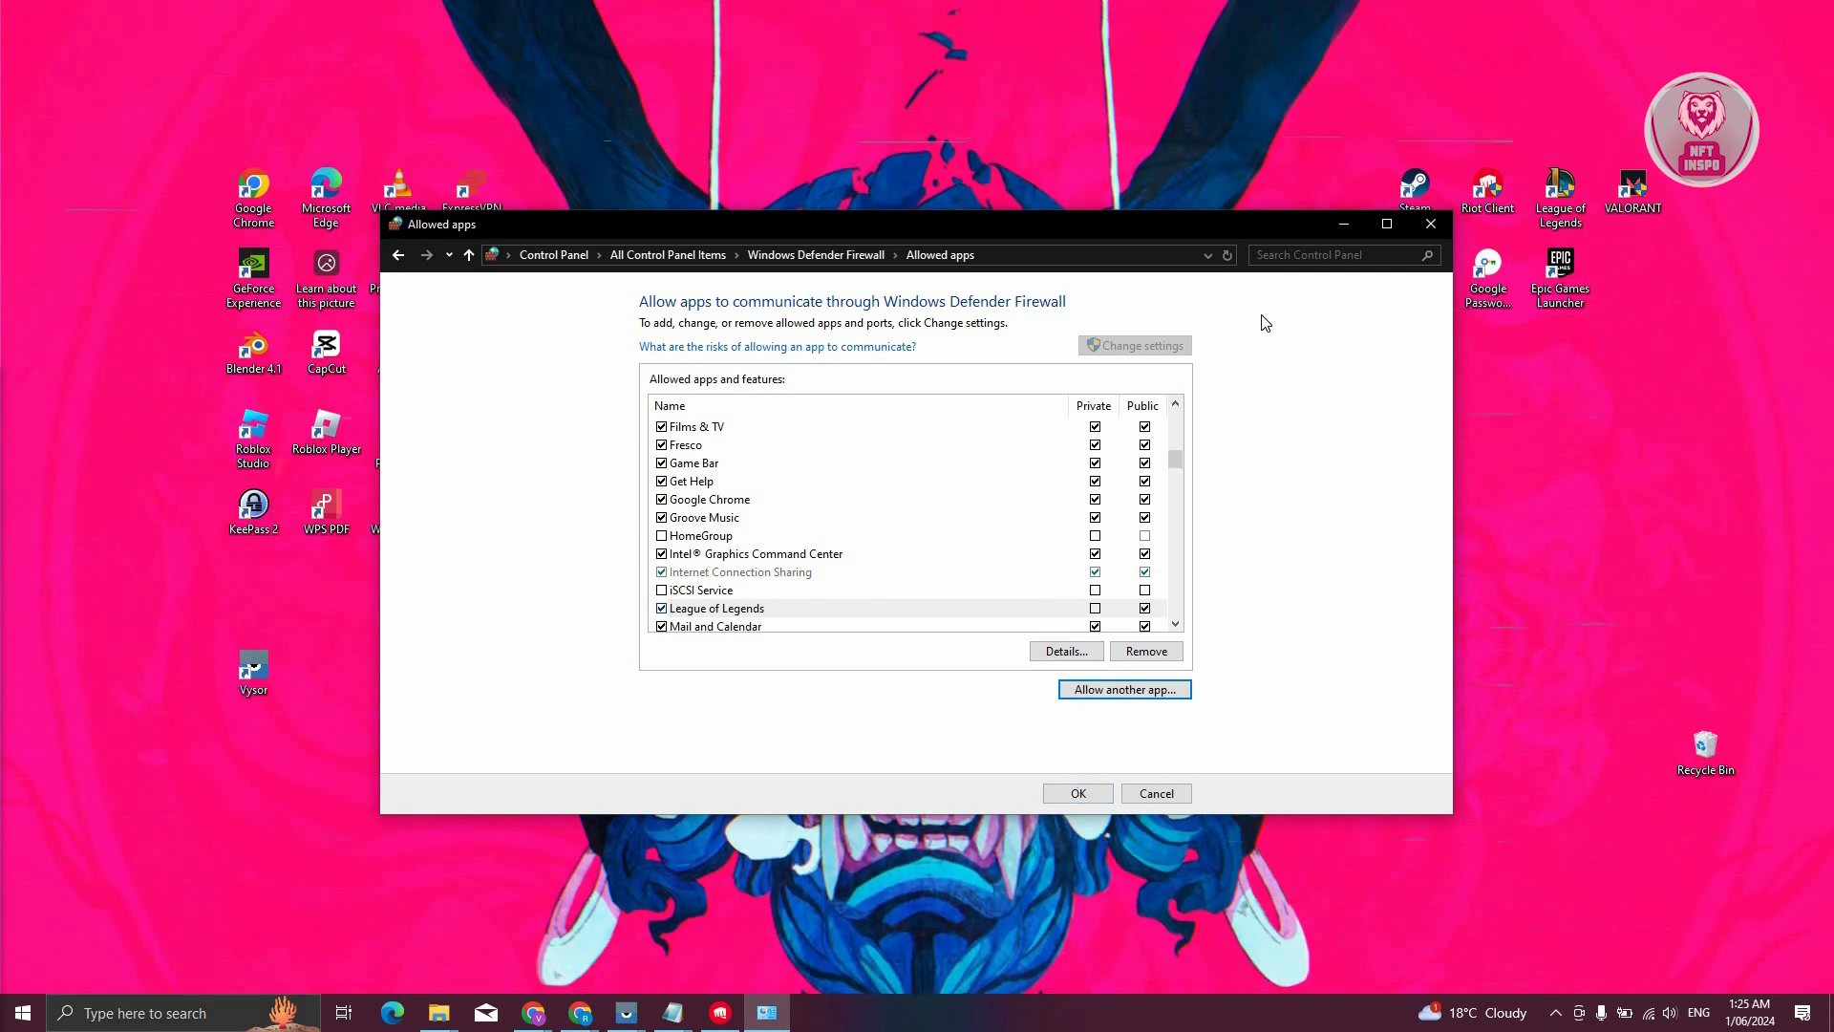
mouse_move(1345, 225)
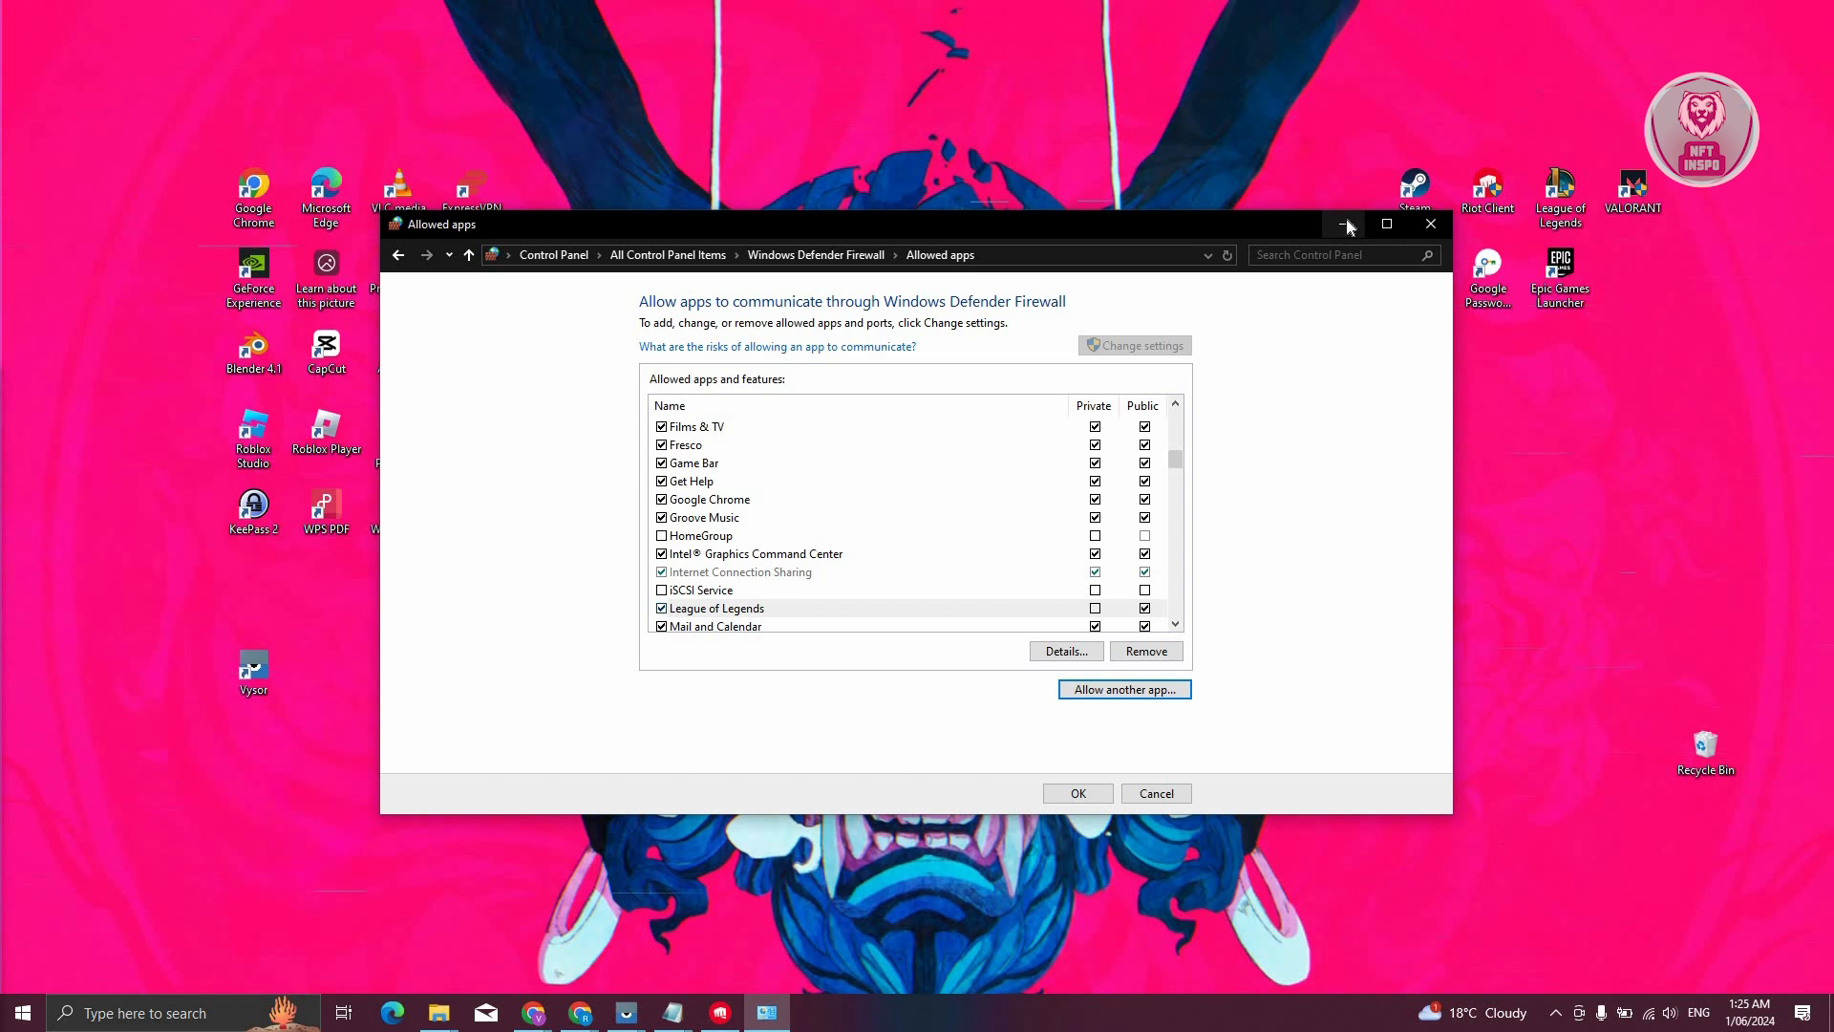
mouse_move(1424, 230)
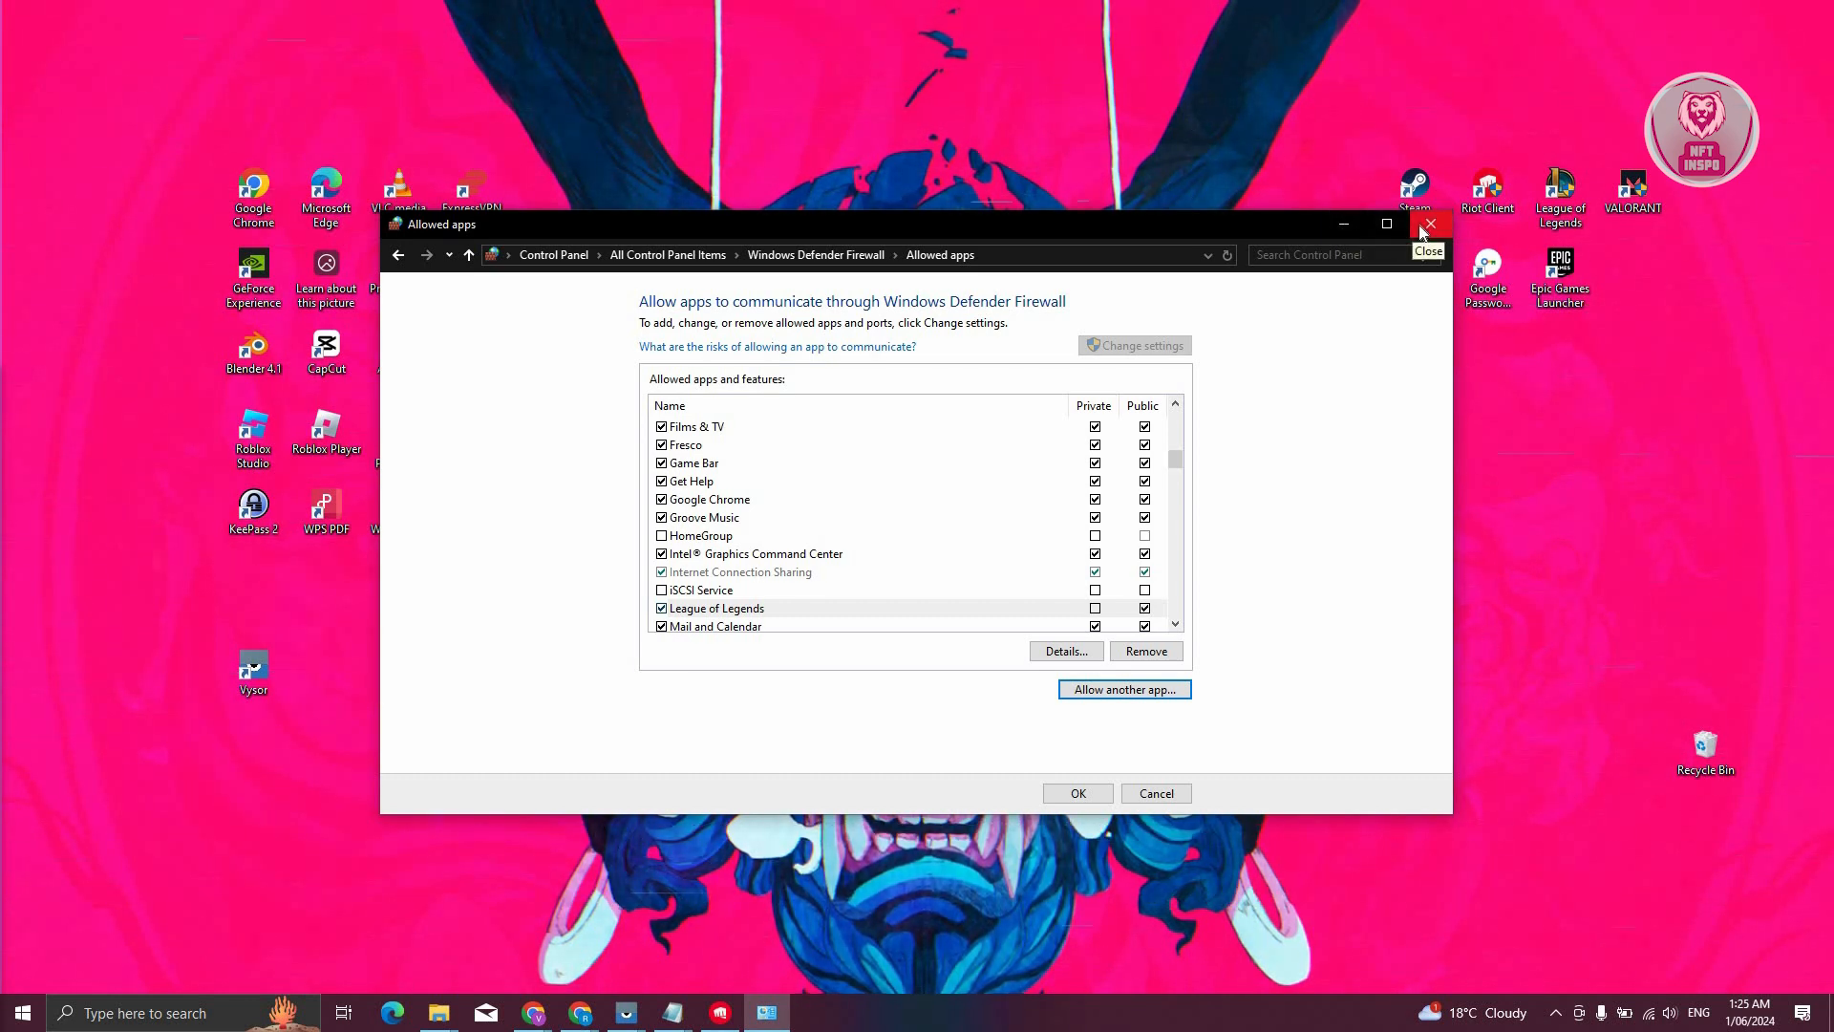
- Close the Allowed apps window and list Control Panel items by Category
click(1429, 224)
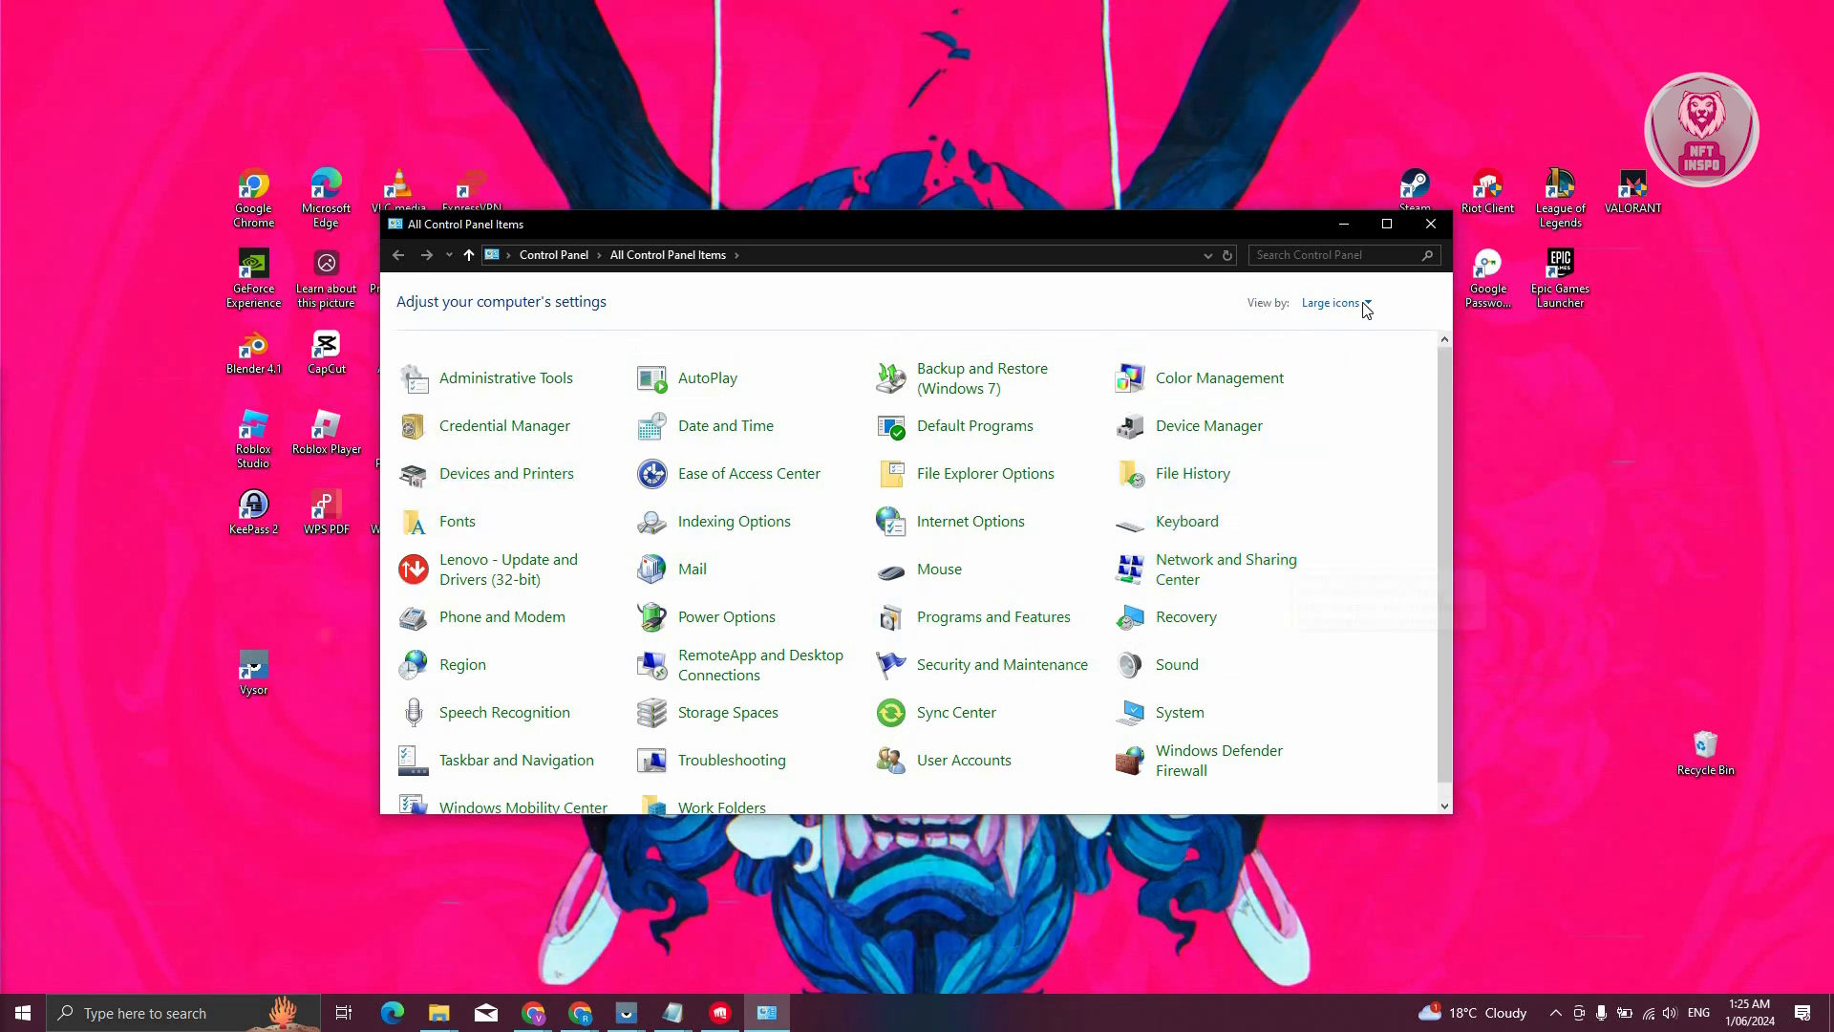
click(1335, 302)
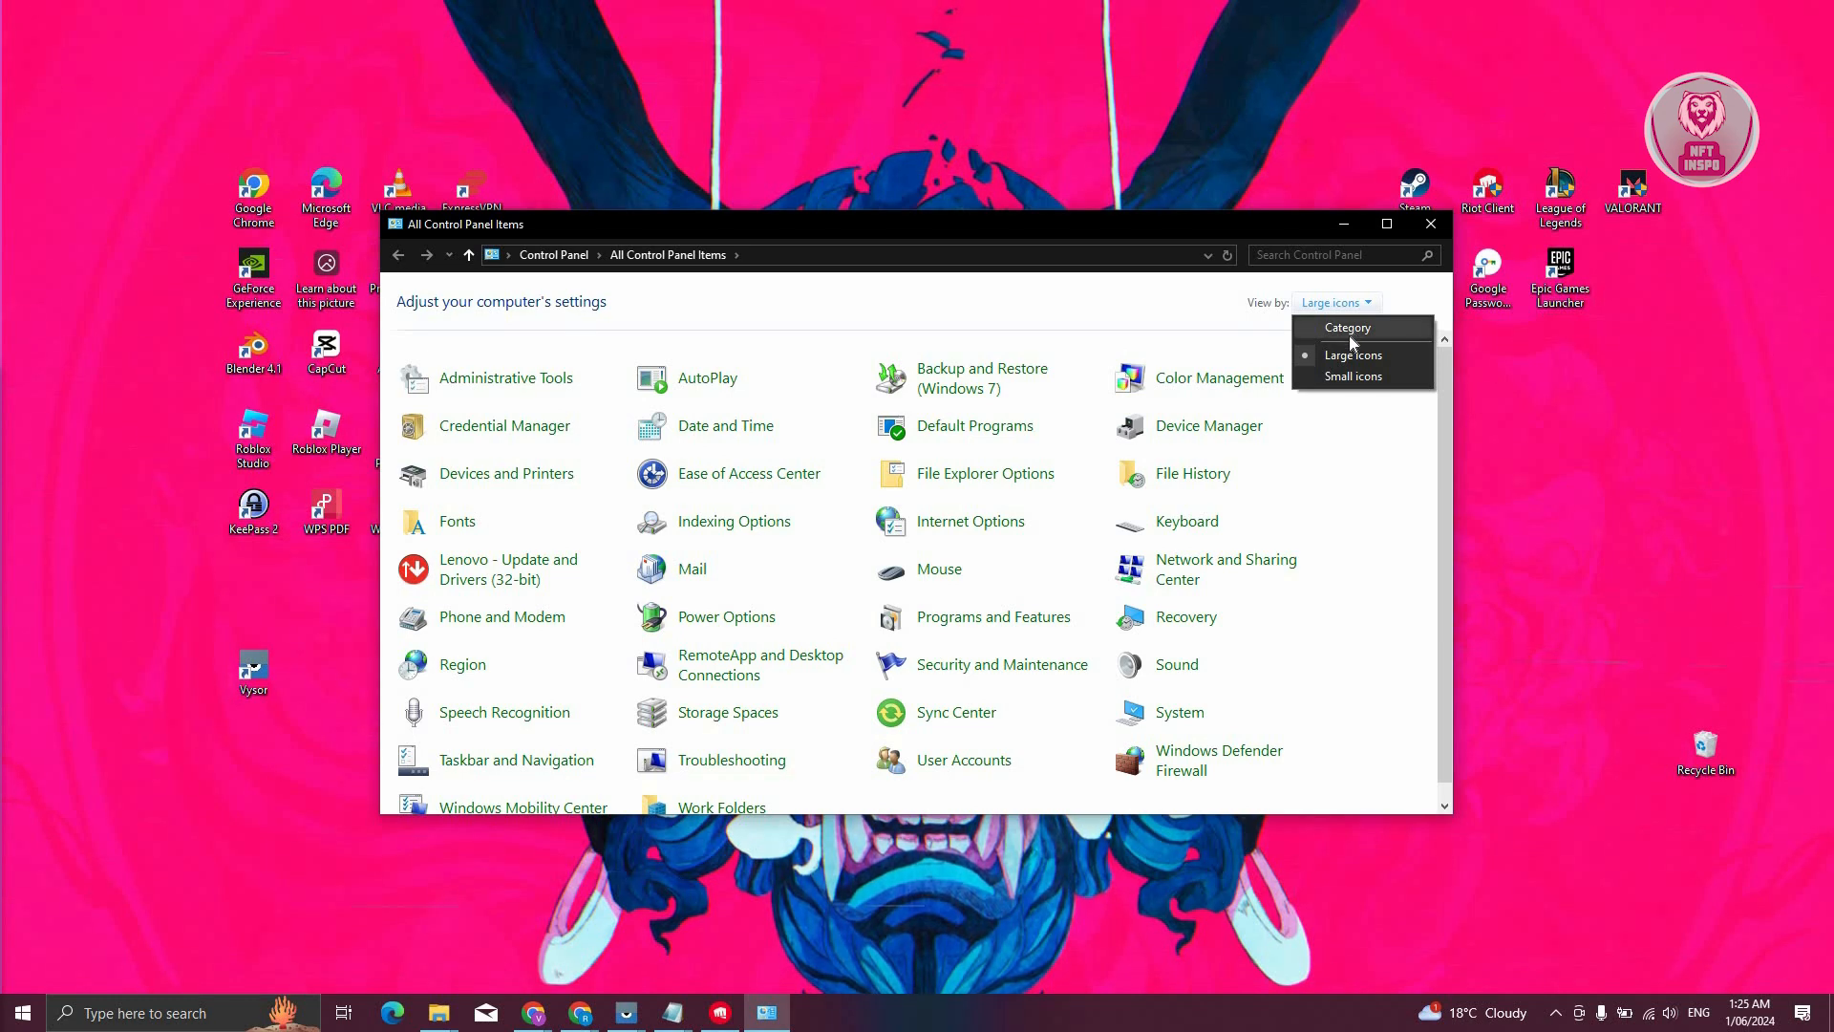
click(1347, 327)
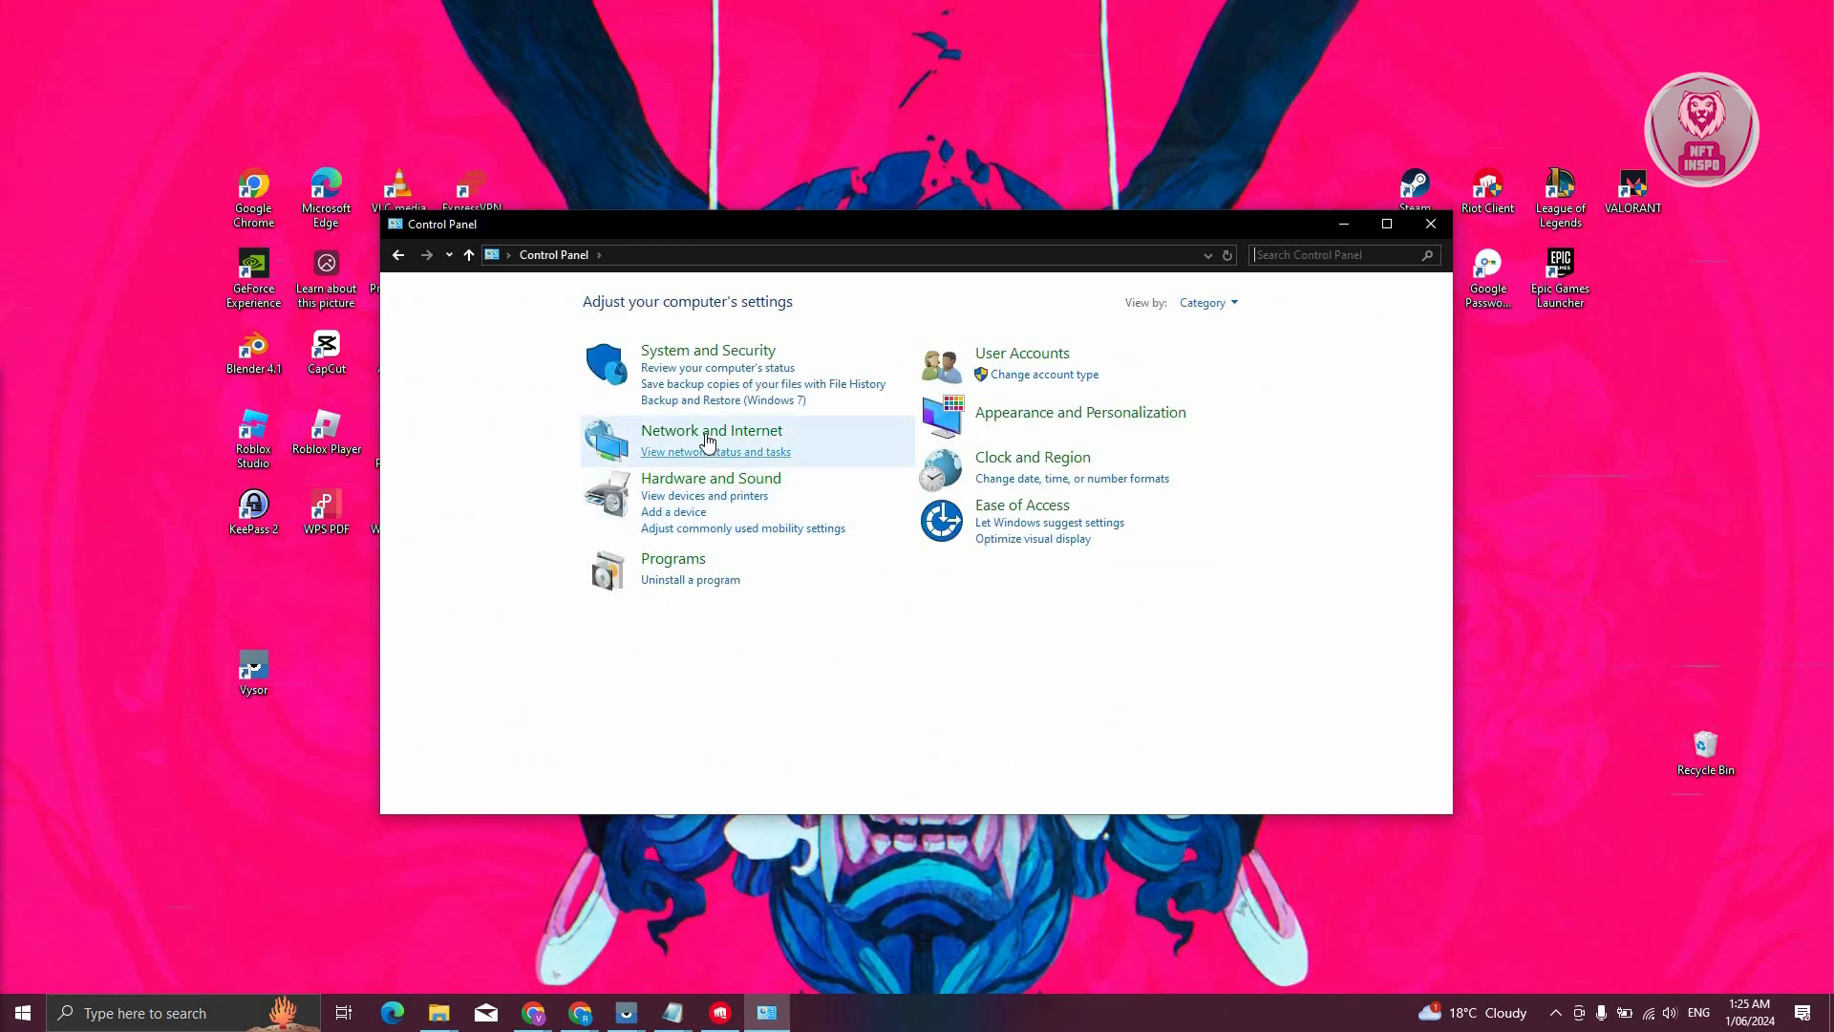
- Go through Network and Internet to the Network and Sharing Center for the Wi-Fi network
click(711, 430)
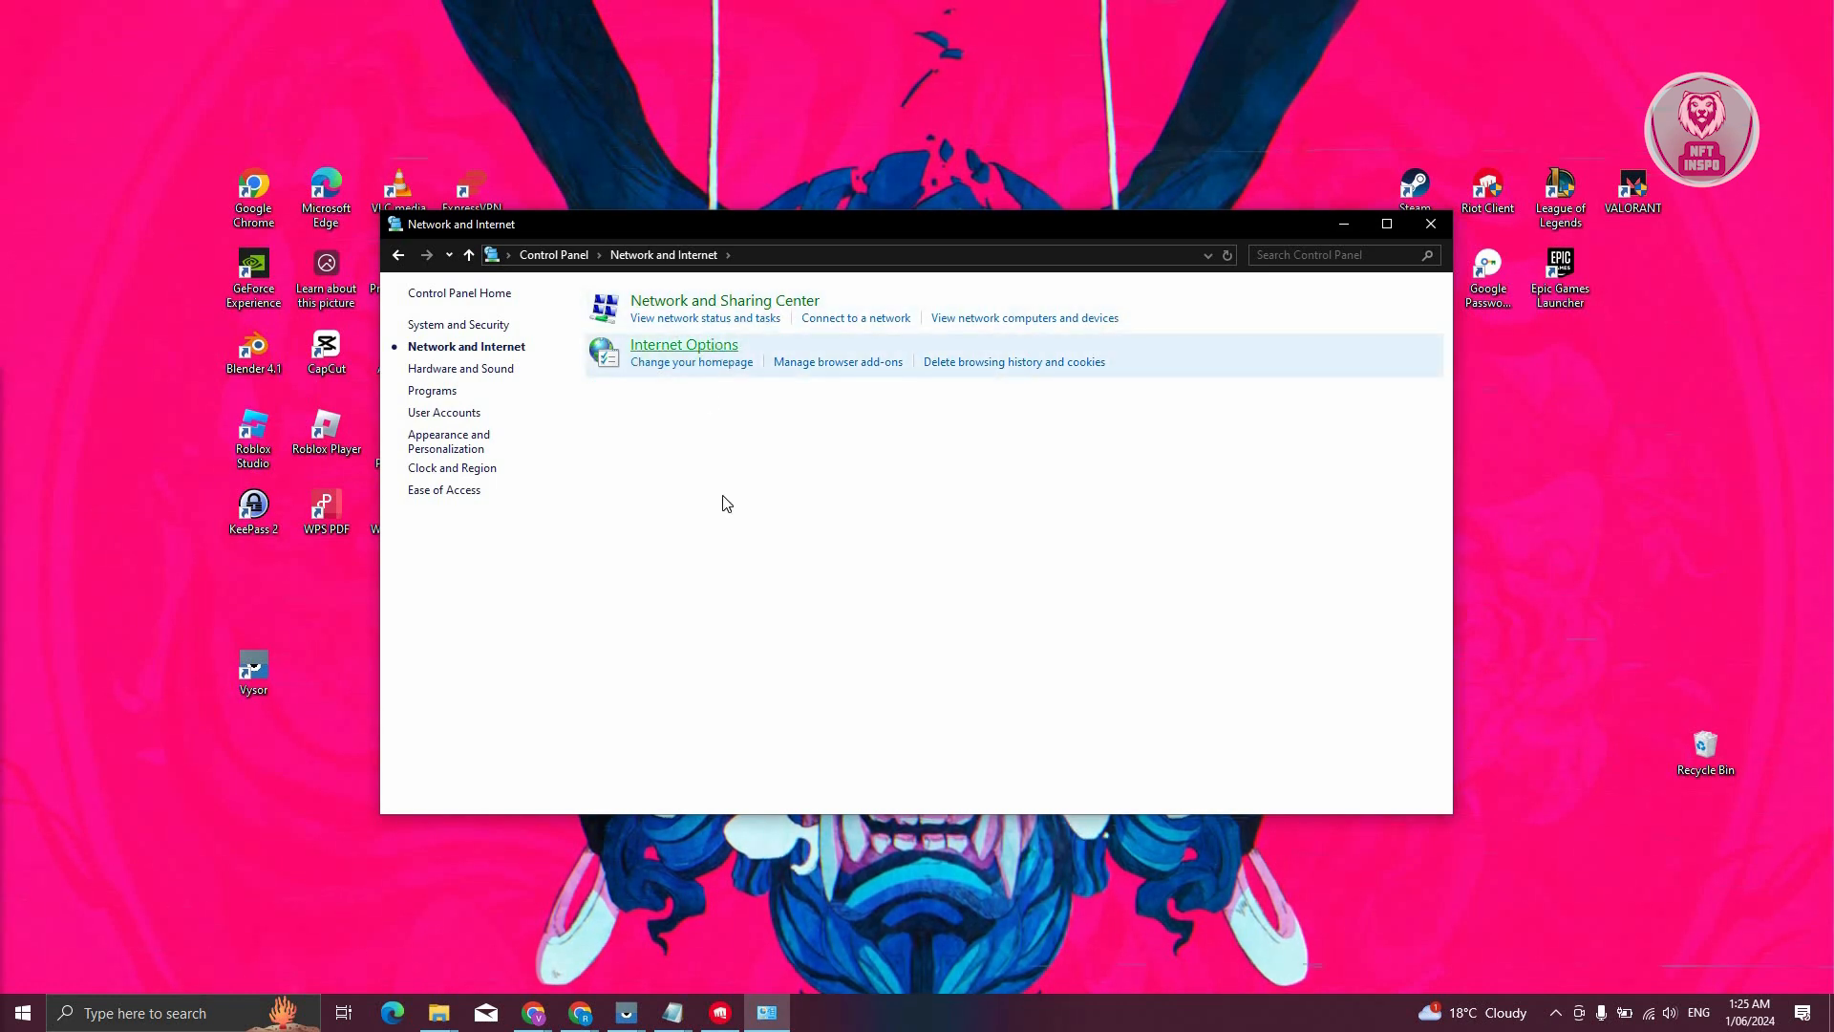
mouse_move(707, 308)
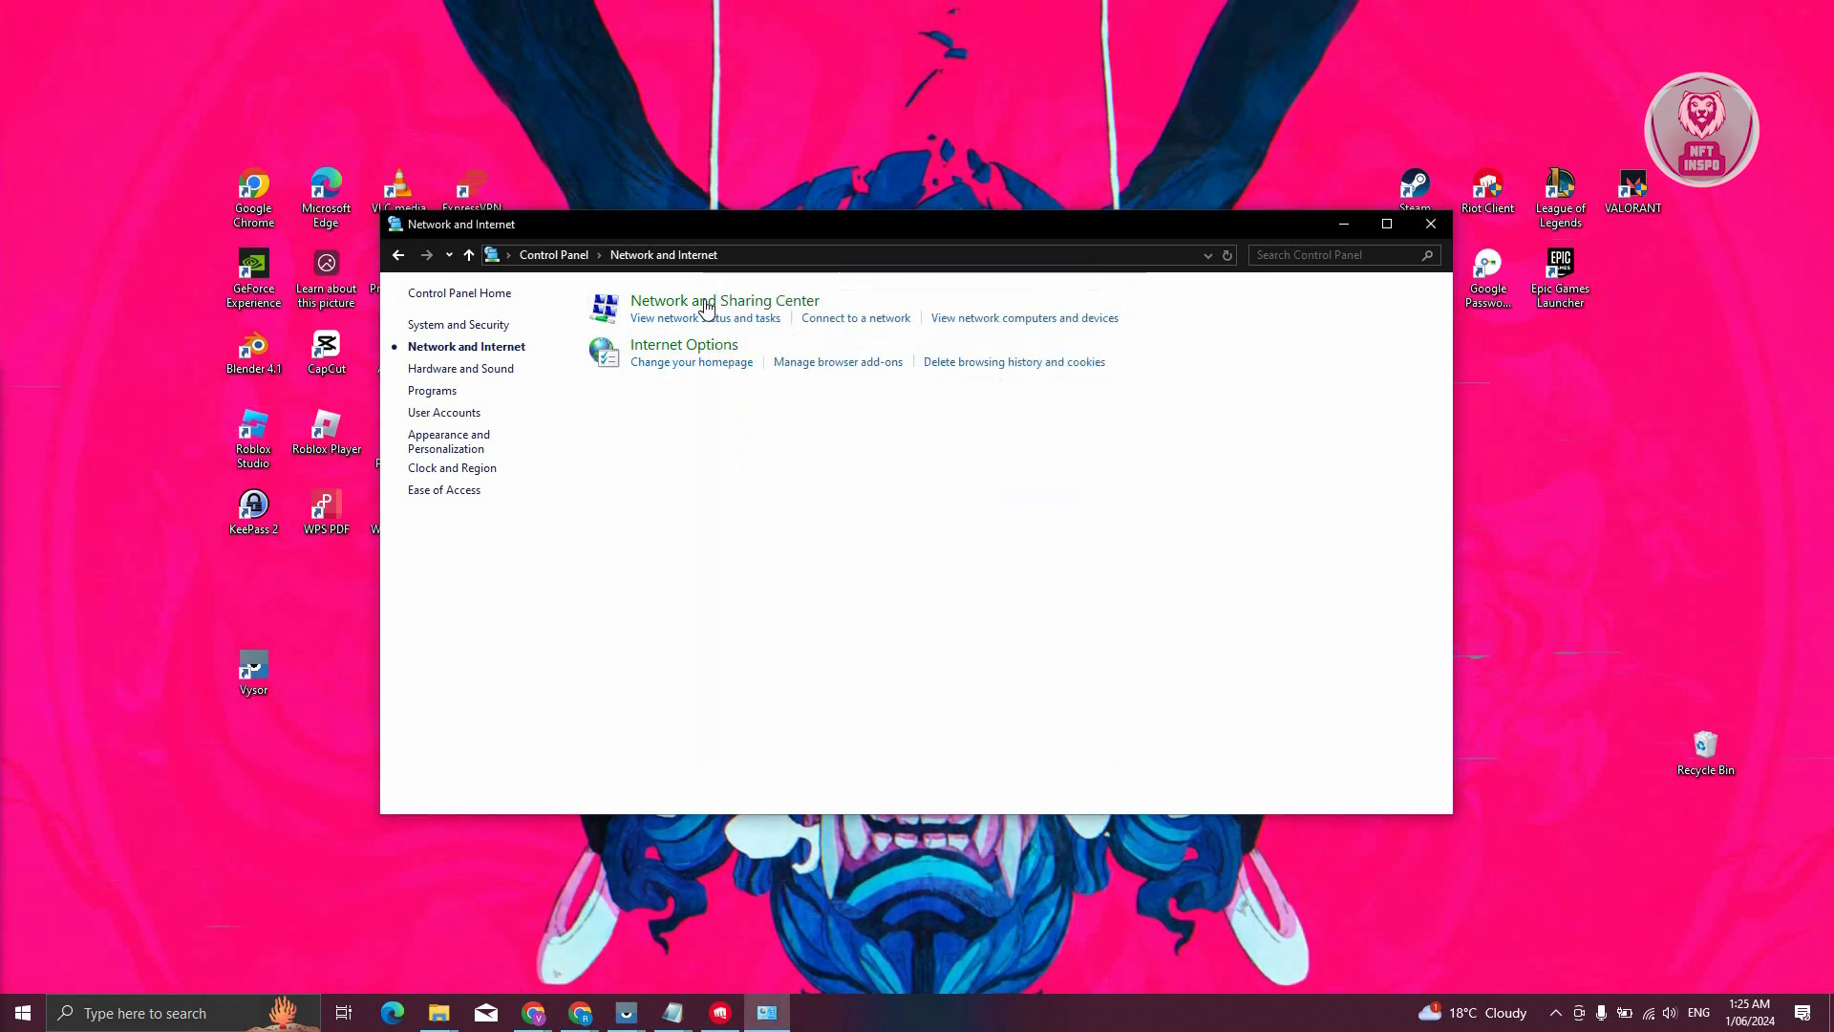
click(725, 300)
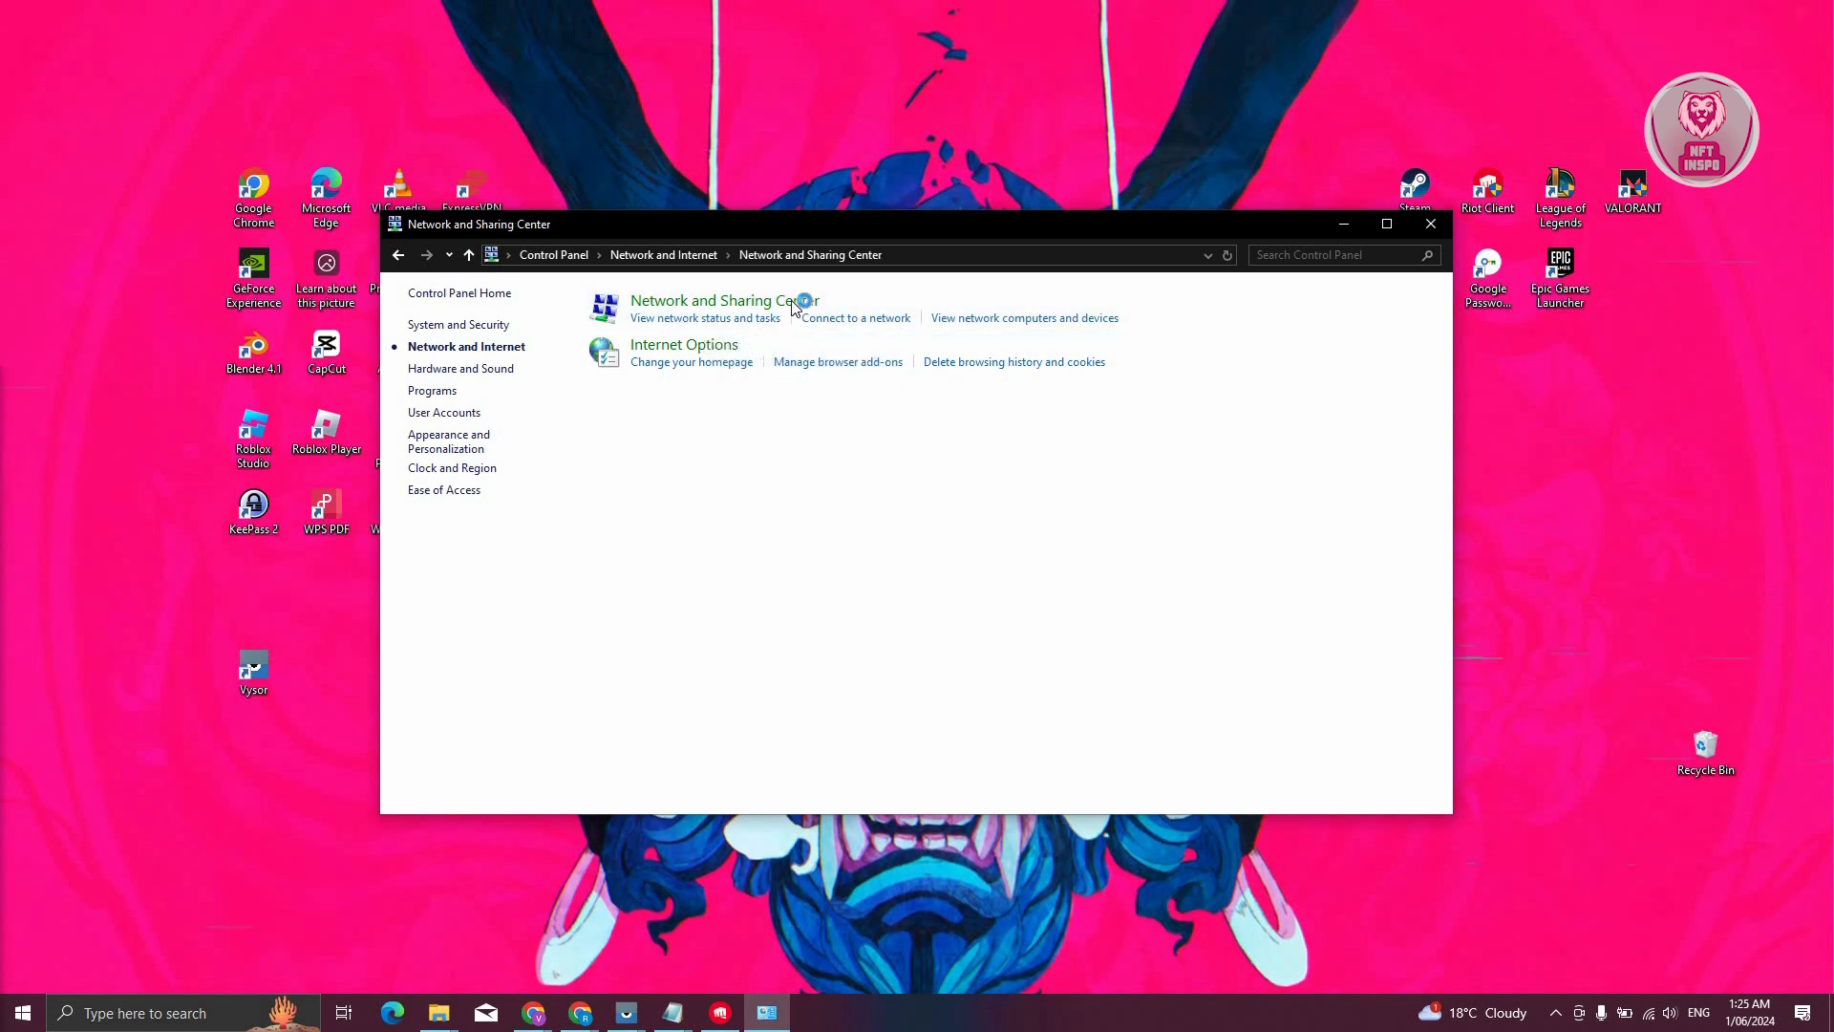
click(715, 300)
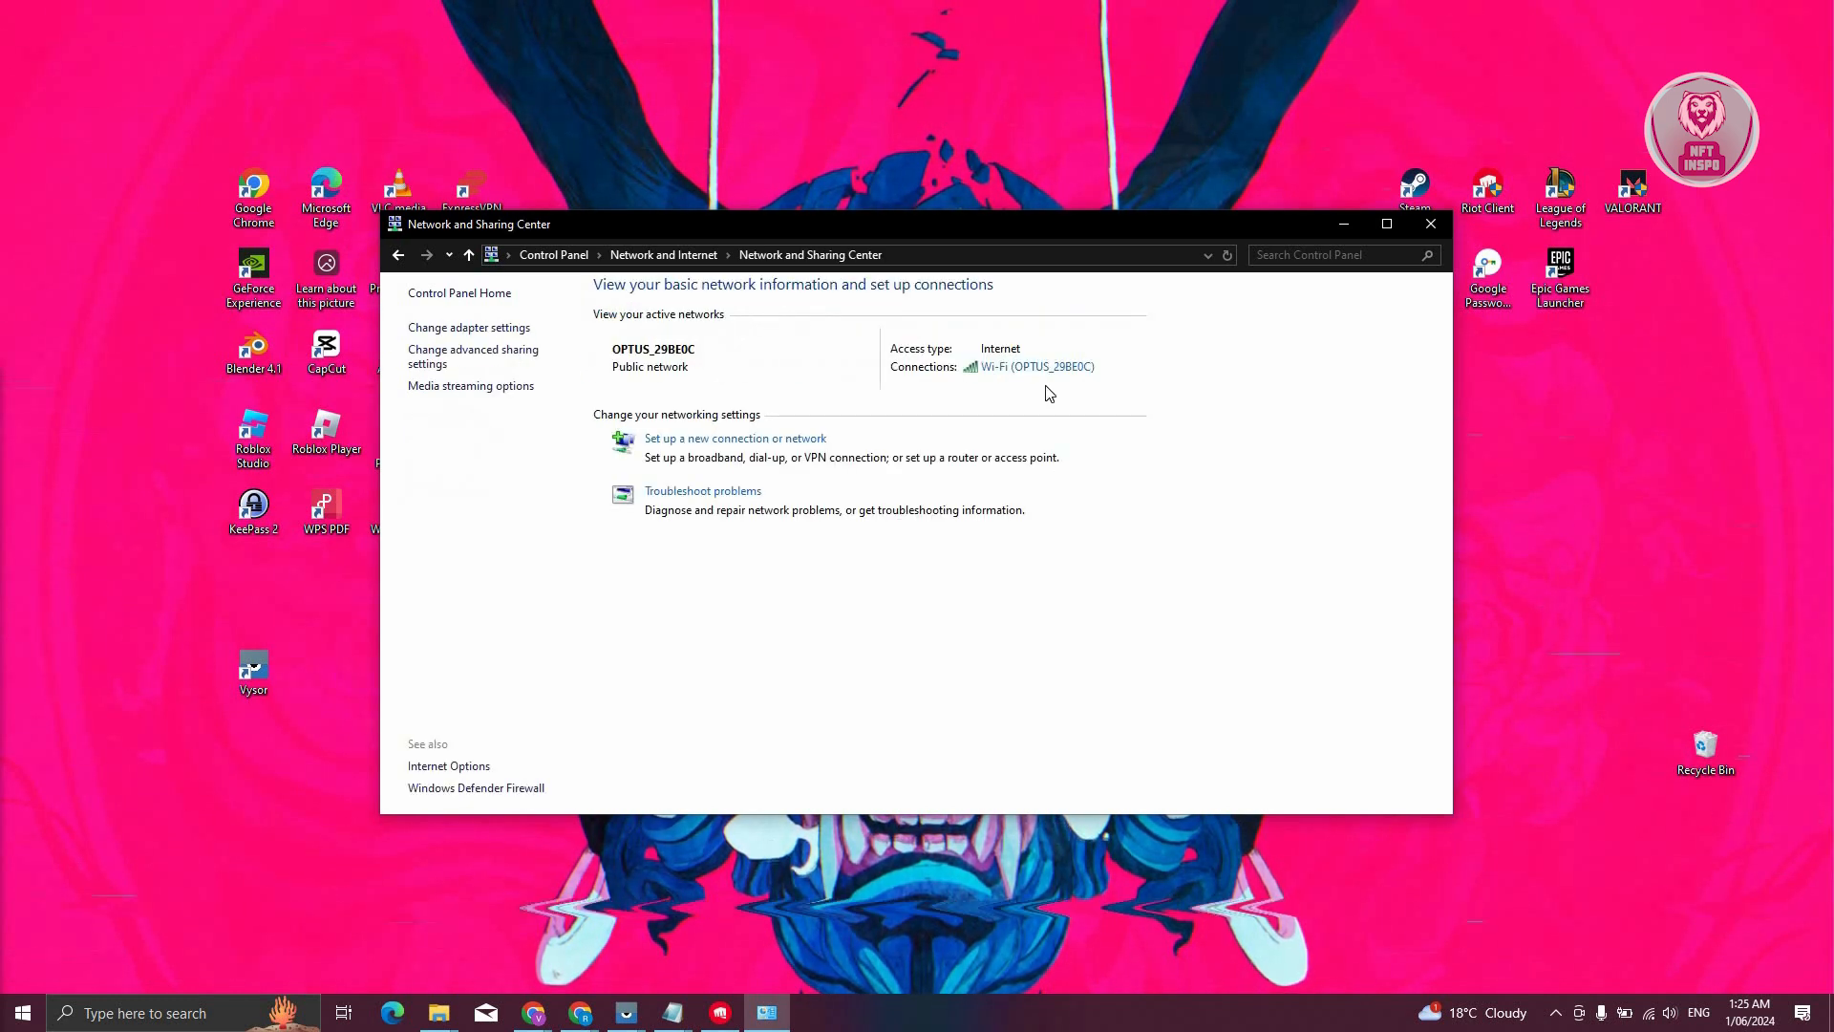
mouse_move(1089, 397)
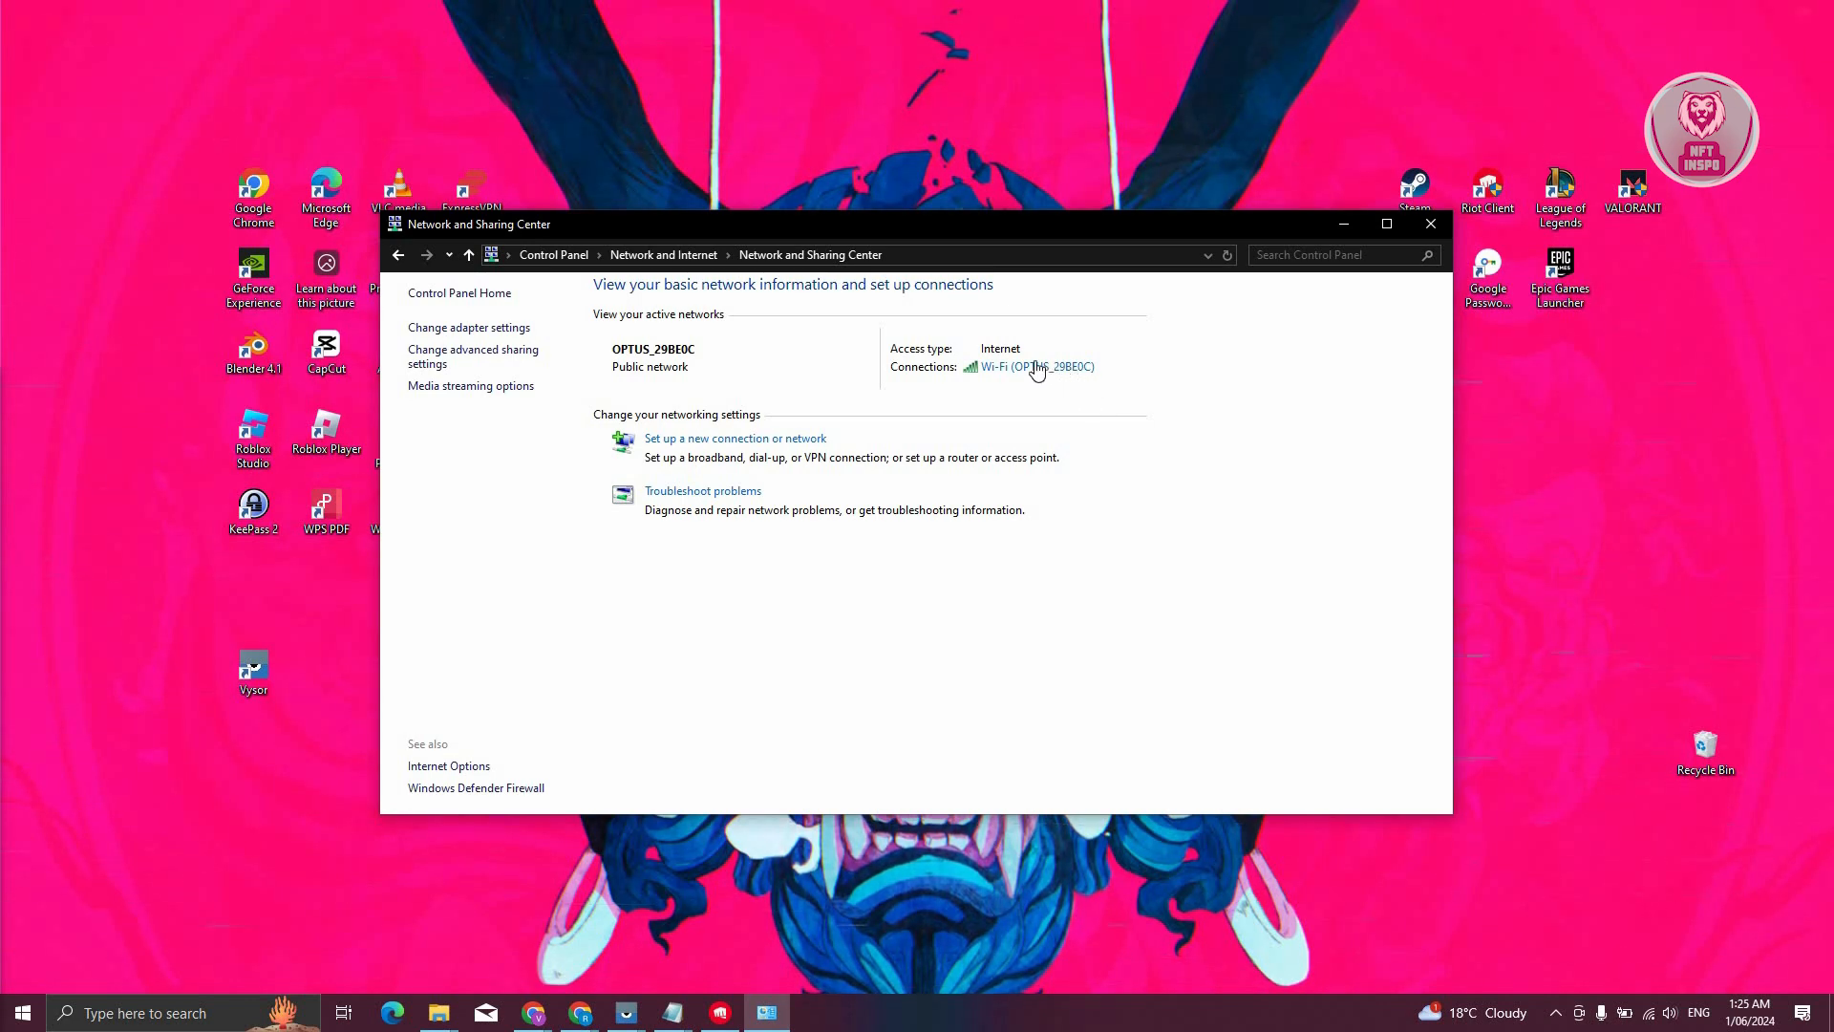
- From the Wi-Fi status, reach the Internet Protocol Version 4 (TCP/IPv4) properties
click(1034, 367)
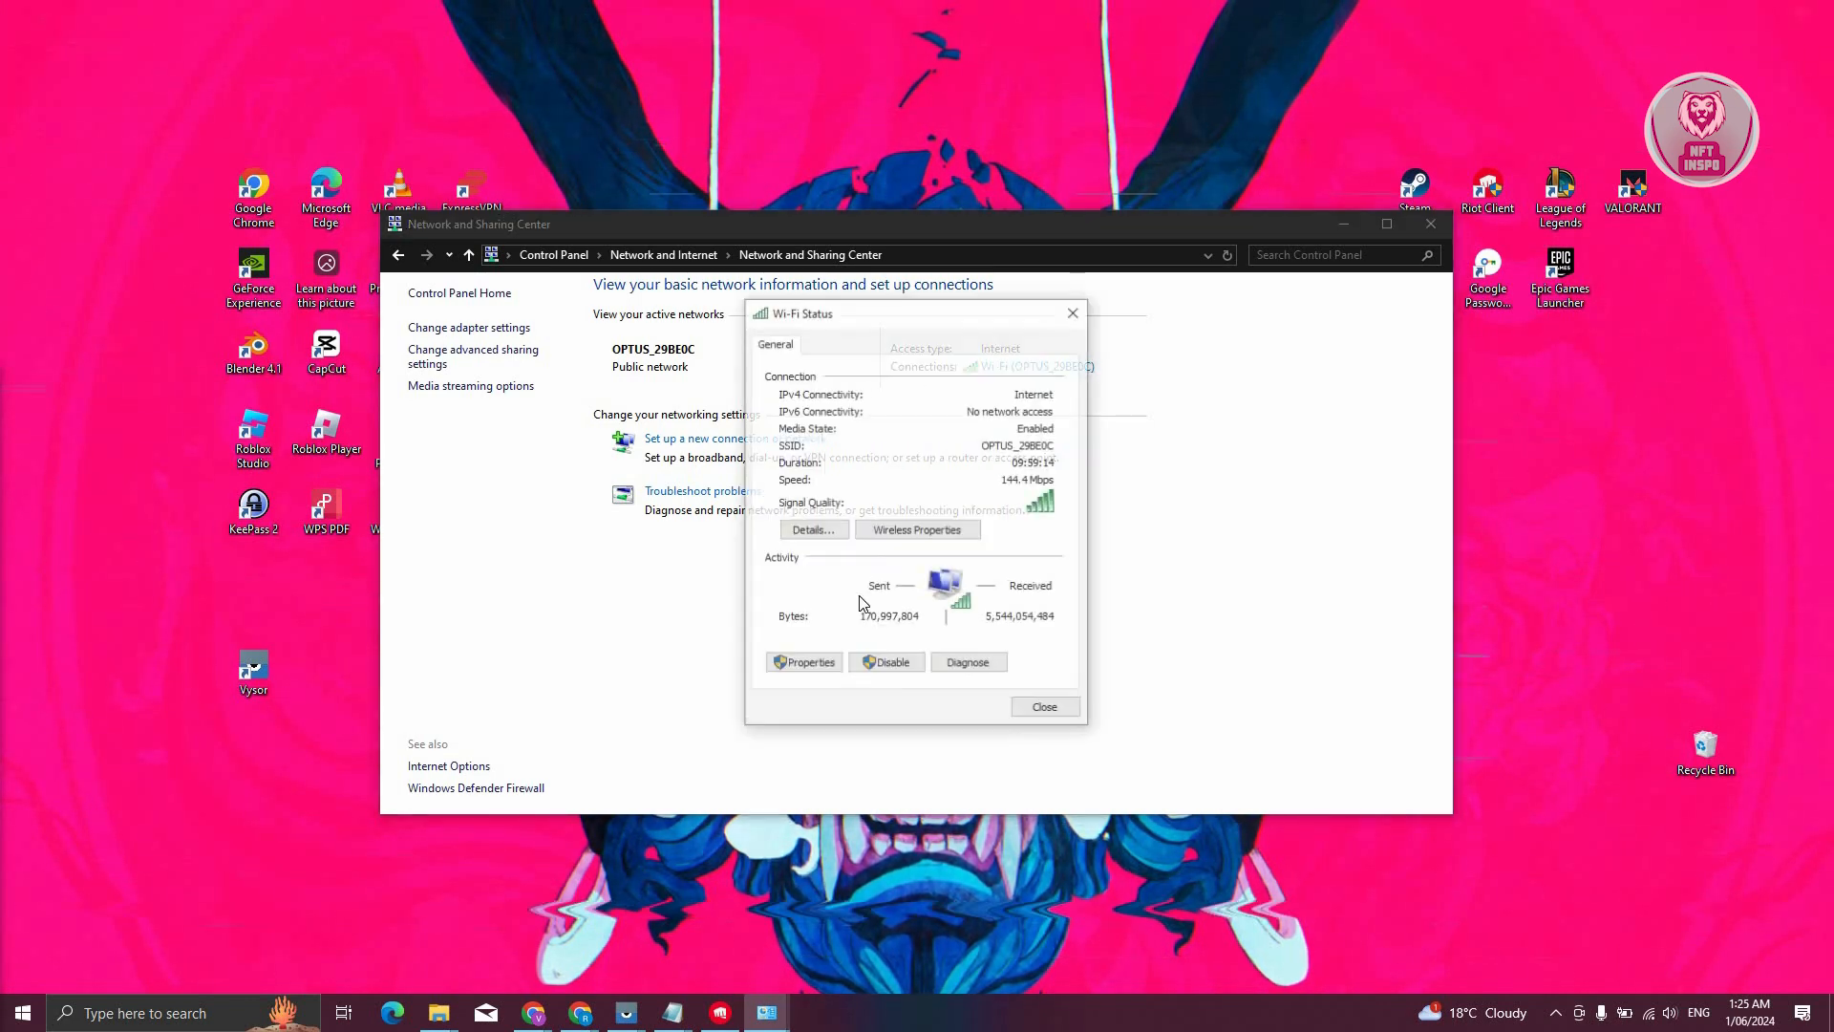
click(804, 663)
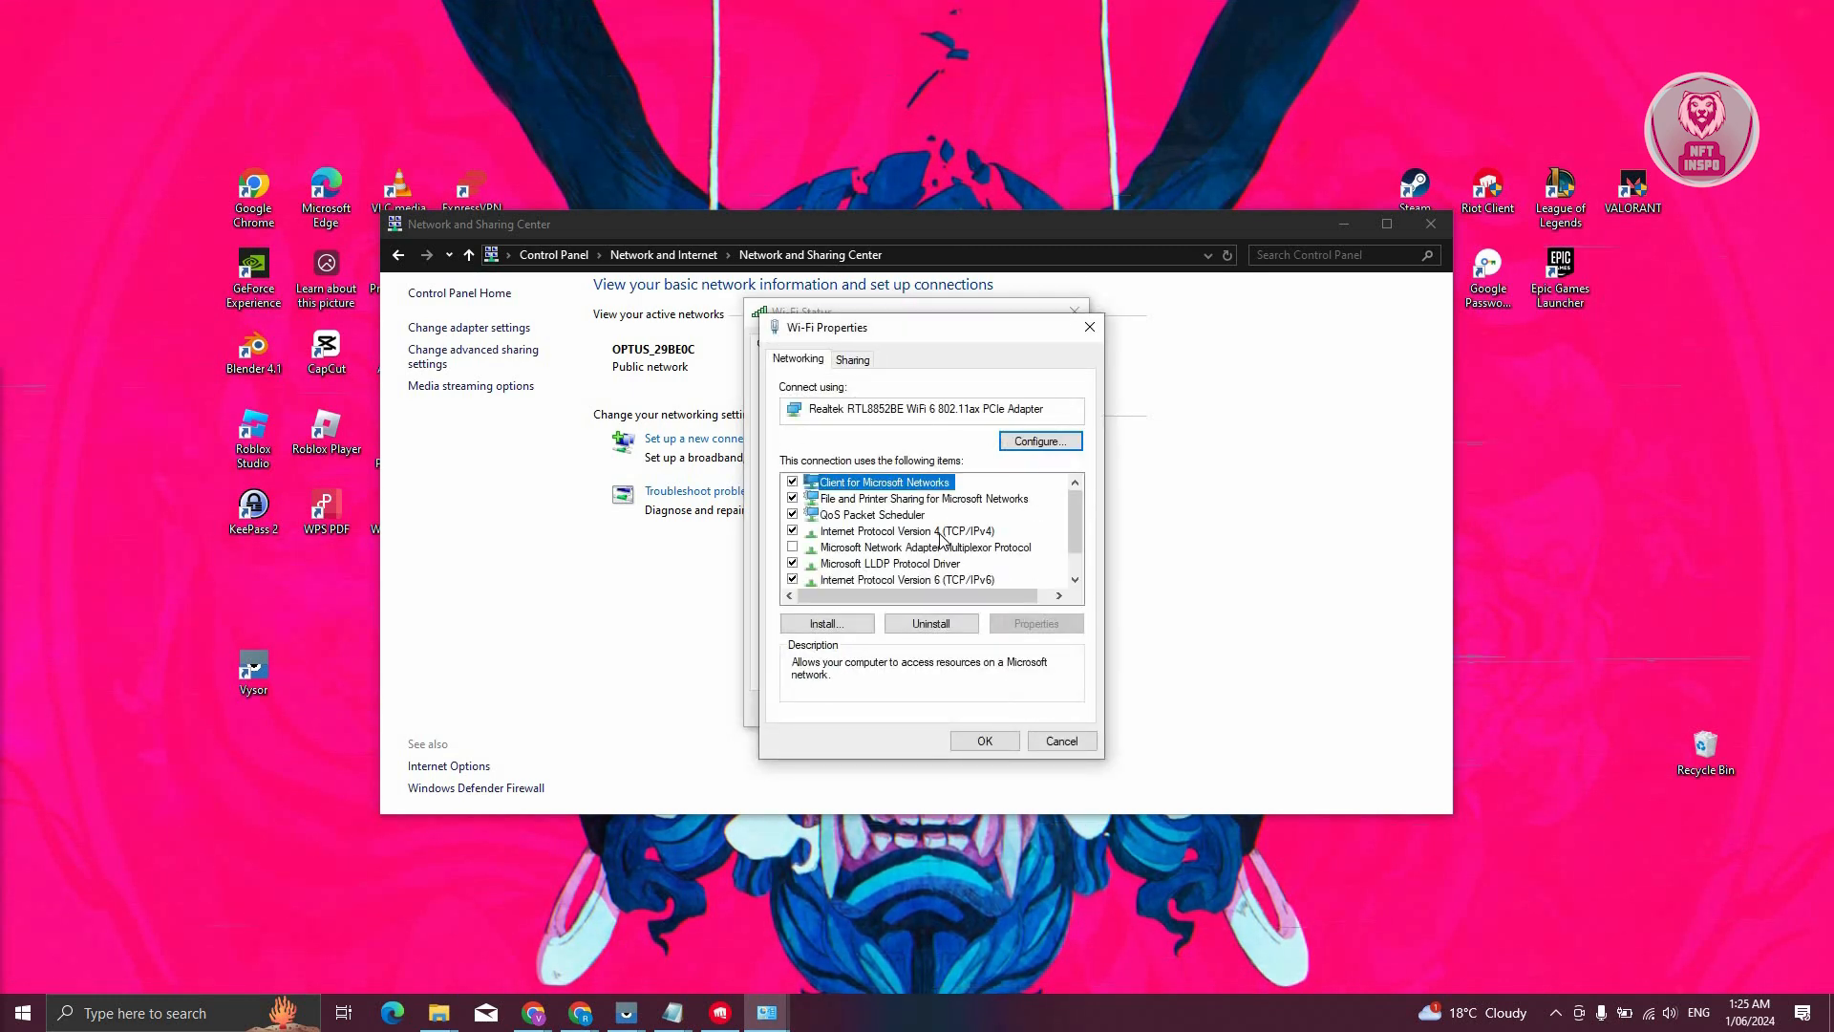
click(900, 531)
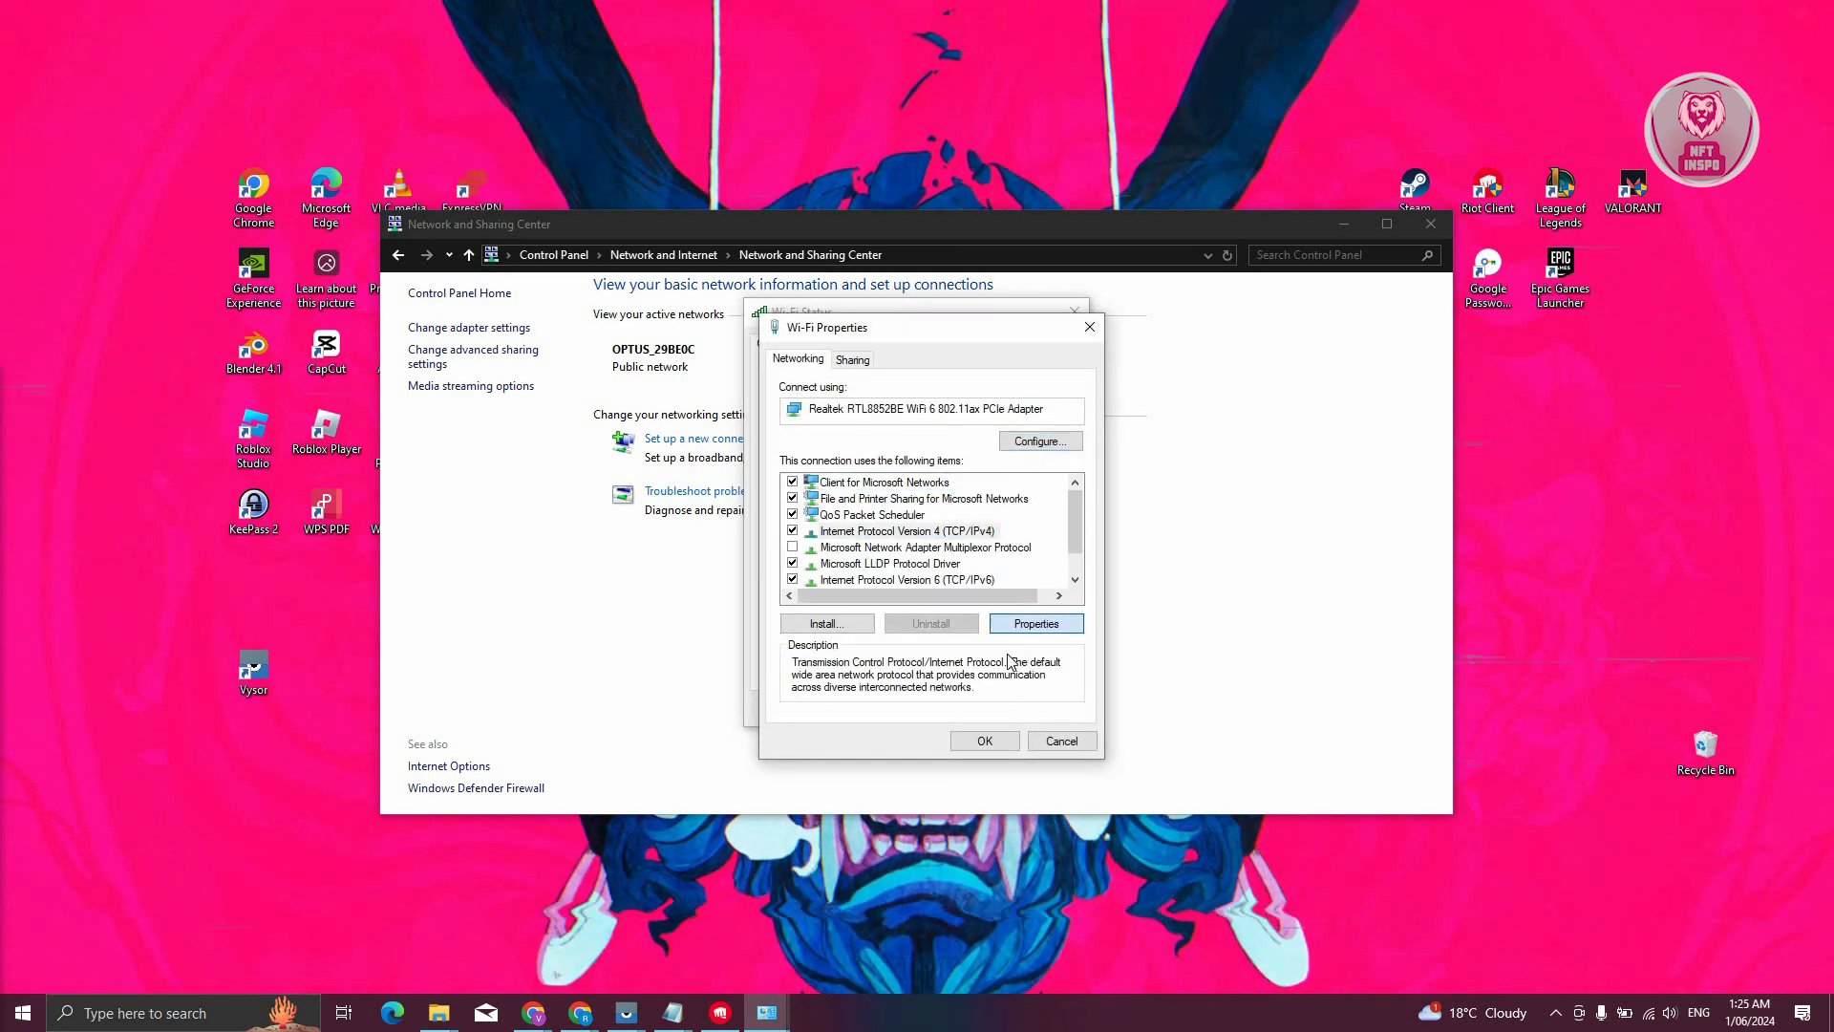
click(1036, 622)
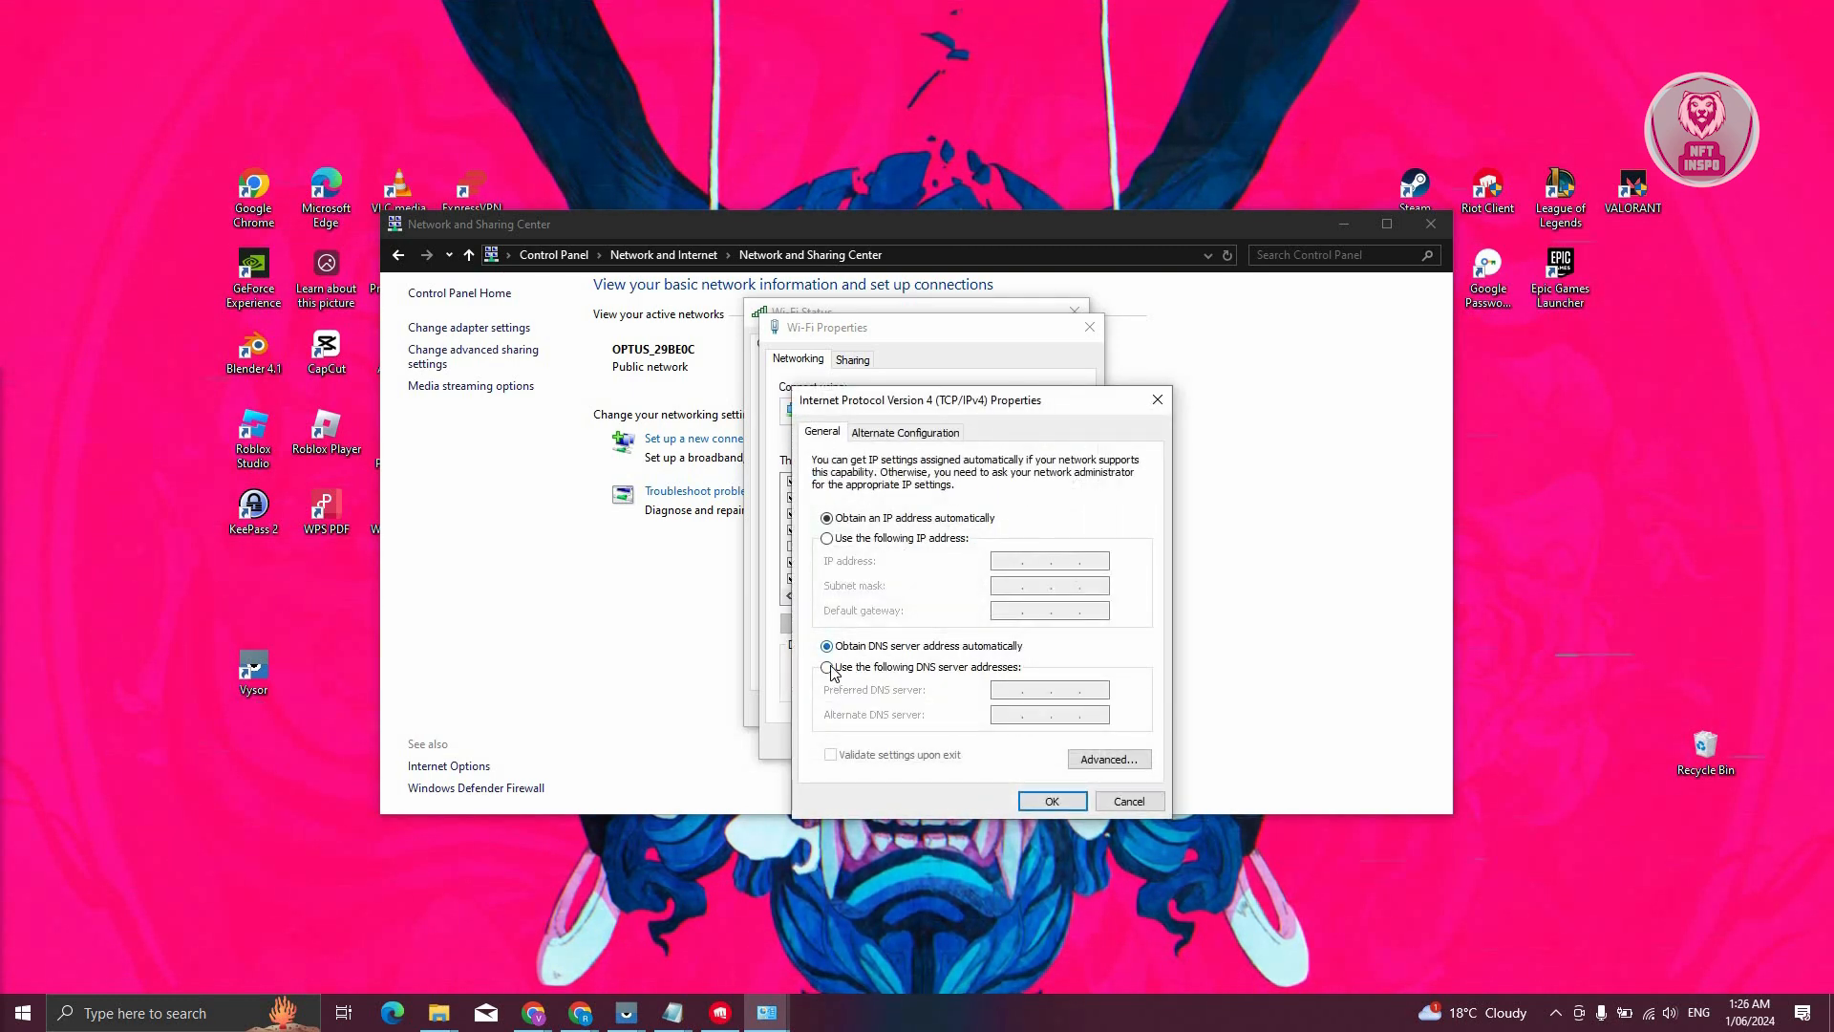
- Enter manual DNS servers 8.8.8.8 and 8.8.4.4 for the Wi-Fi adapter and apply them
click(825, 667)
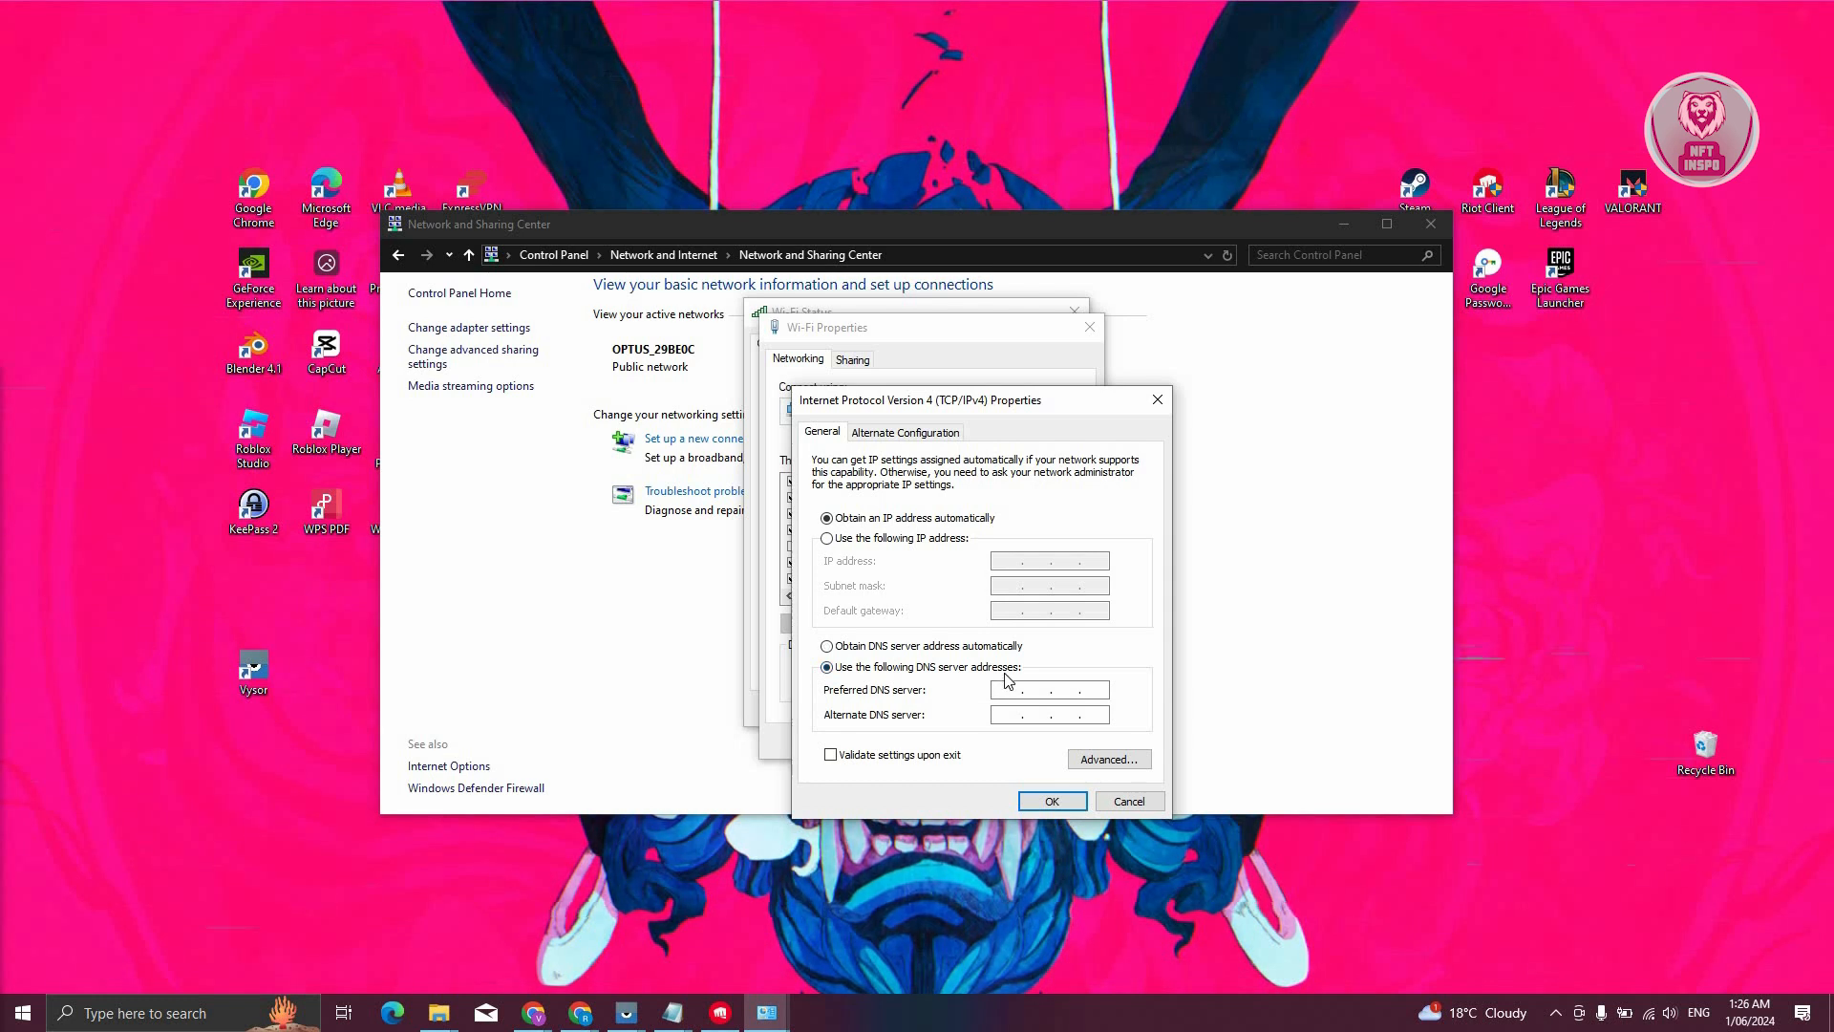
text(8.8.)
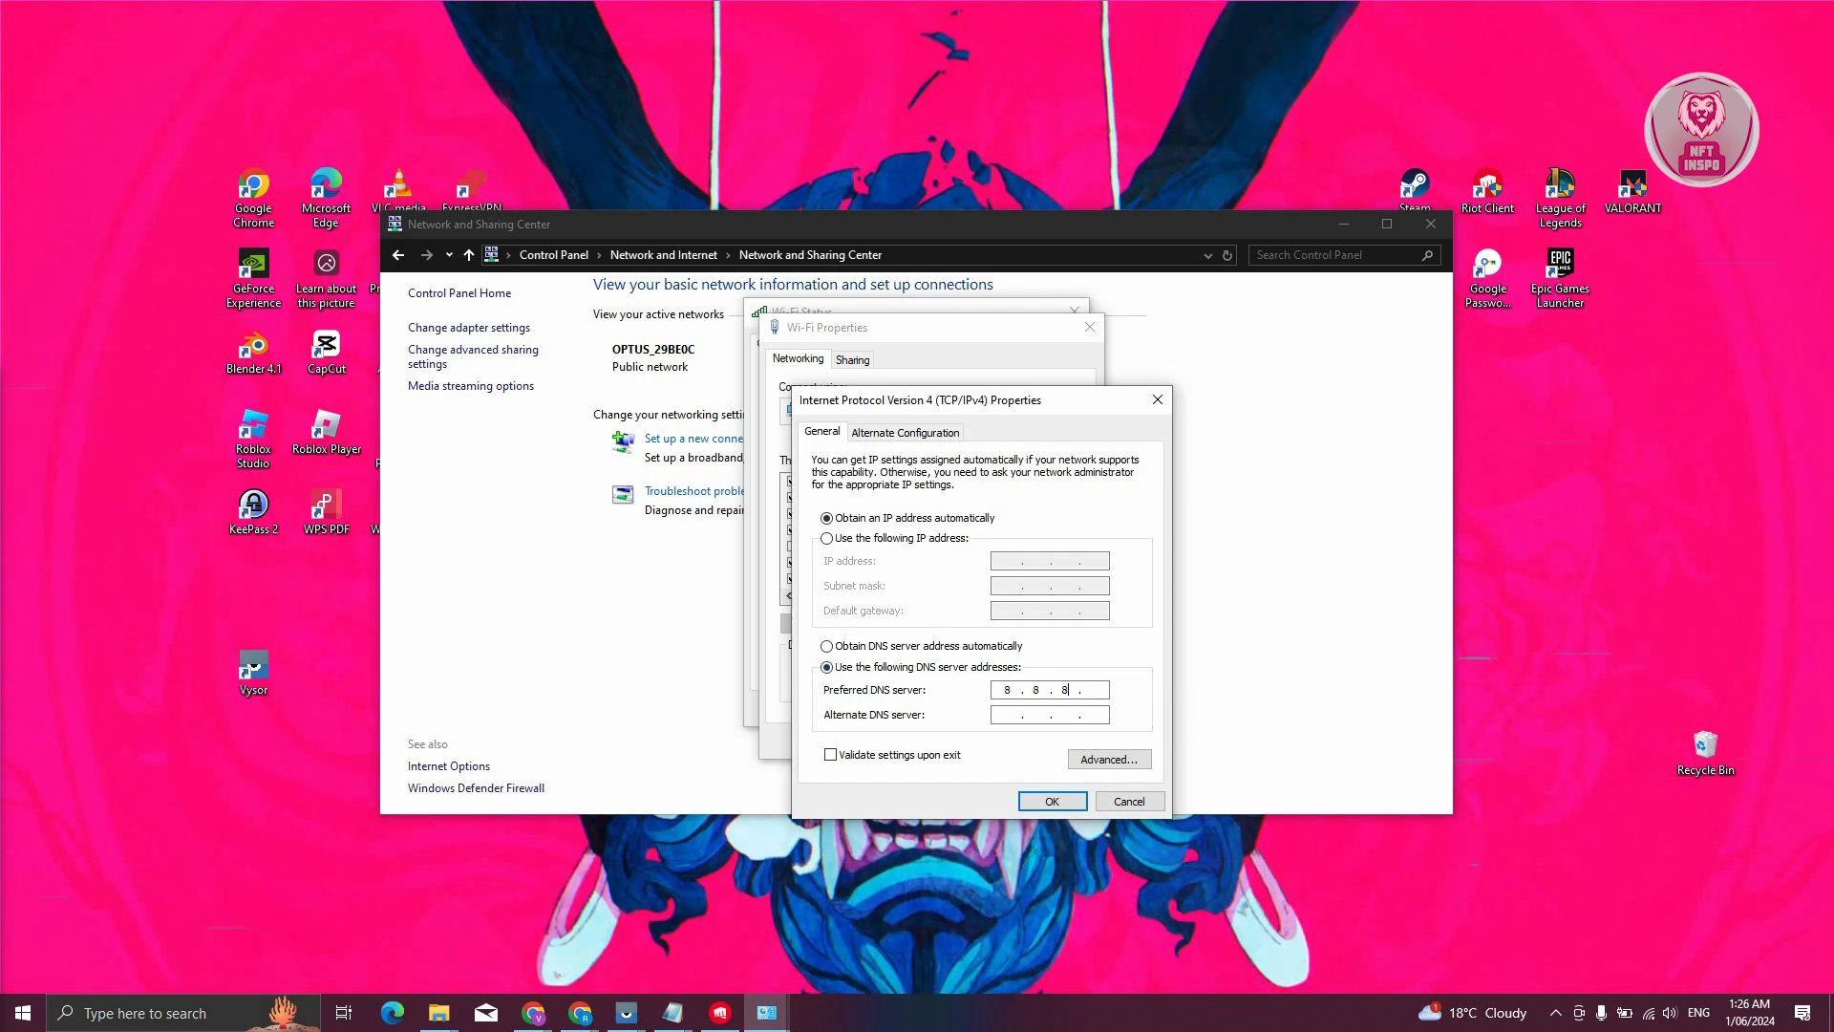
text(8.88.8)
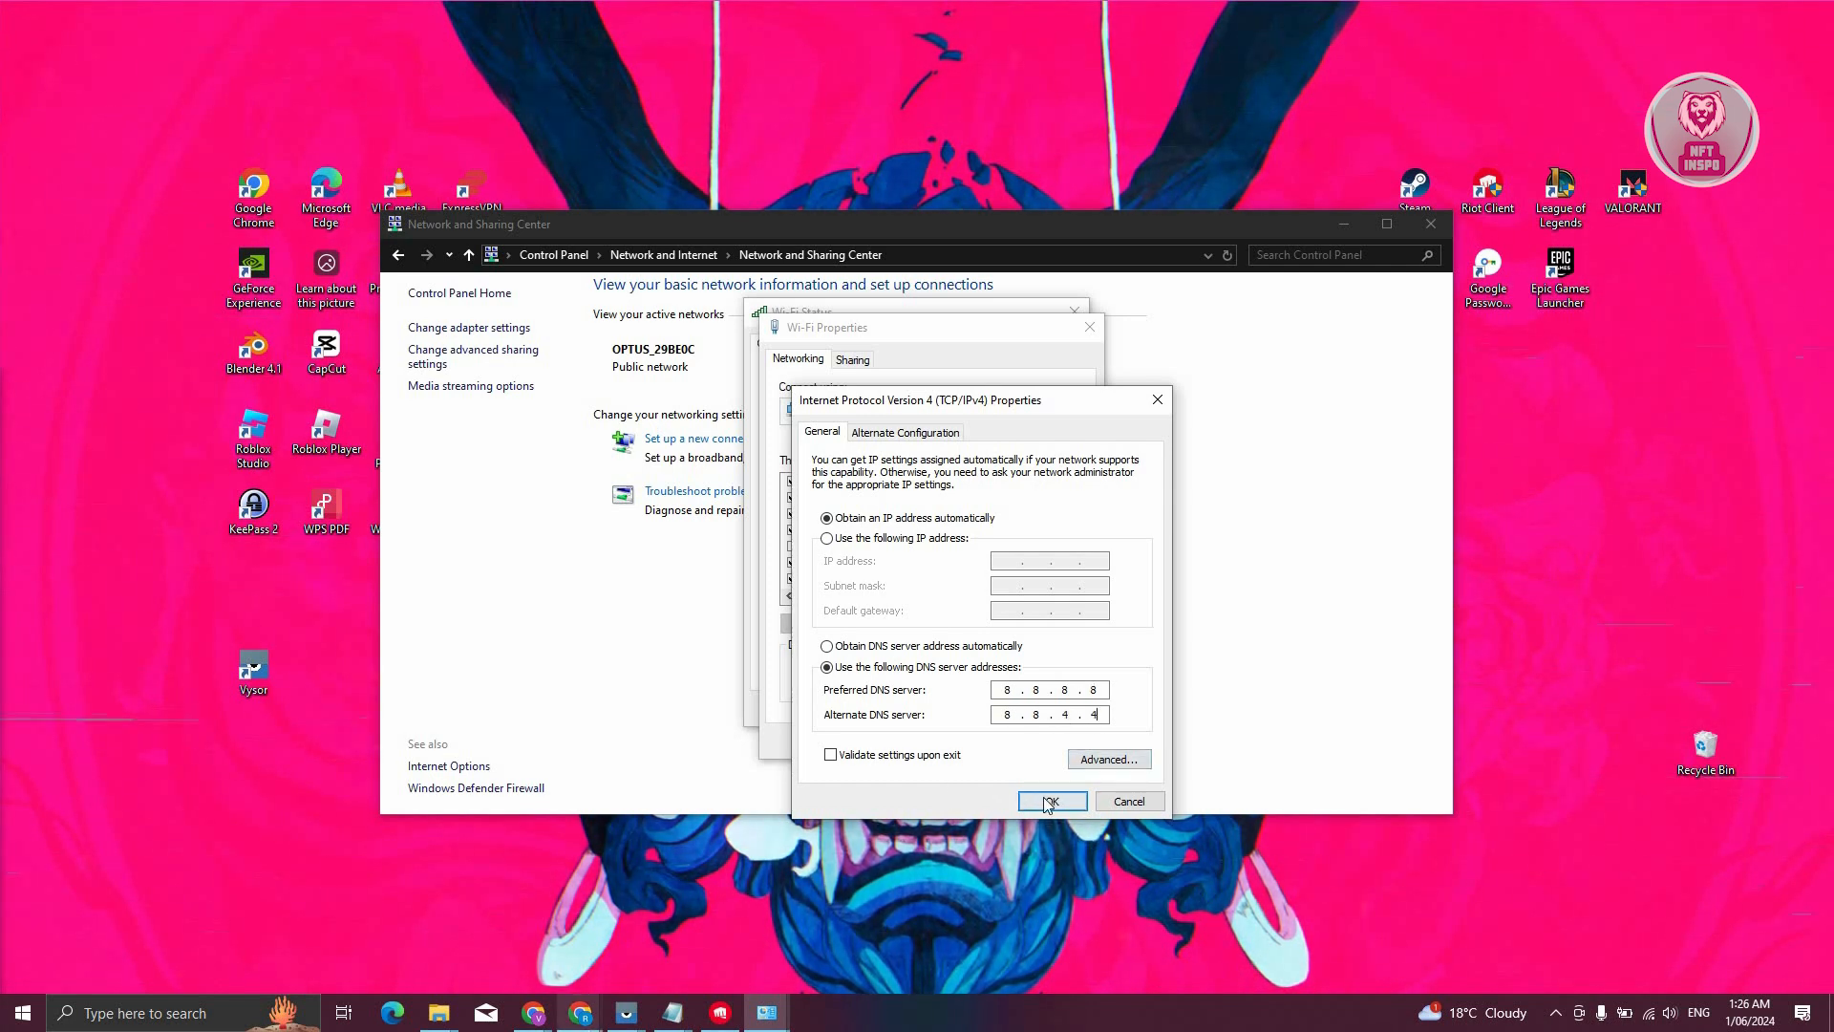
click(1051, 801)
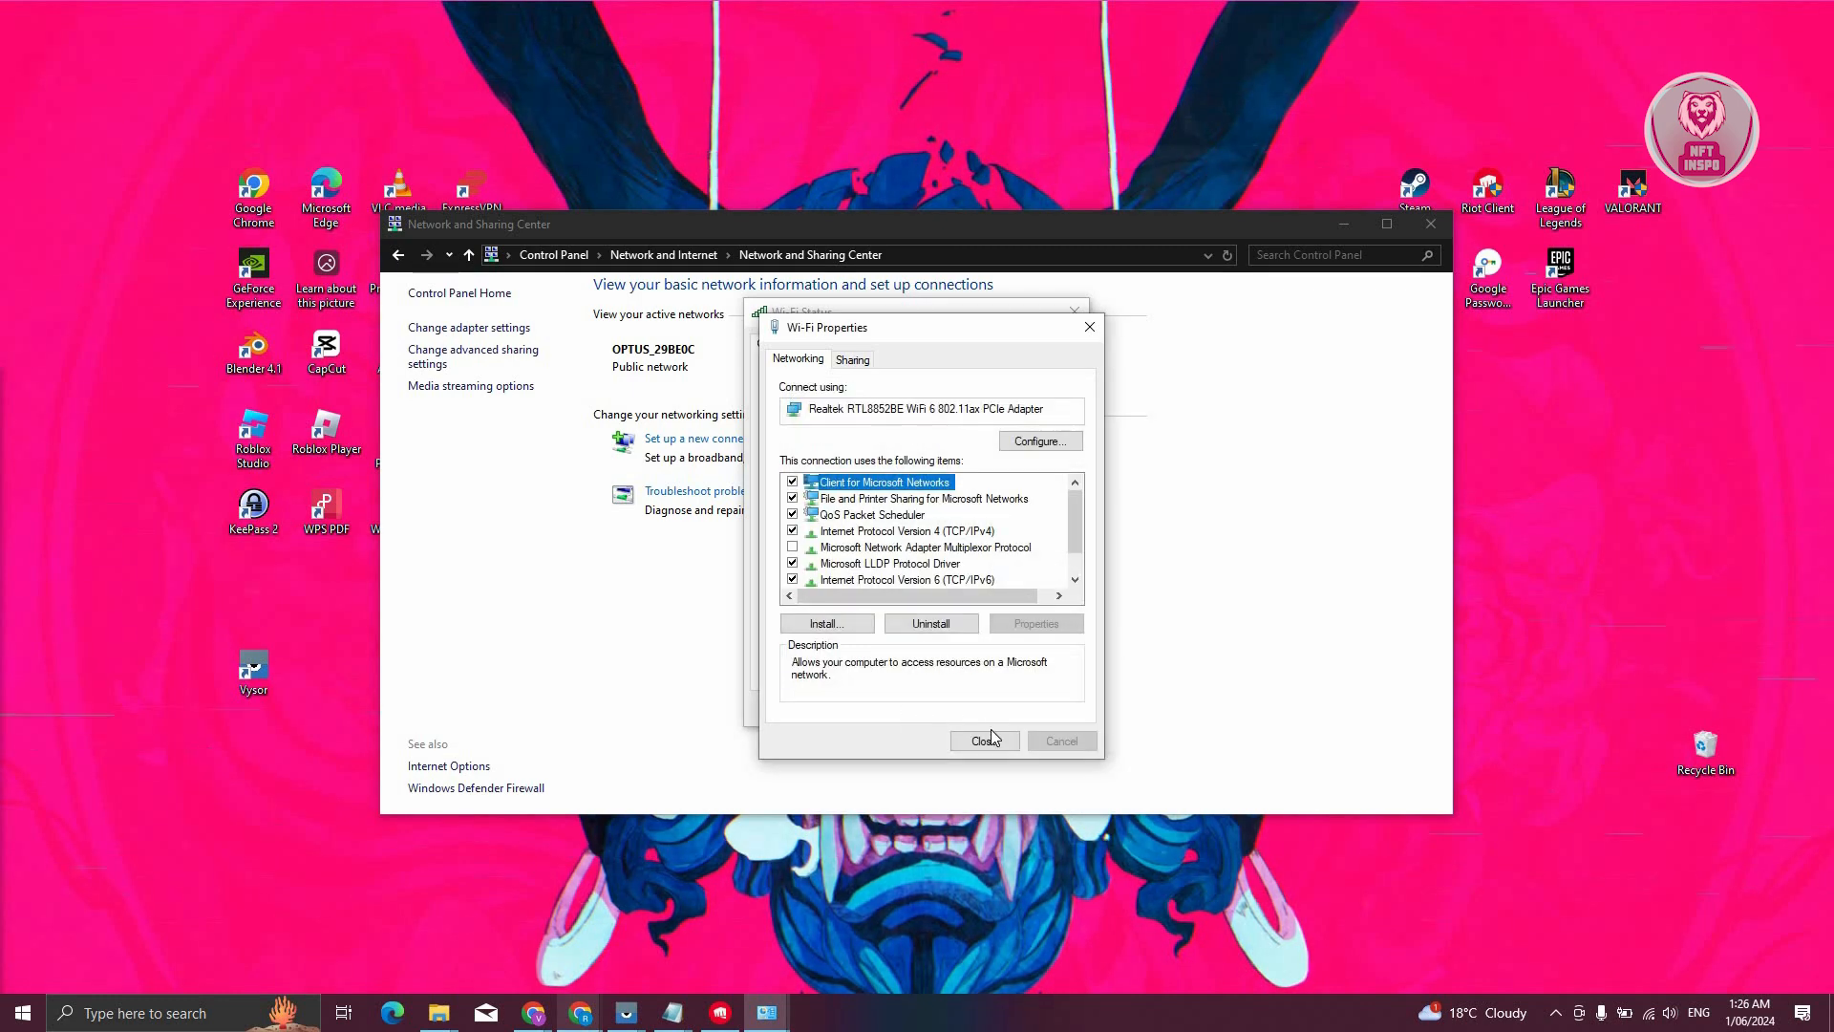
- Close Wi-Fi Properties and Wi-Fi Status, returning to the Network and Sharing Center
click(984, 741)
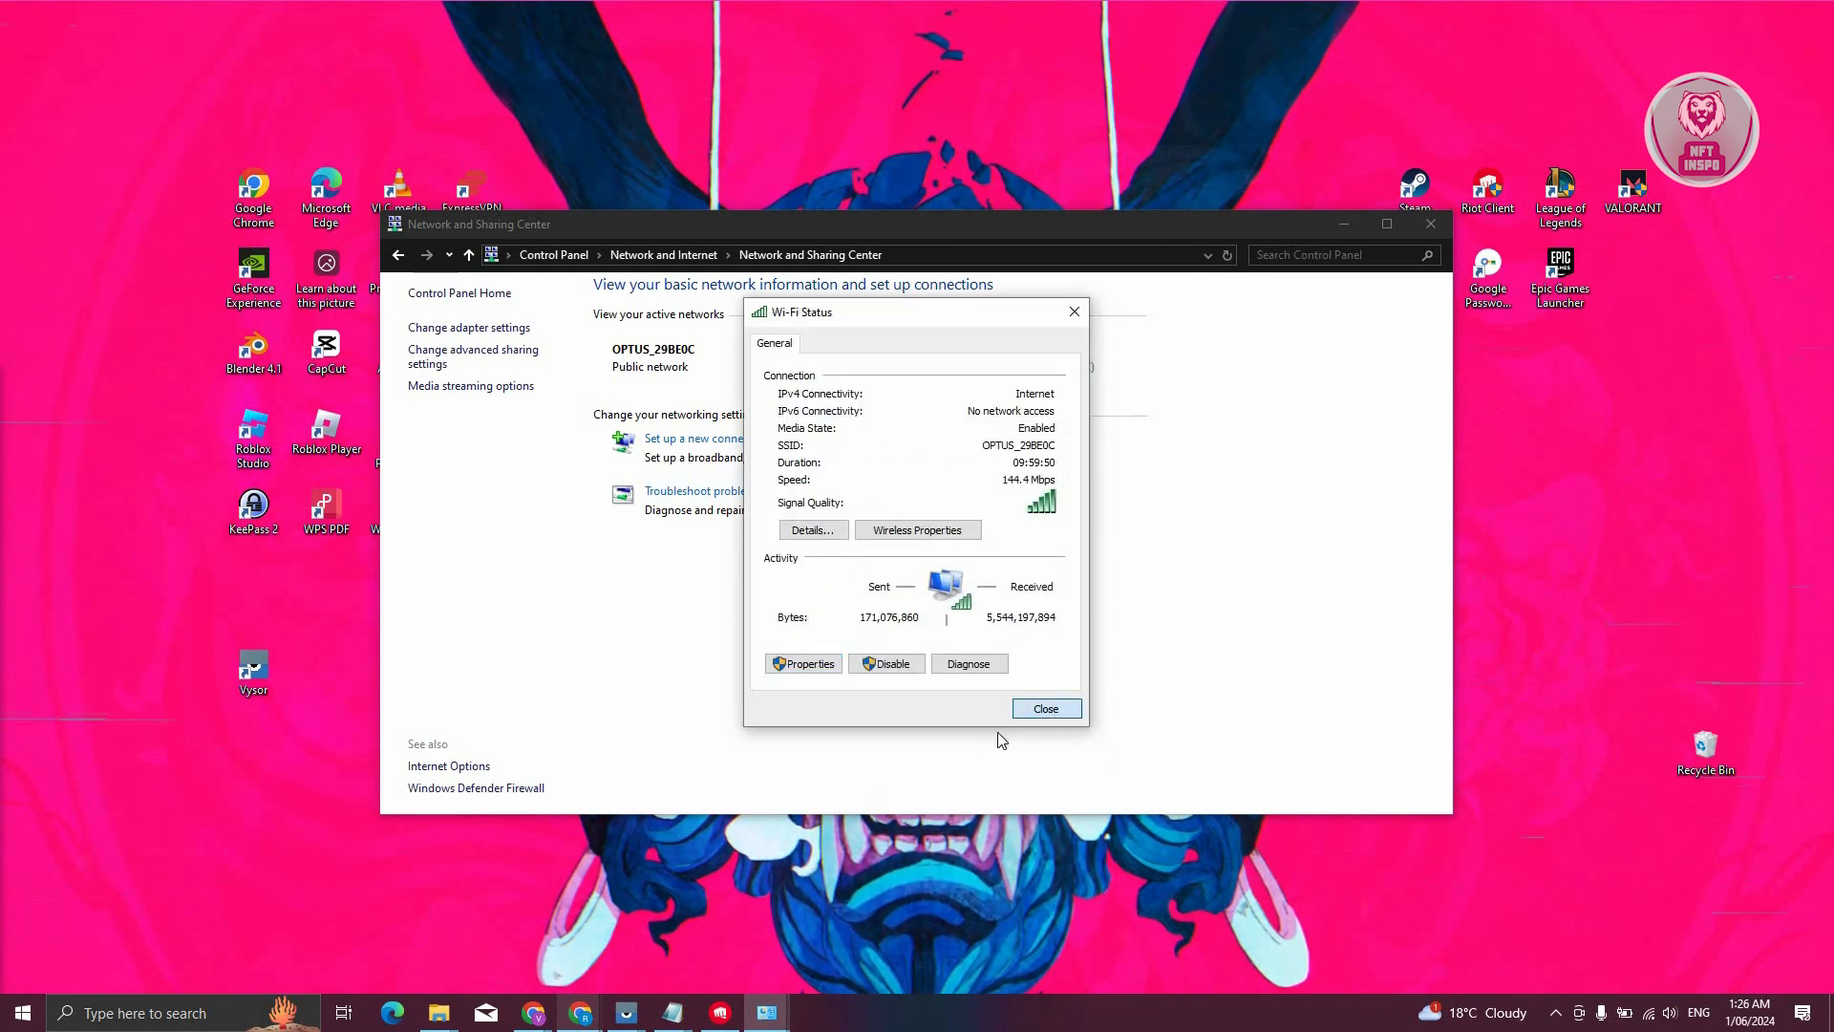
click(1047, 707)
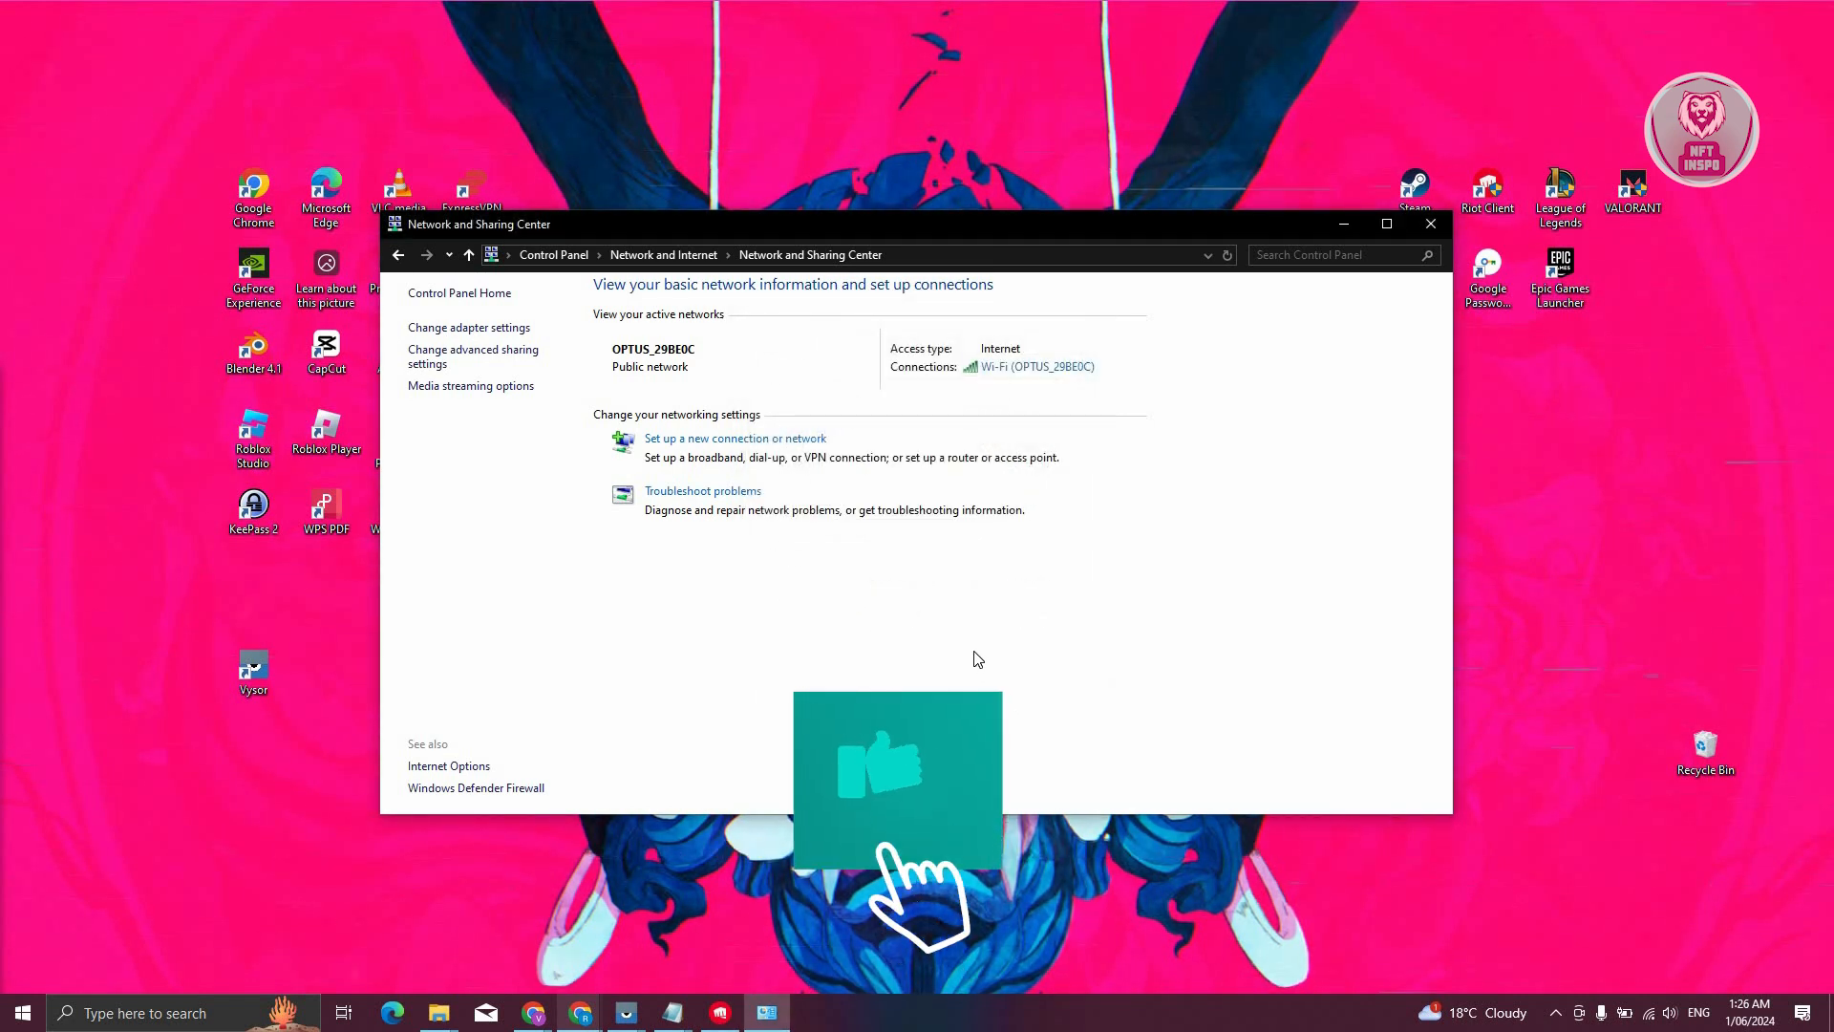